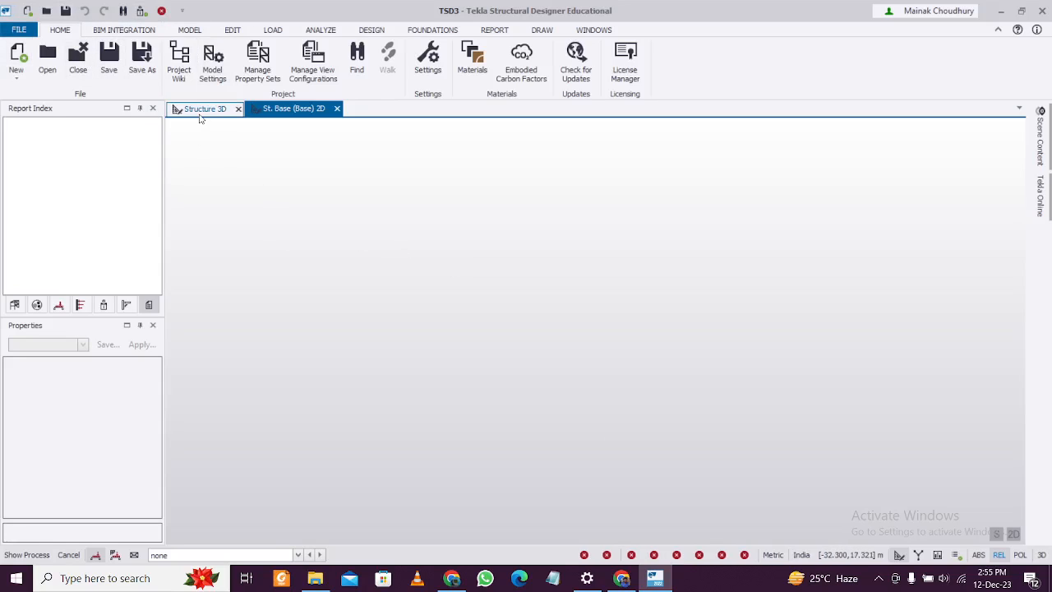
Step: Make the empty Structure 3D view the active view
click(204, 109)
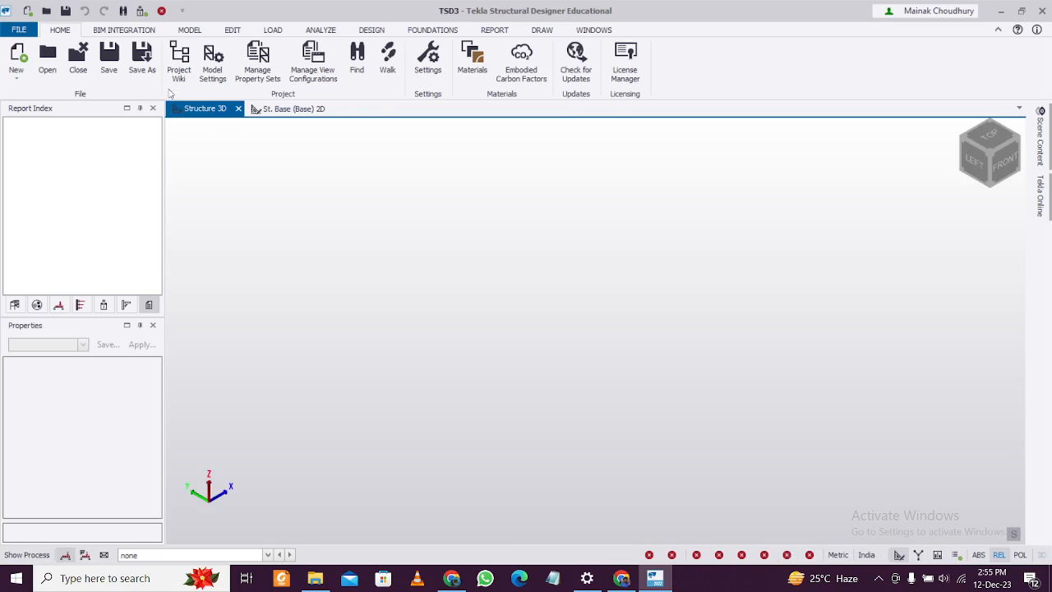
mouse_move(382, 148)
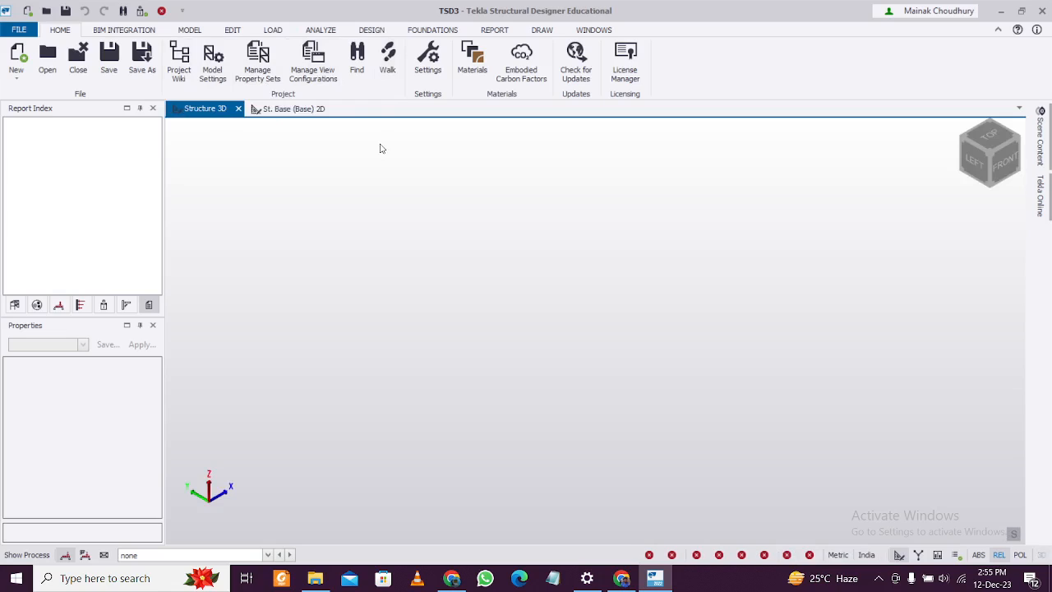
mouse_move(403, 191)
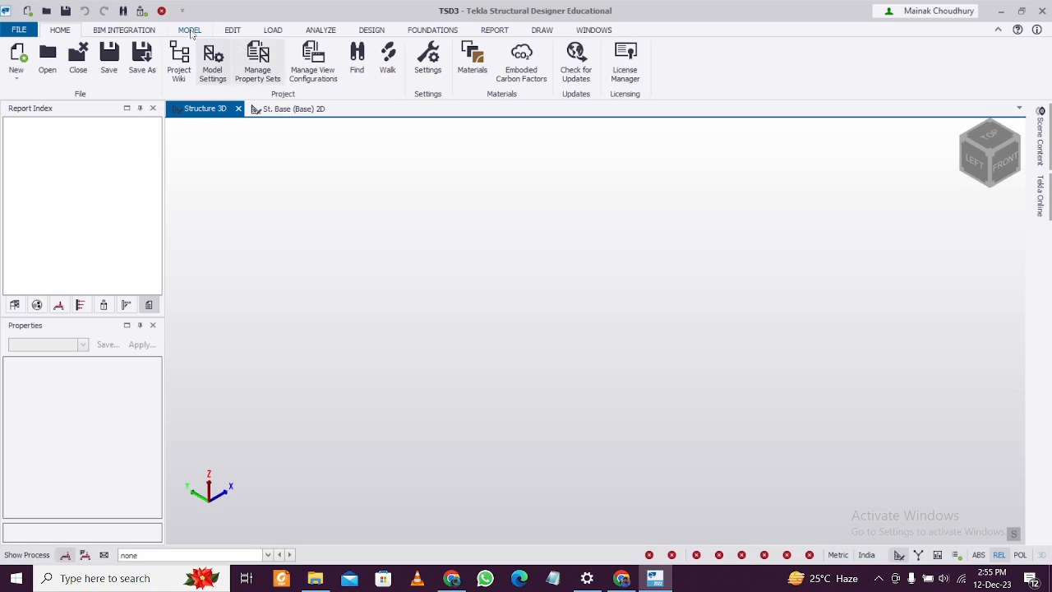
mouse_move(256, 62)
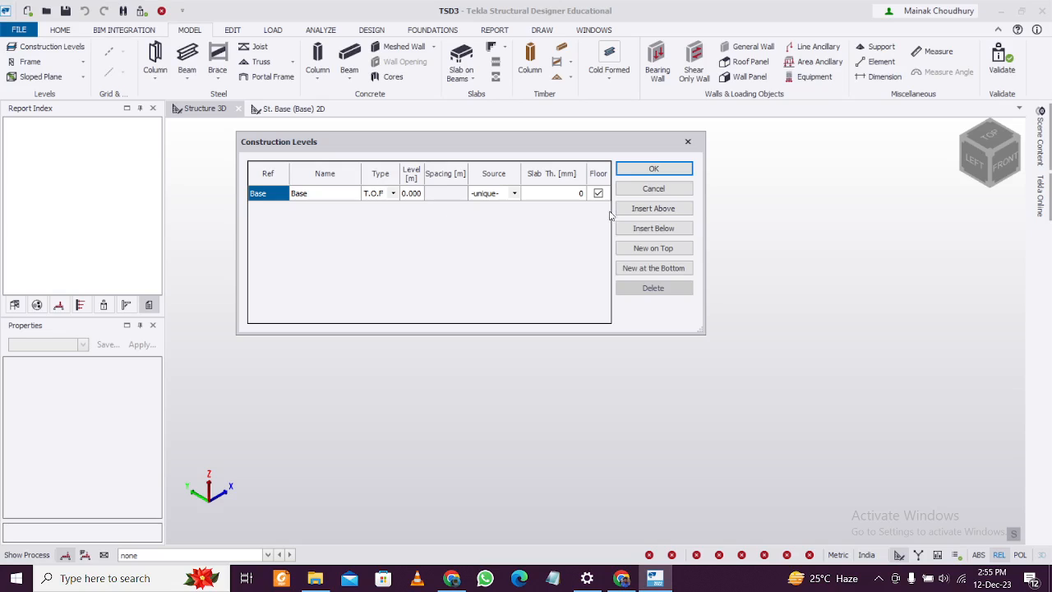
Step: Add level B1 at −2 m below the base and rename the base level to PL
click(652, 227)
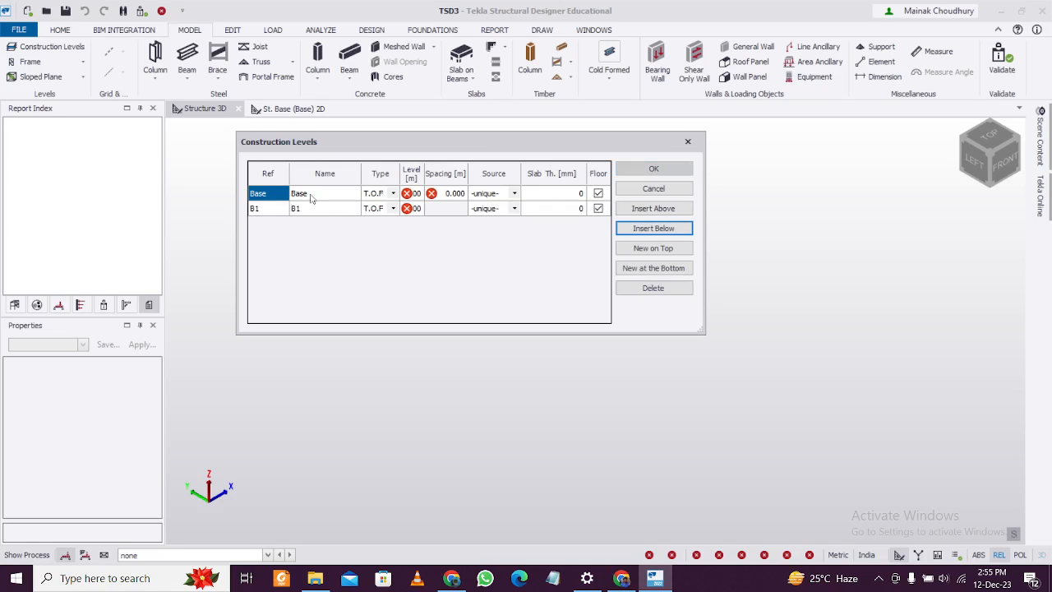
double_click(299, 194)
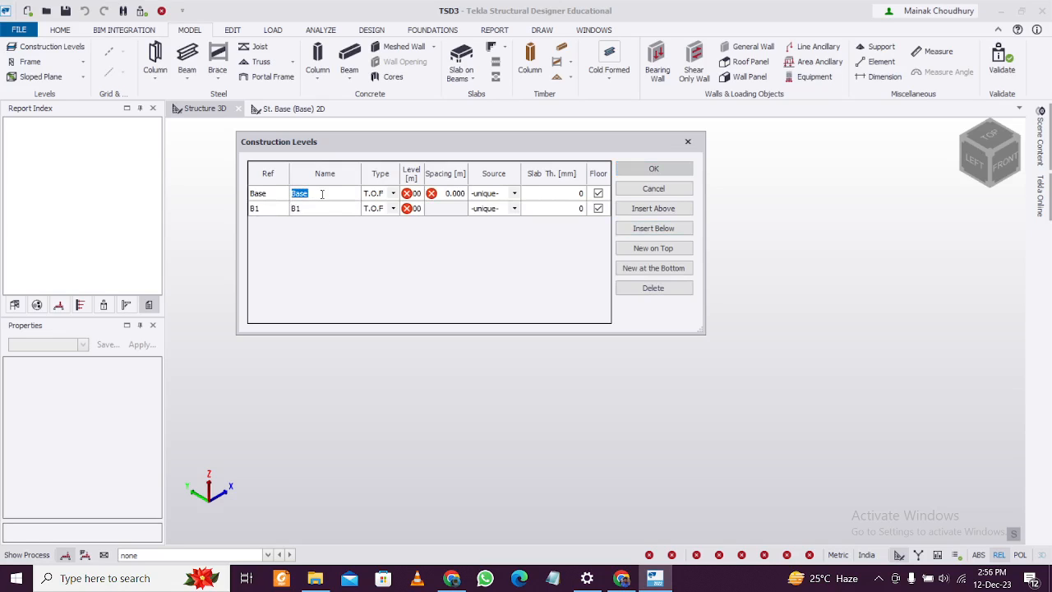
click(326, 208)
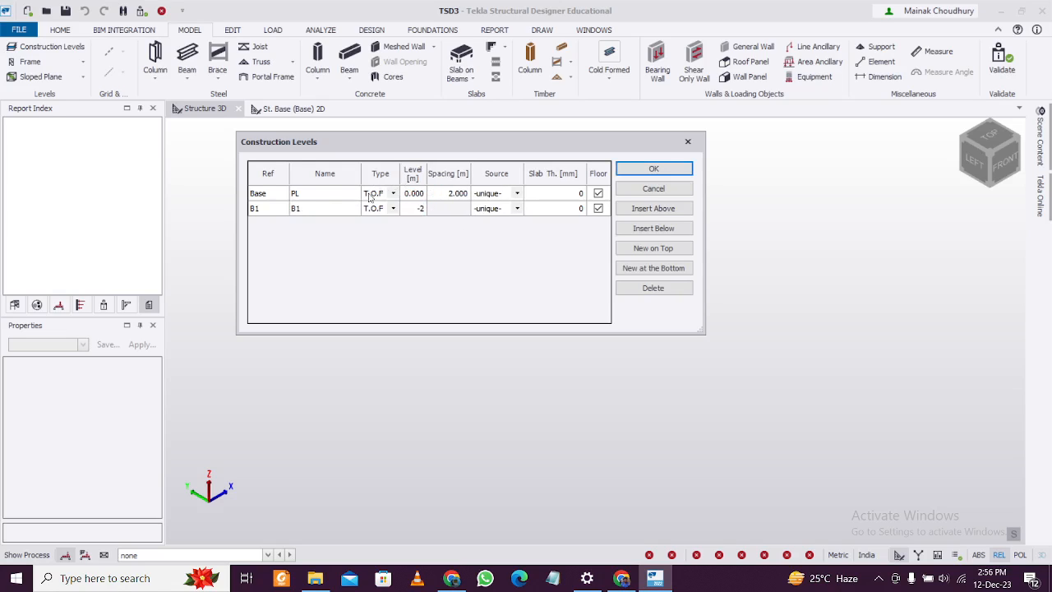
click(324, 194)
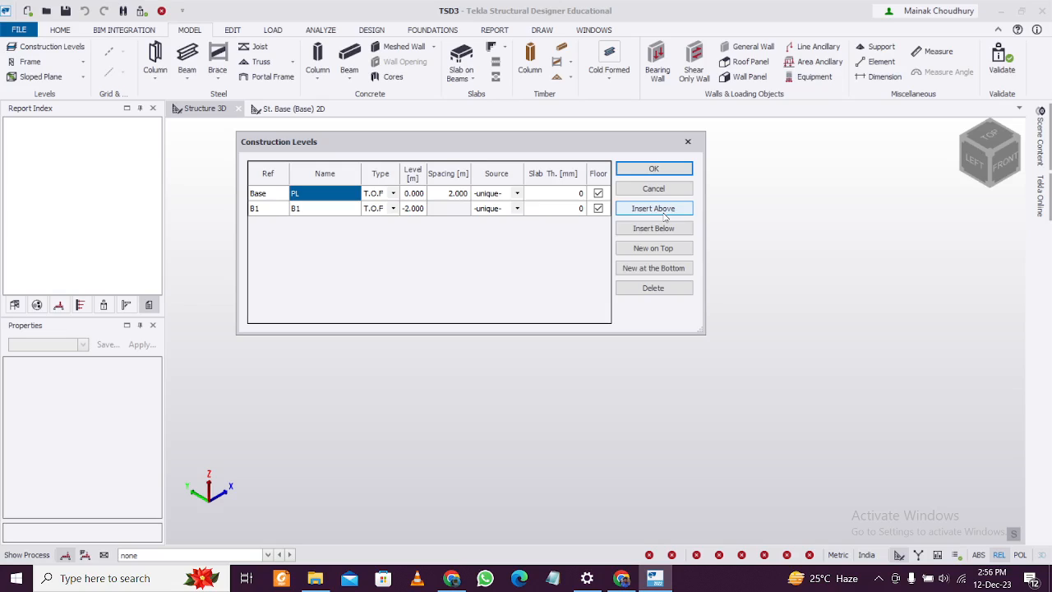
Step: Add level 1 above PL and keep T.O.P as PL's level type
click(653, 207)
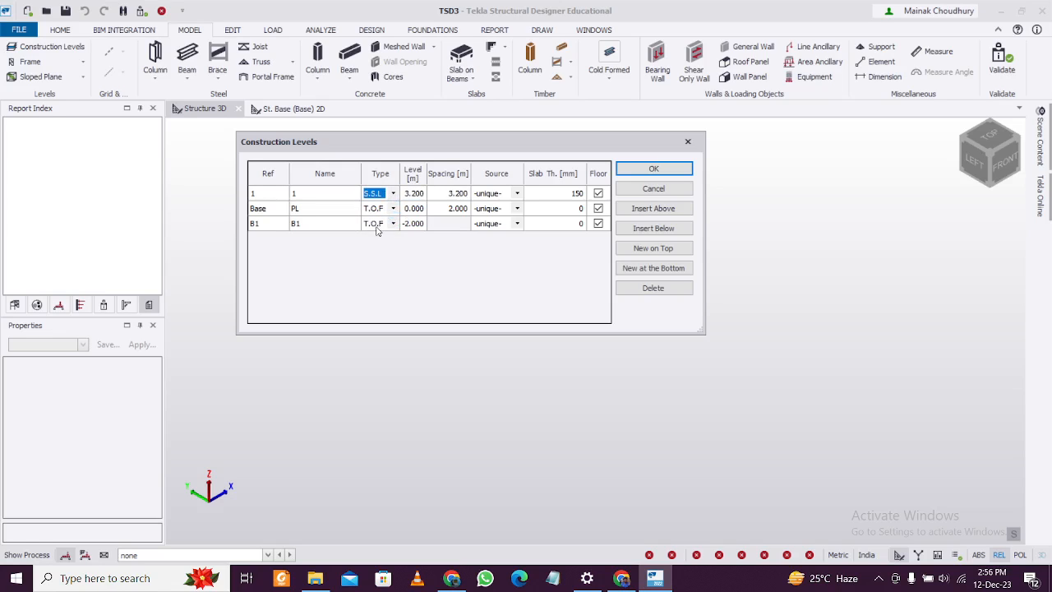
click(375, 207)
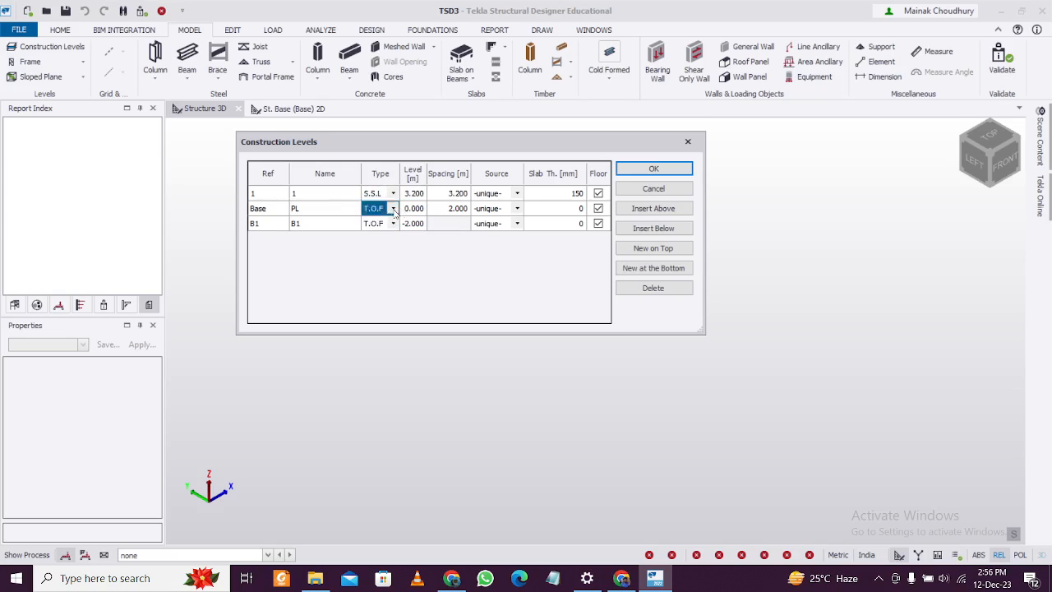
click(391, 224)
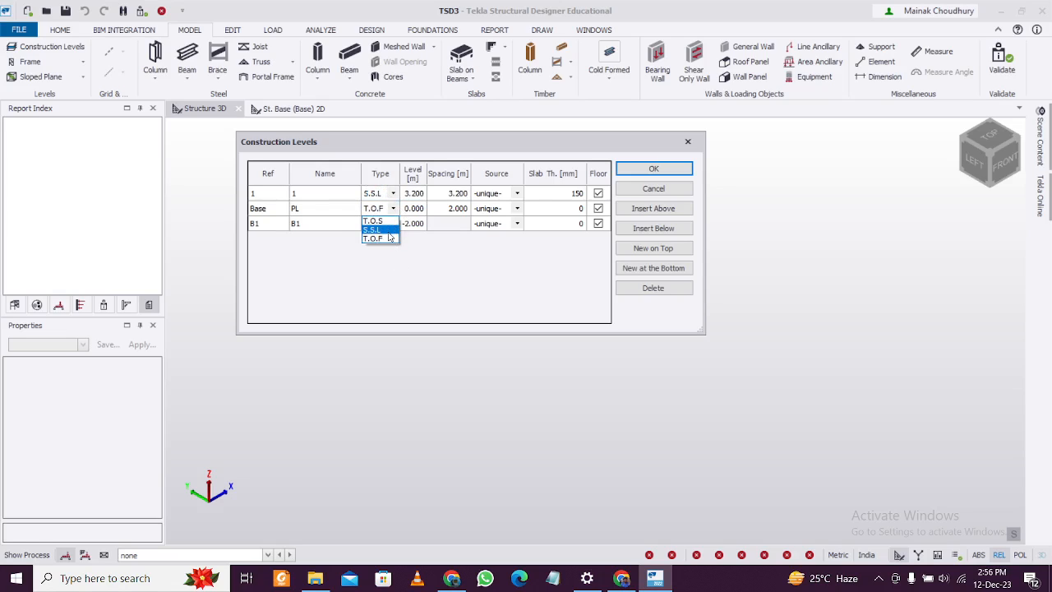
click(373, 239)
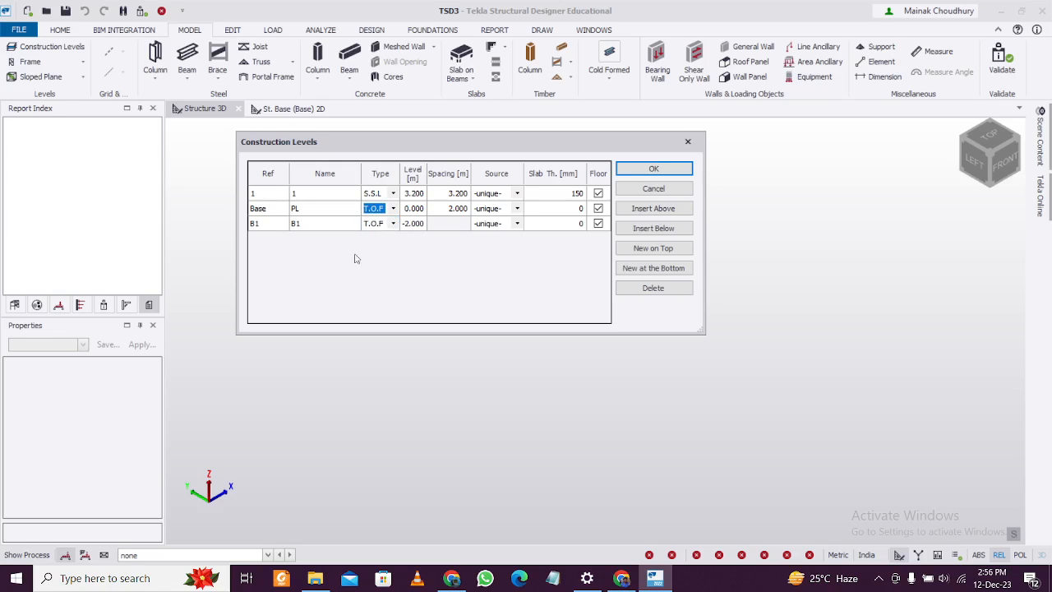
Step: Add floor levels 2–4 at 3.2 m spacing and confirm the construction levels
click(326, 194)
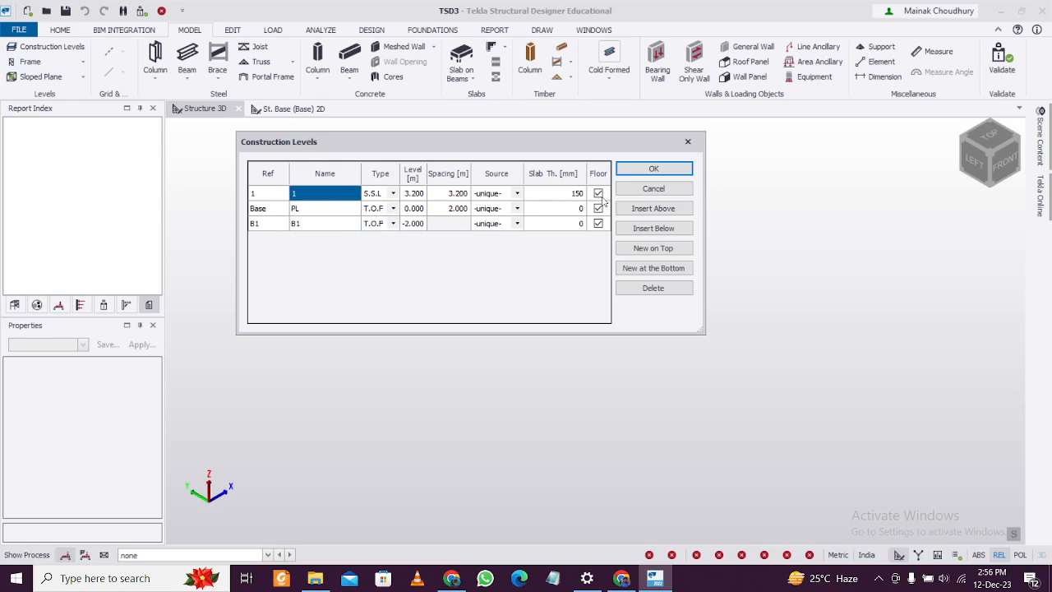
click(653, 207)
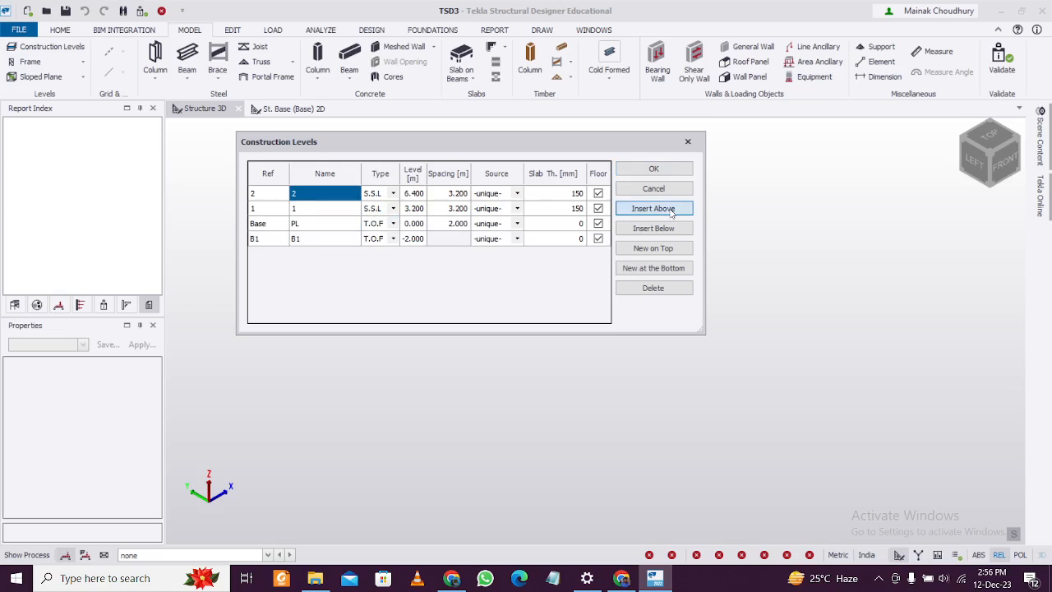
click(652, 207)
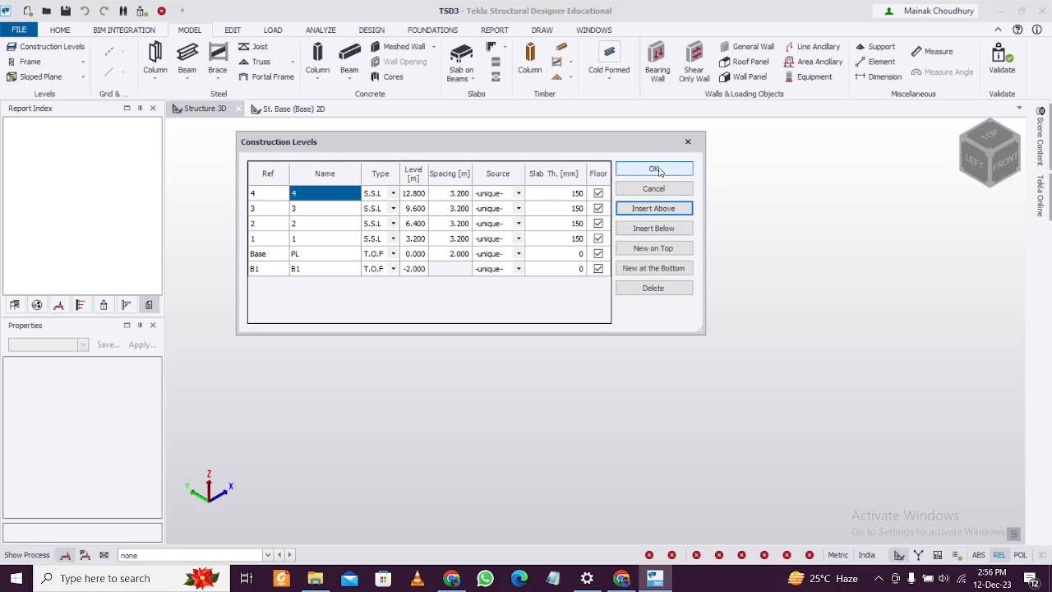
click(654, 168)
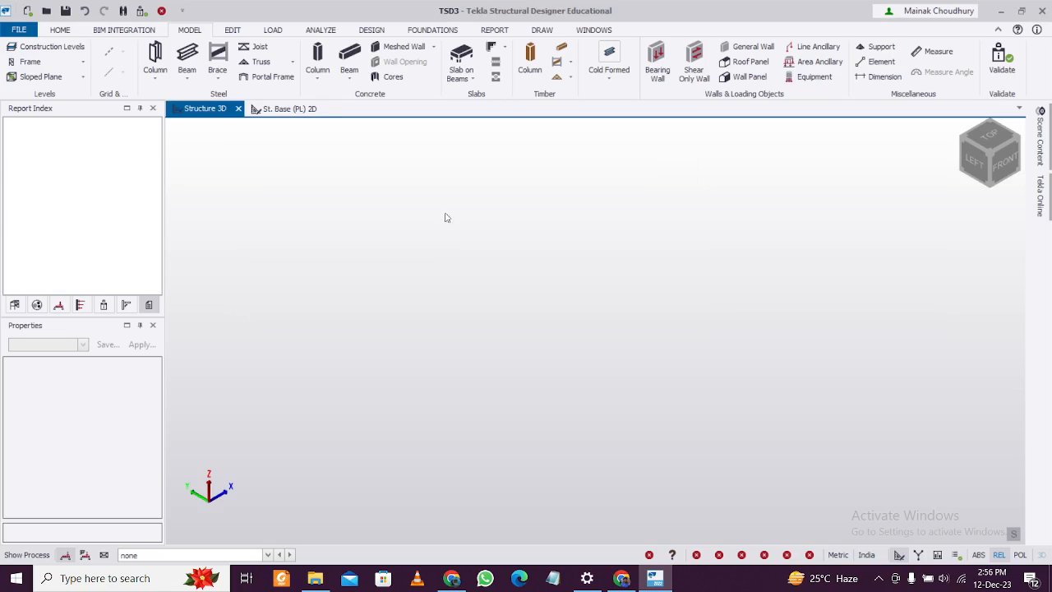
mouse_move(128, 55)
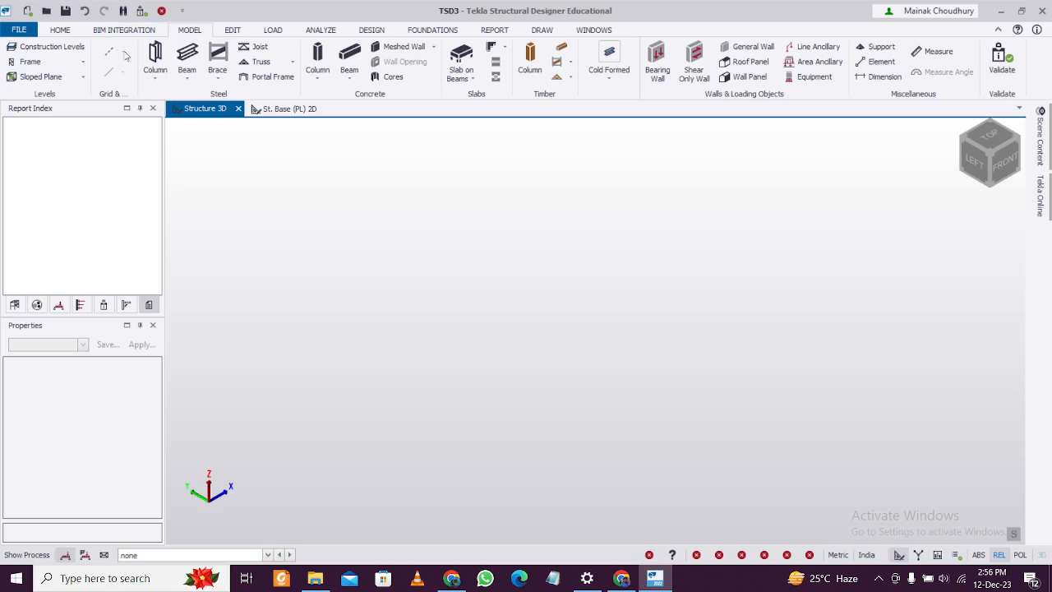
Step: On the PL plan, run the Rectangular Wizard from origin 0,0 to create grid lines A–E by 1–7
click(289, 109)
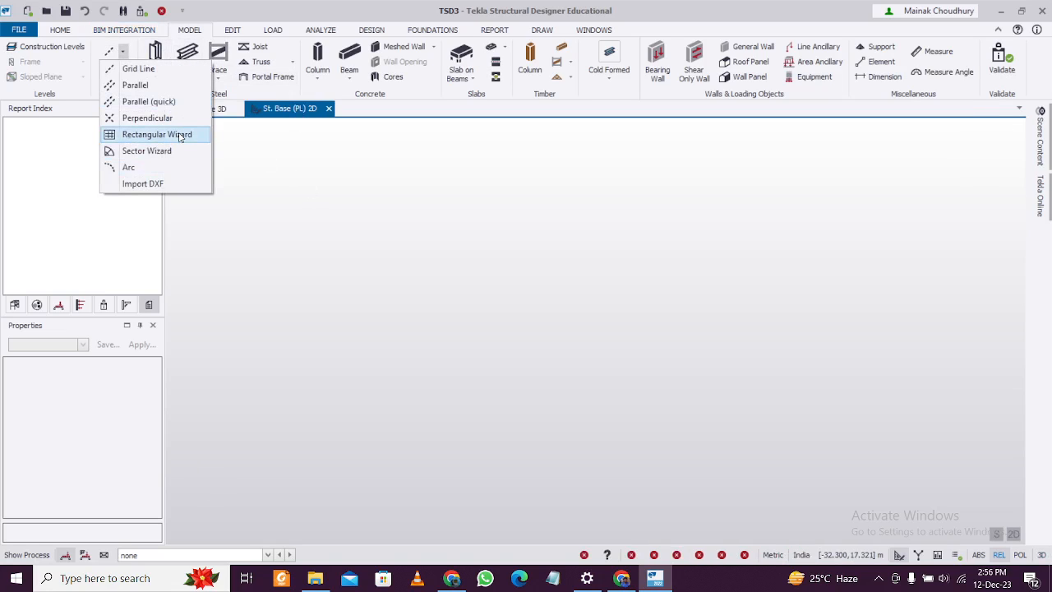
click(157, 135)
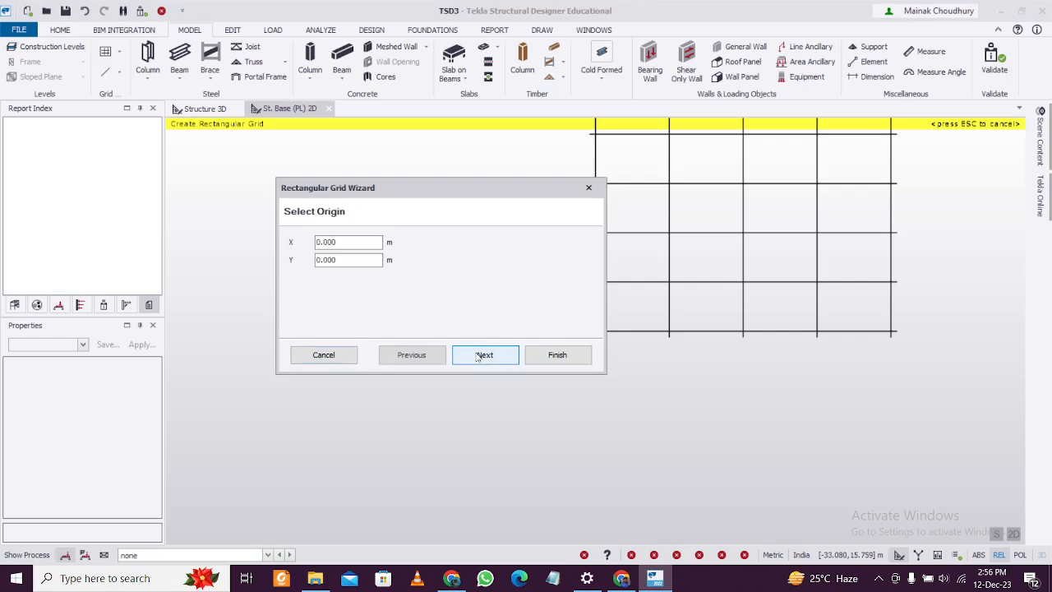
click(483, 356)
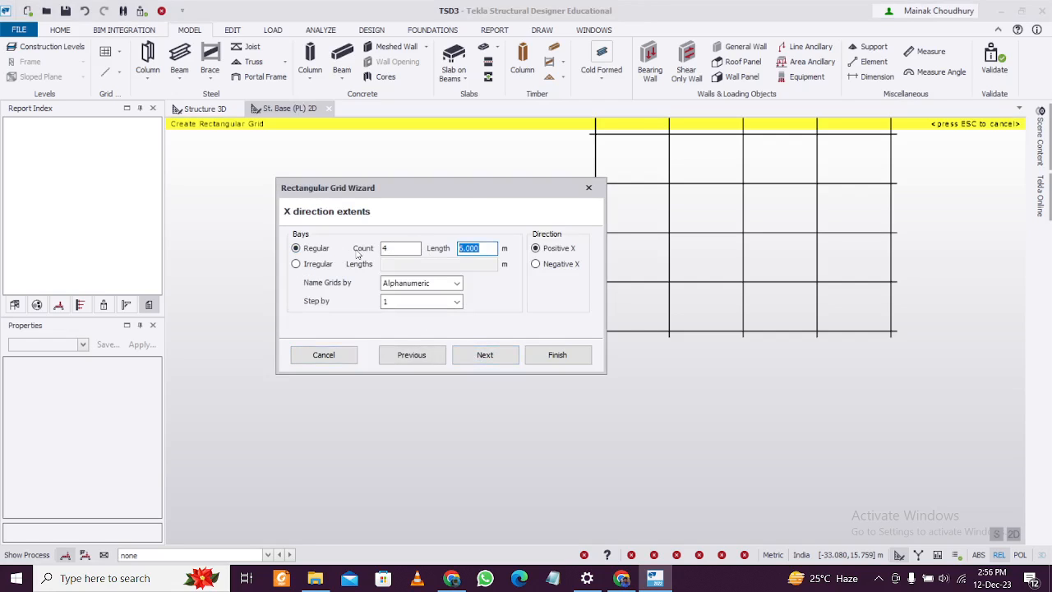
click(484, 355)
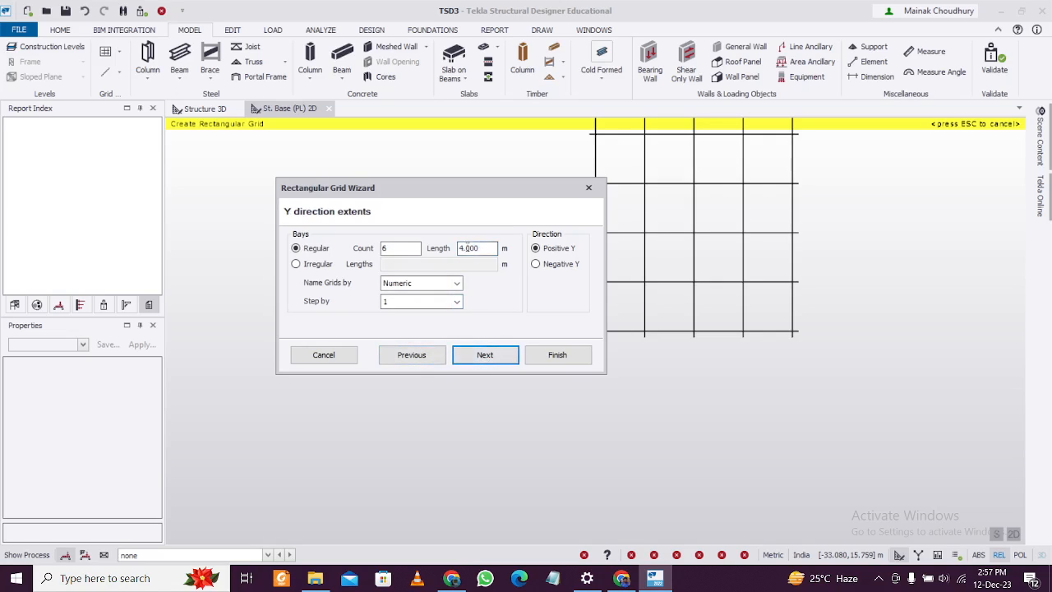
click(485, 355)
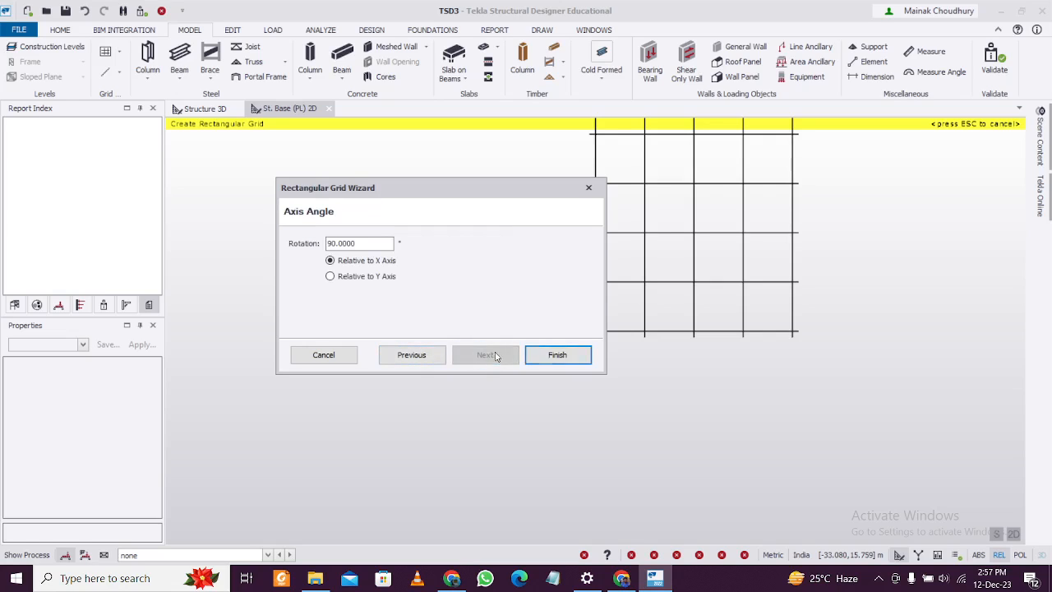
click(557, 355)
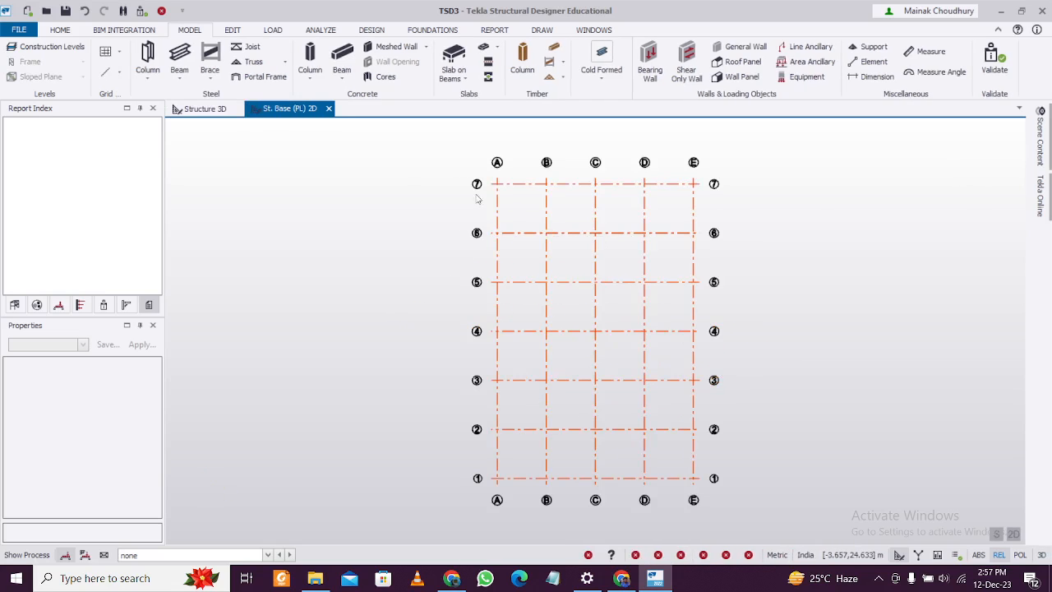
Step: Start the Concrete Column tool with Fe 550 vertical bar class
click(309, 57)
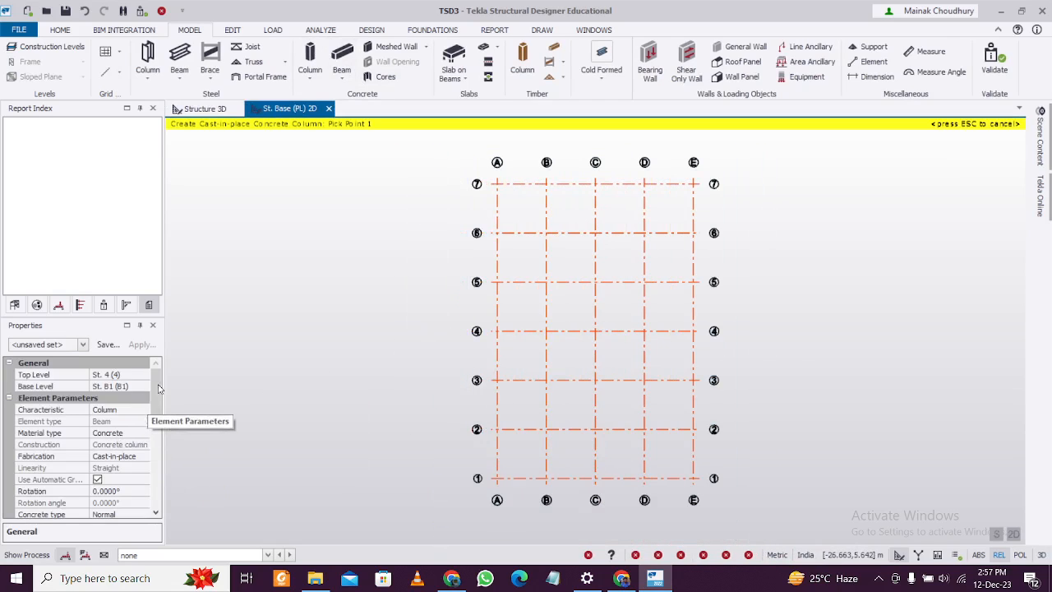
scroll(down, 3)
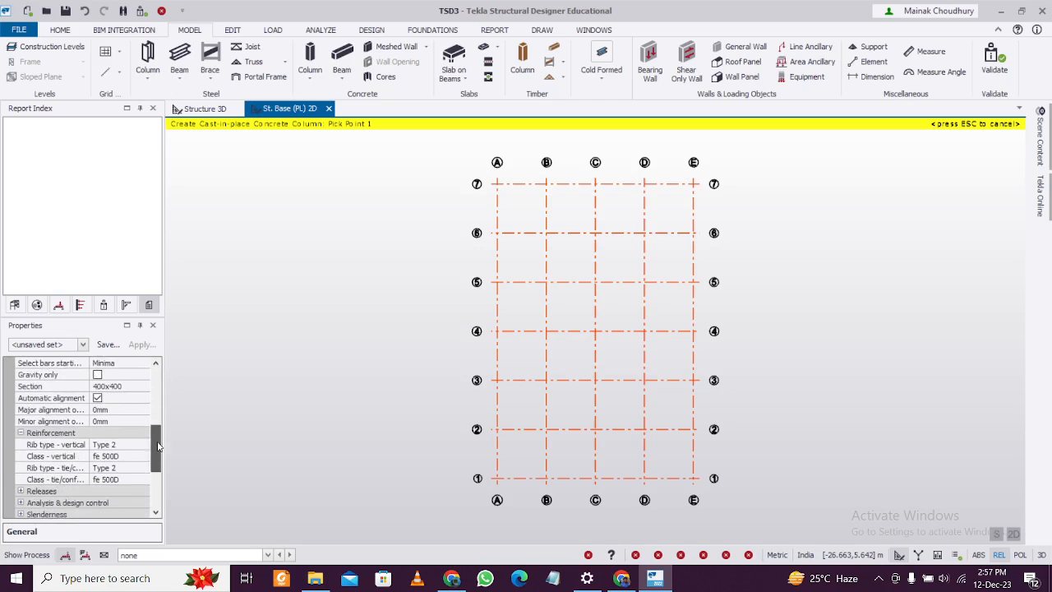
click(143, 444)
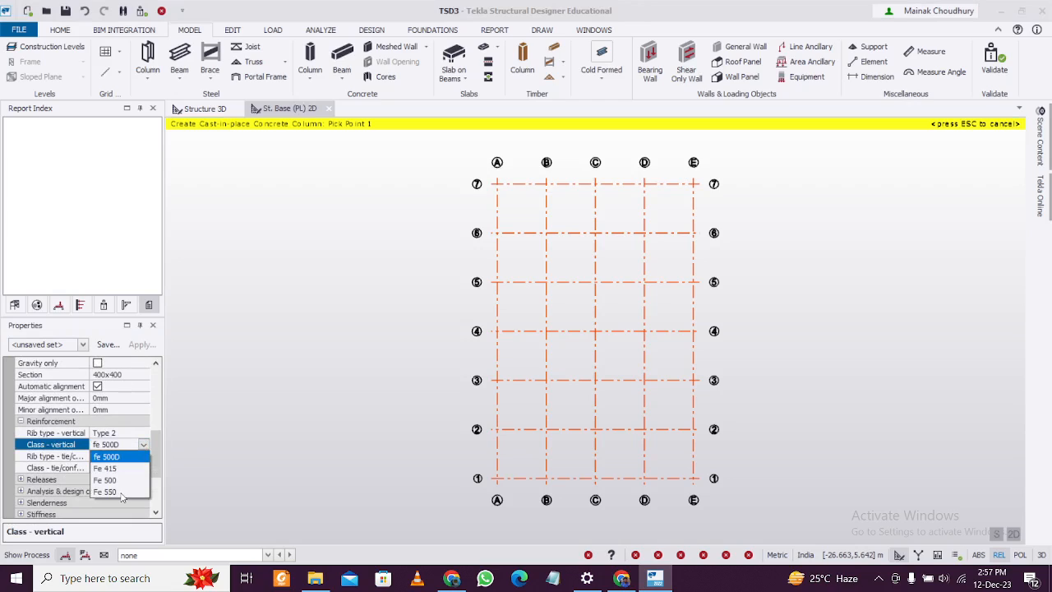
click(107, 490)
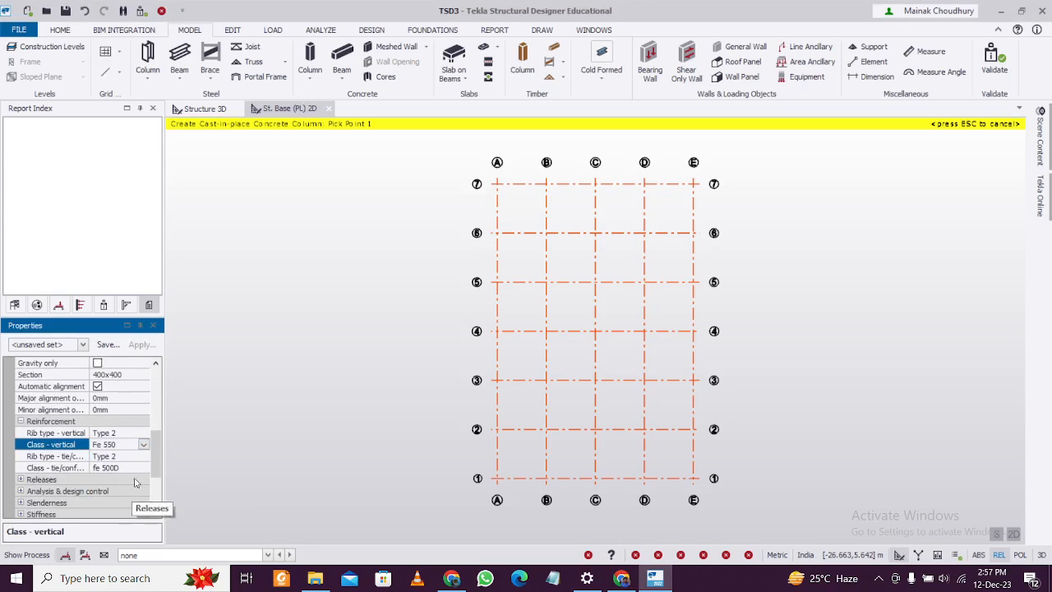
Step: Start the Concrete Beam tool with Fe 550 longitudinal bars and set the stirrup bar class
click(143, 467)
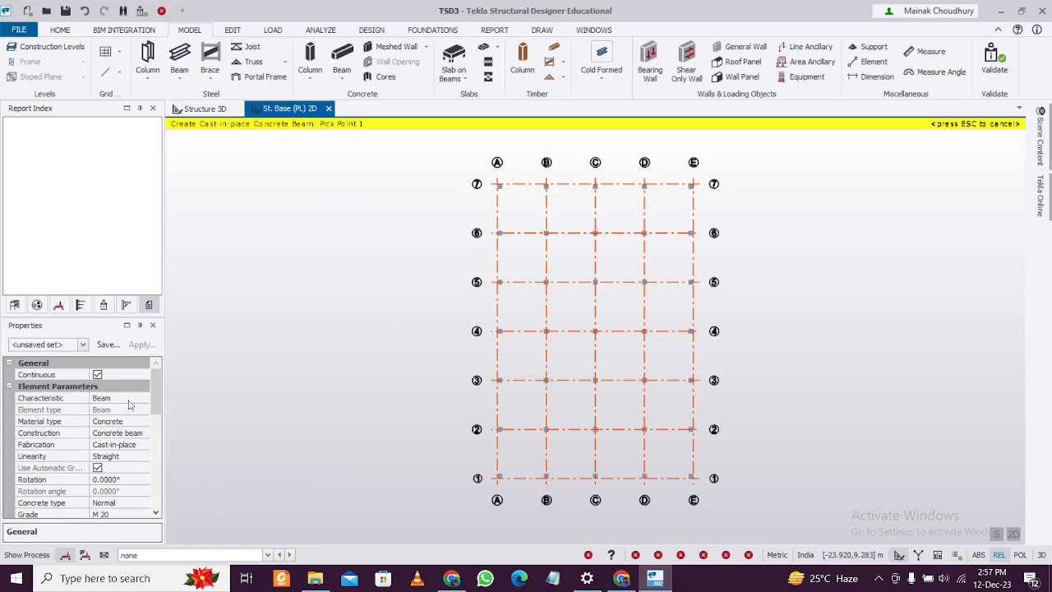
scroll(down, 3)
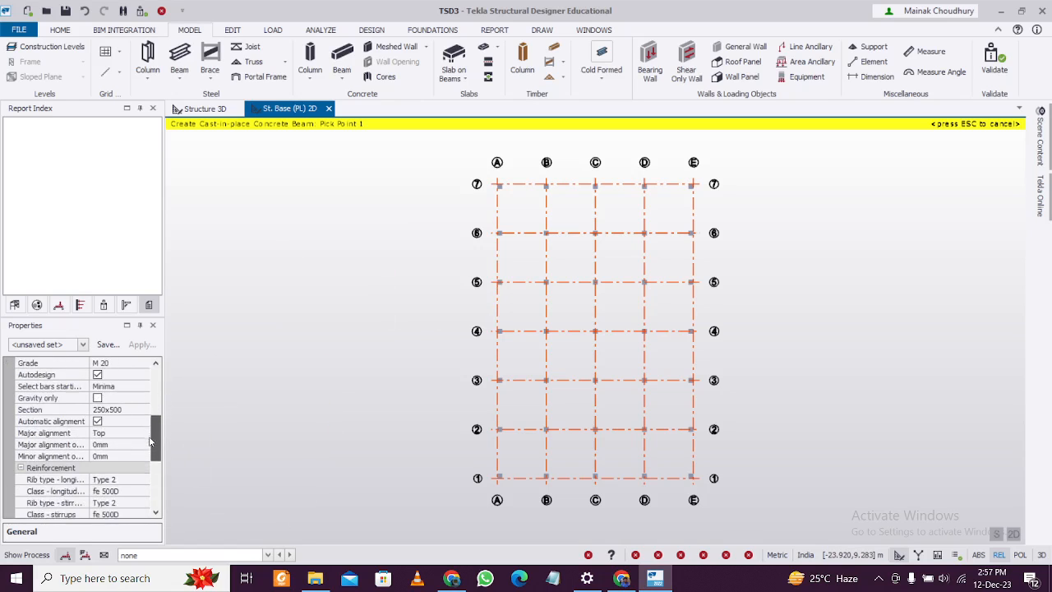
click(143, 444)
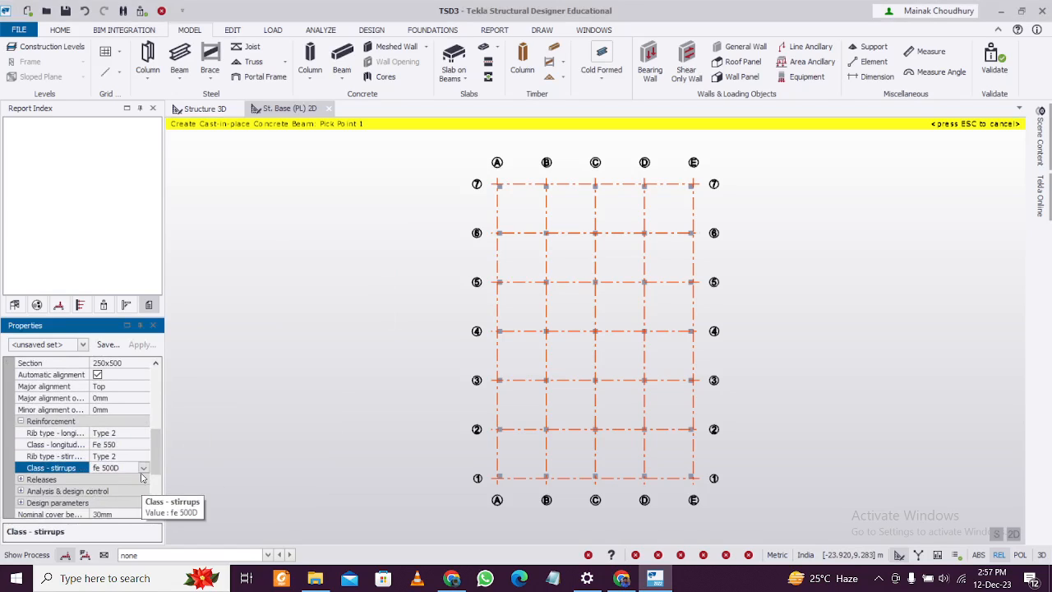
click(145, 467)
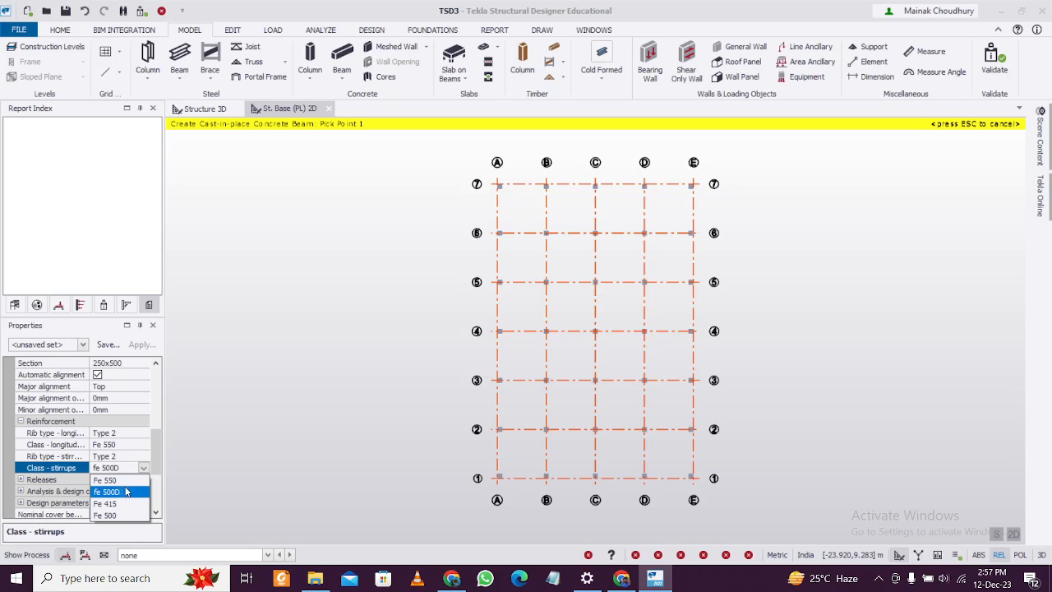
click(104, 480)
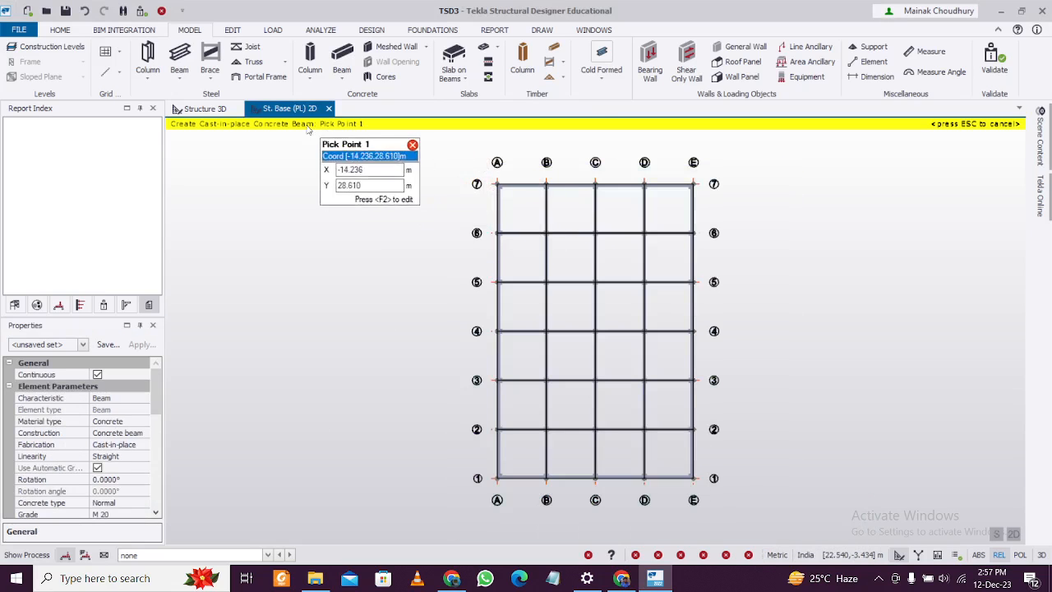
Step: Review the base beam grid in Structure 3D, then return to the St. Base (PL) plan
click(204, 109)
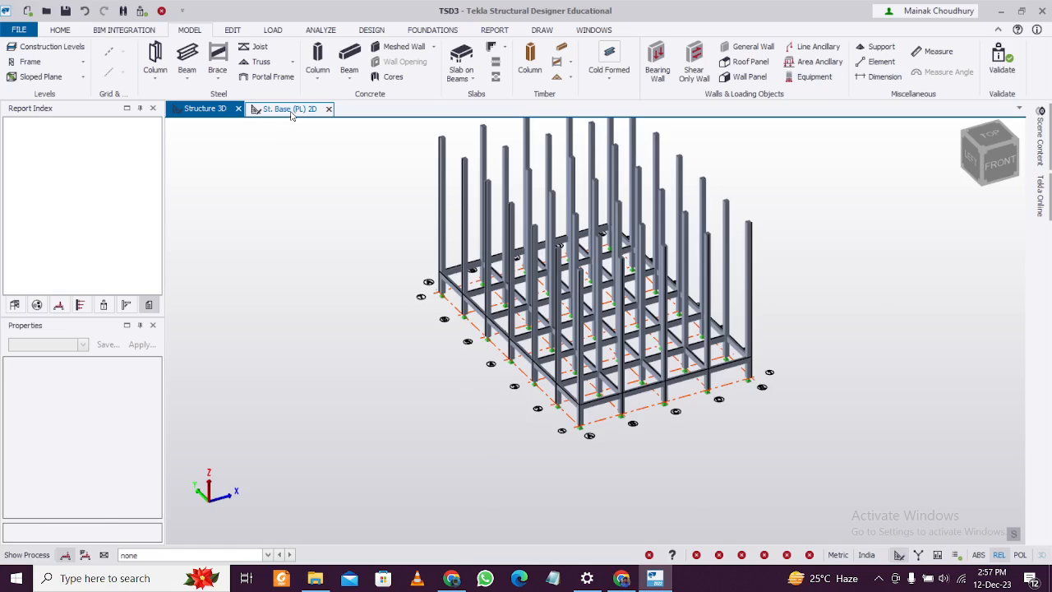
click(287, 109)
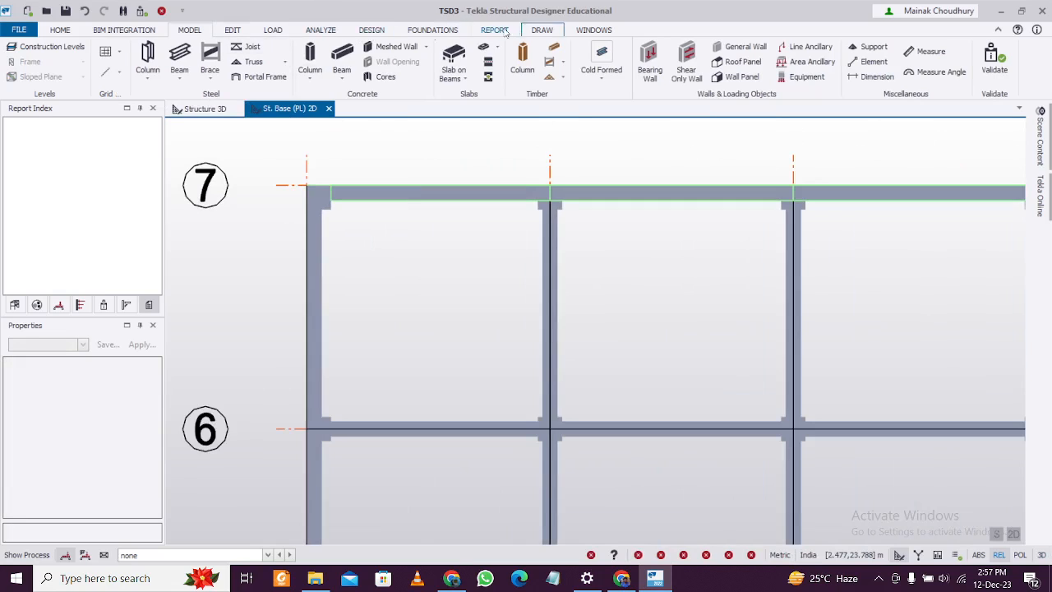
Step: Start Create Infills with concrete material and check the infill beam section
click(232, 29)
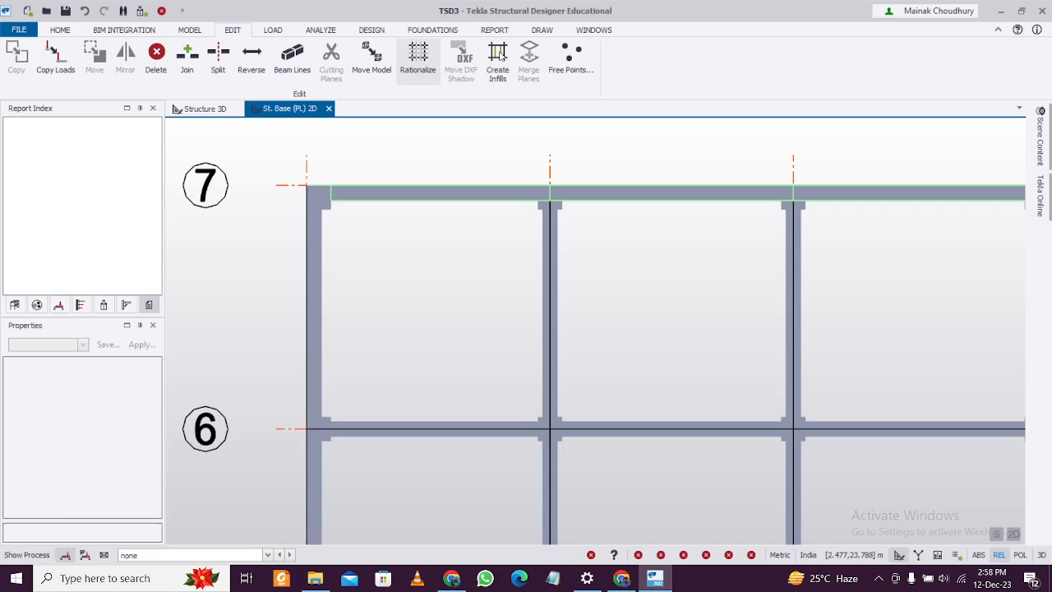
click(496, 59)
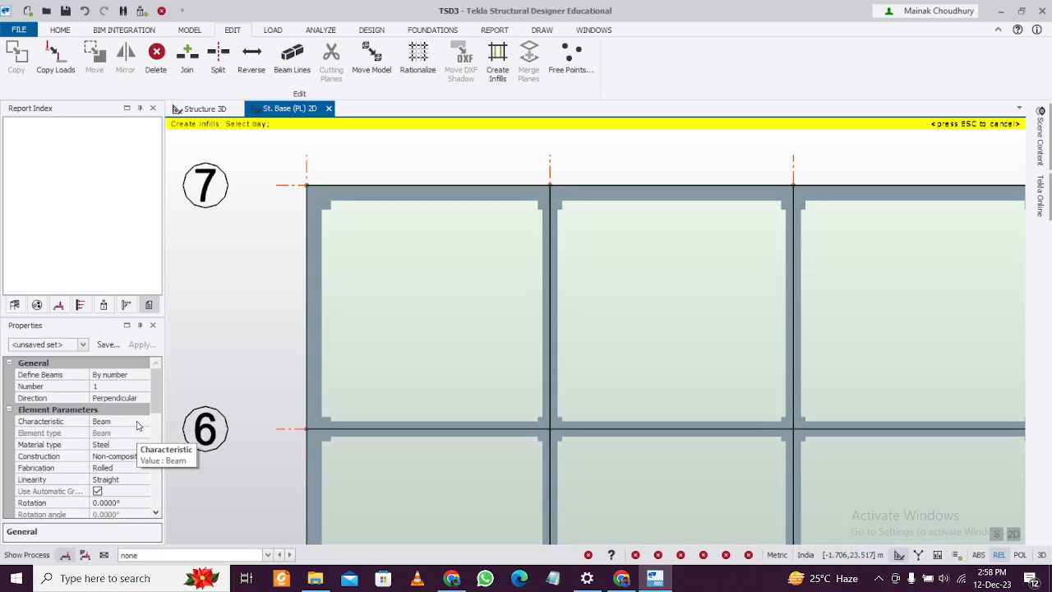
click(143, 444)
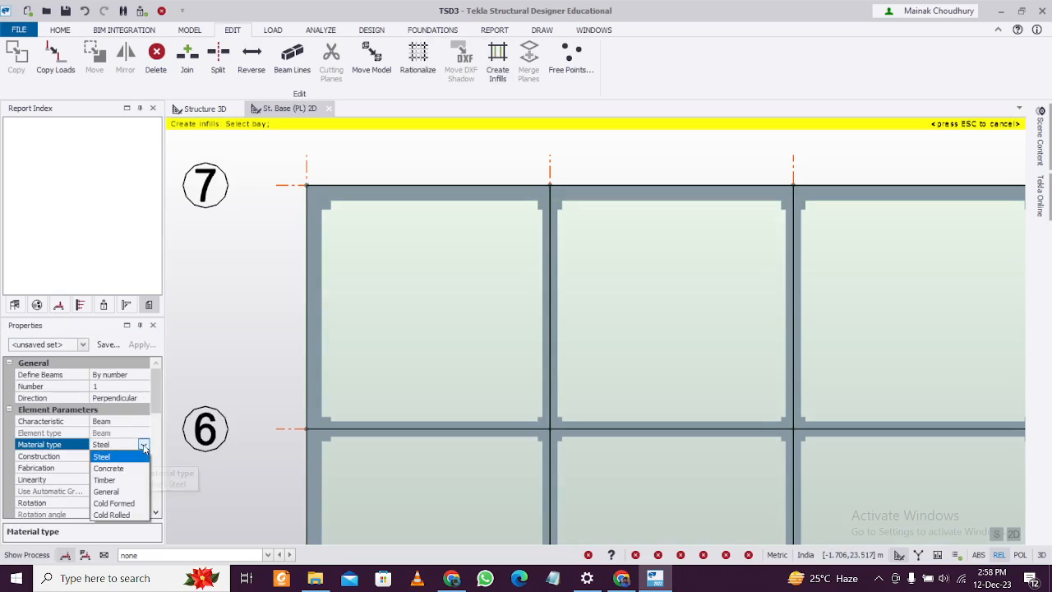
click(109, 467)
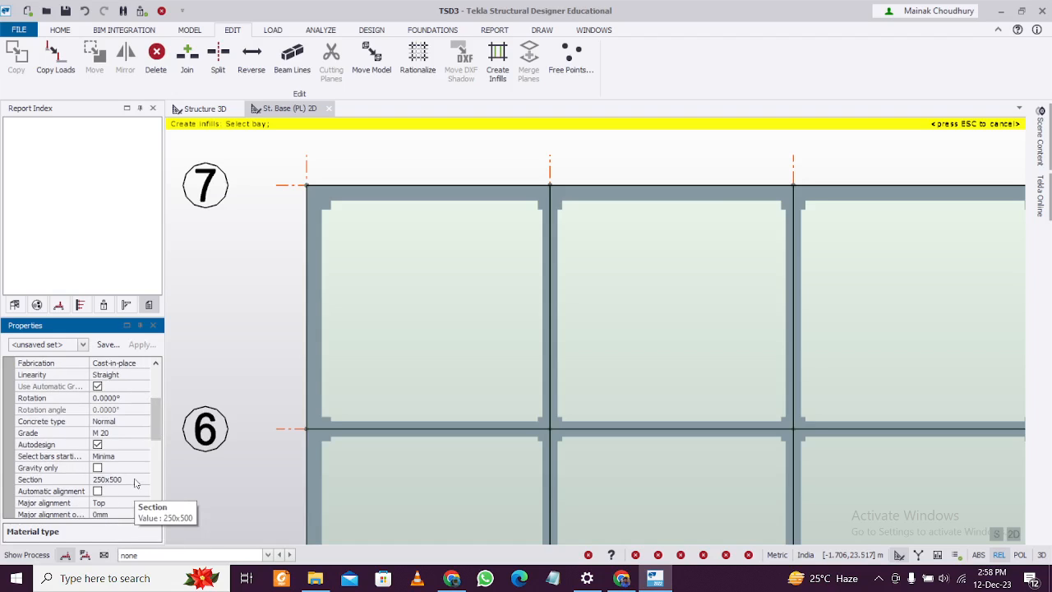
click(143, 481)
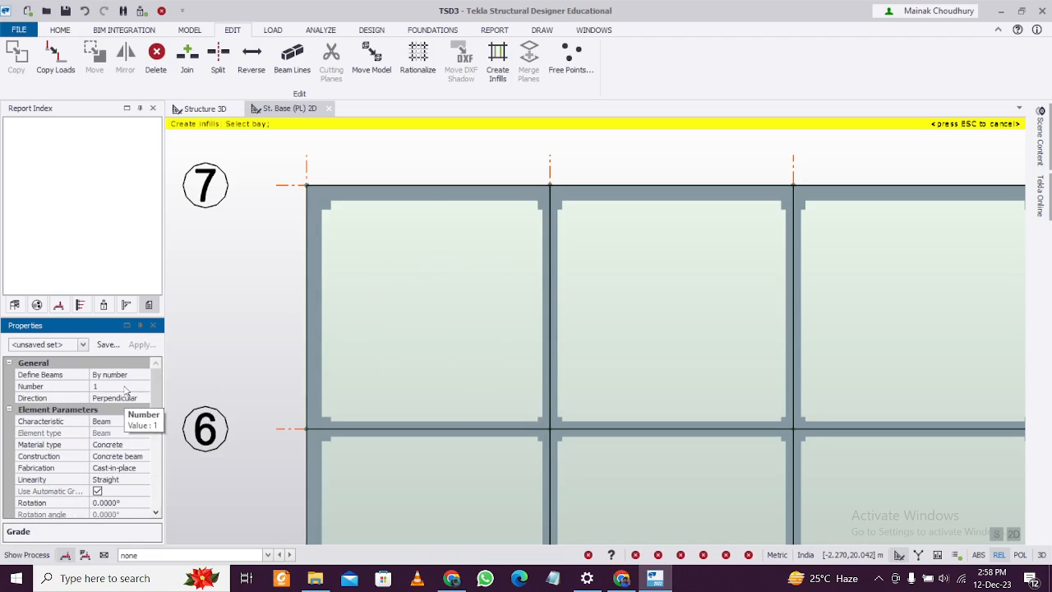
Step: Define the infill beams by spacing, enter the spacing and pick the bay between gridlines 6 and 7
click(52, 386)
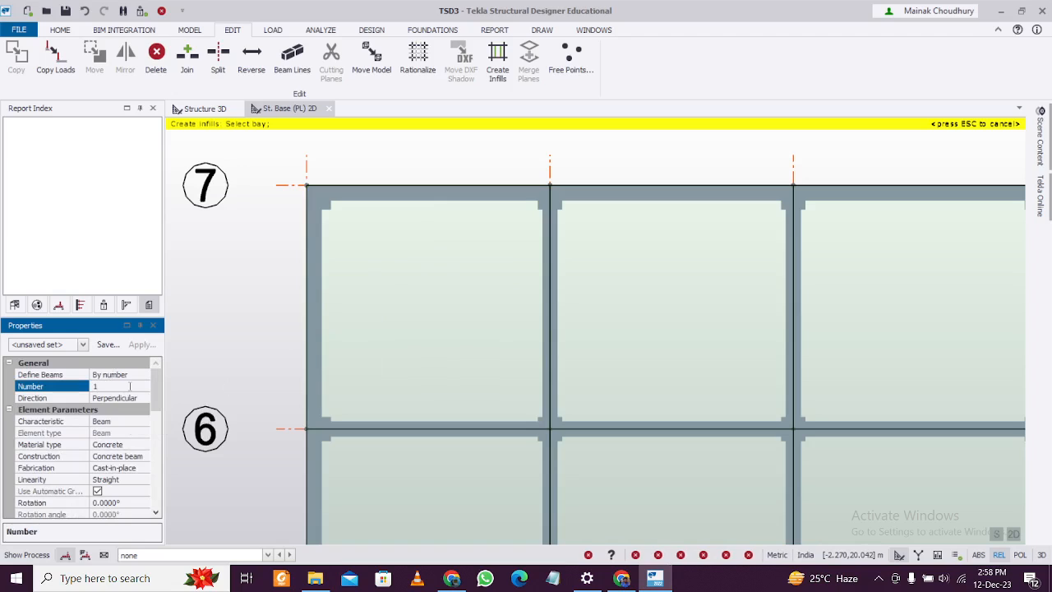
click(143, 374)
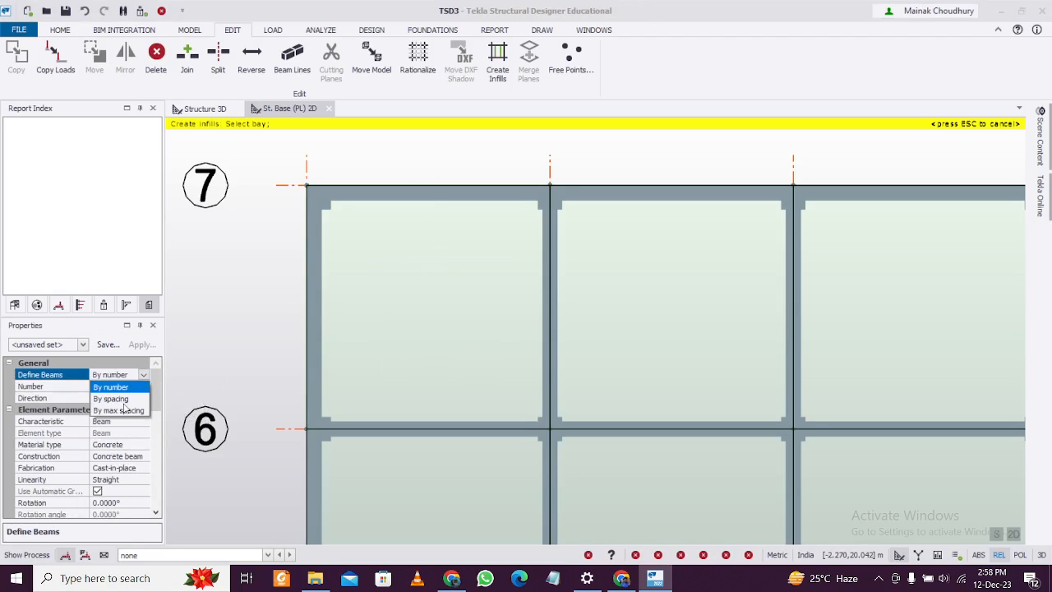
click(110, 399)
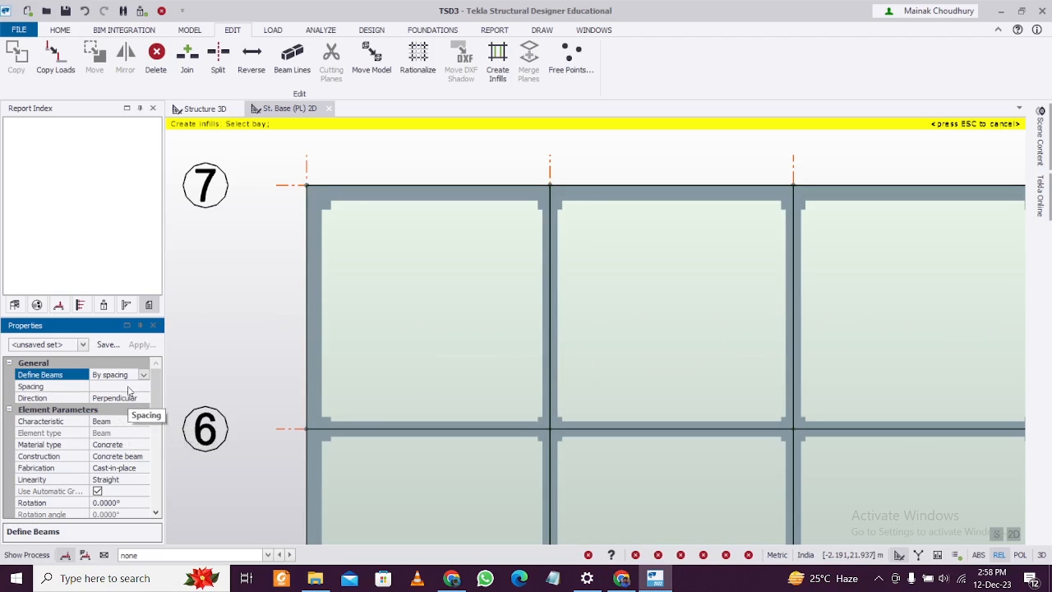
click(30, 386)
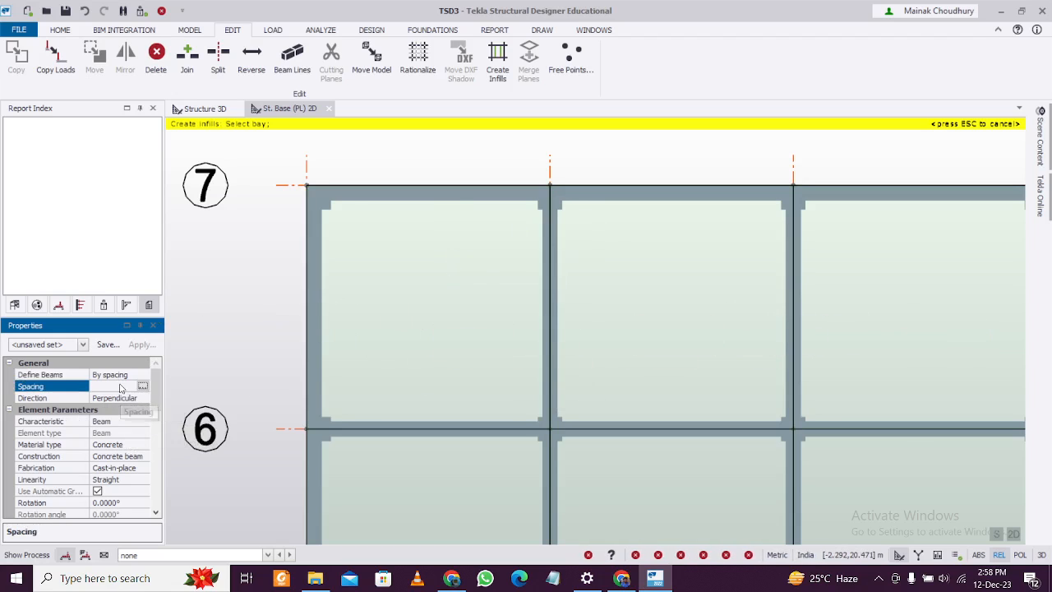
click(141, 385)
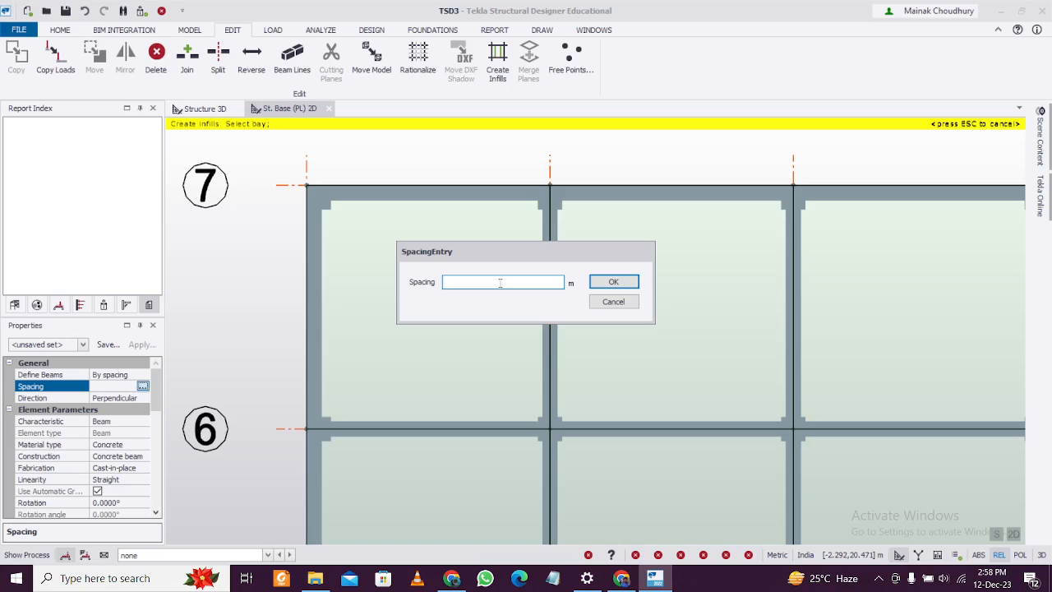
click(614, 281)
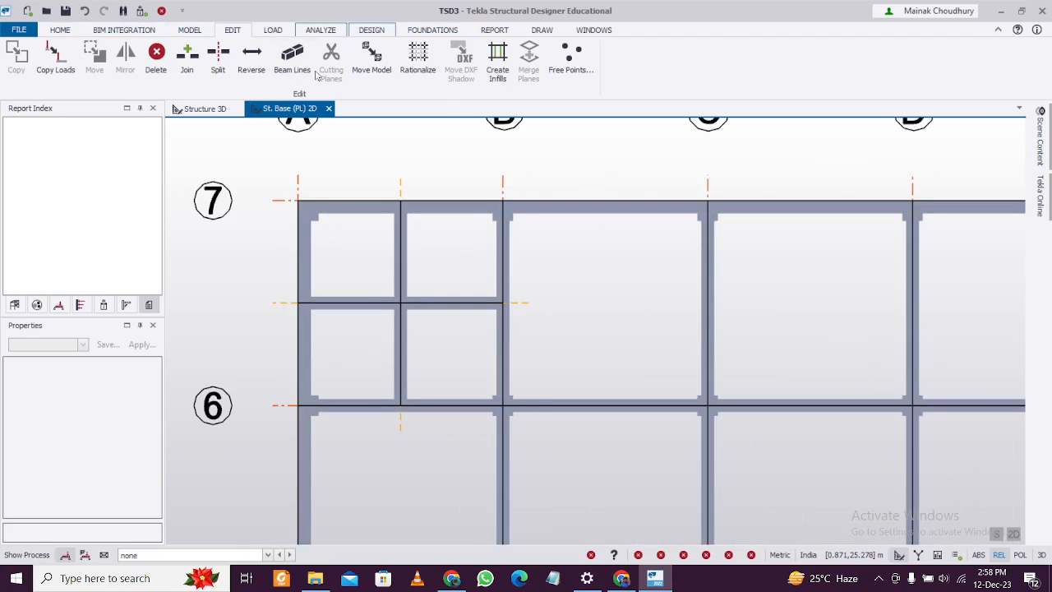
Step: Place slabs on beams in the four sub-panels, then select the slabs and infill beams
click(189, 30)
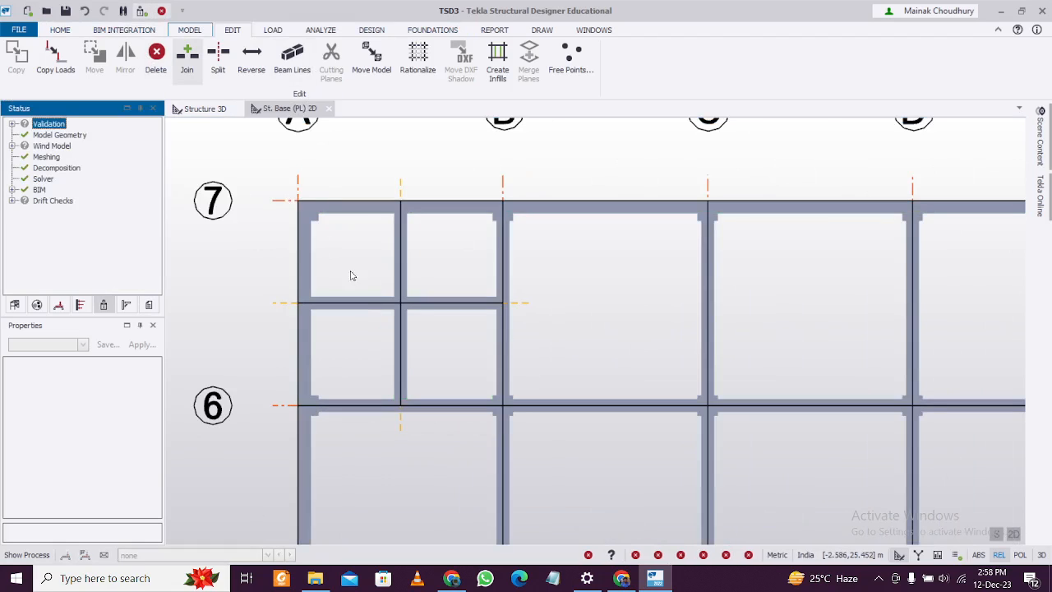
click(372, 29)
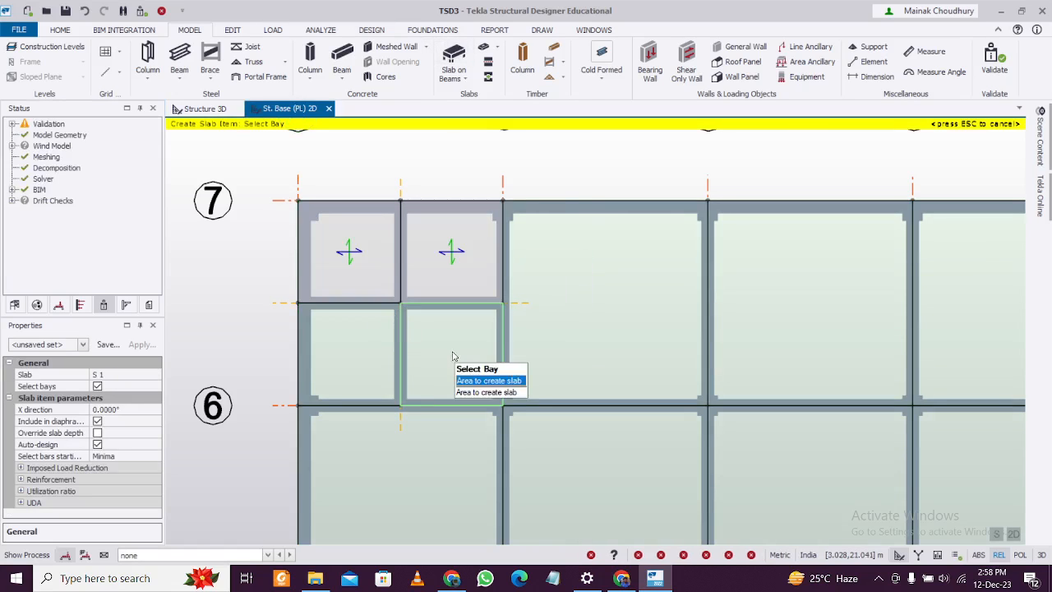
click(490, 381)
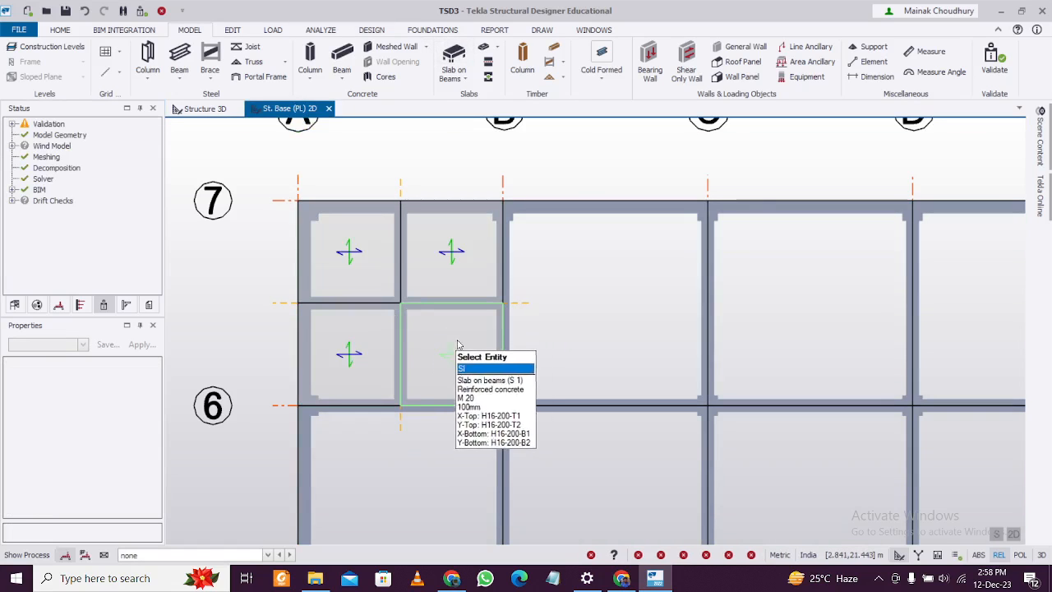
click(493, 368)
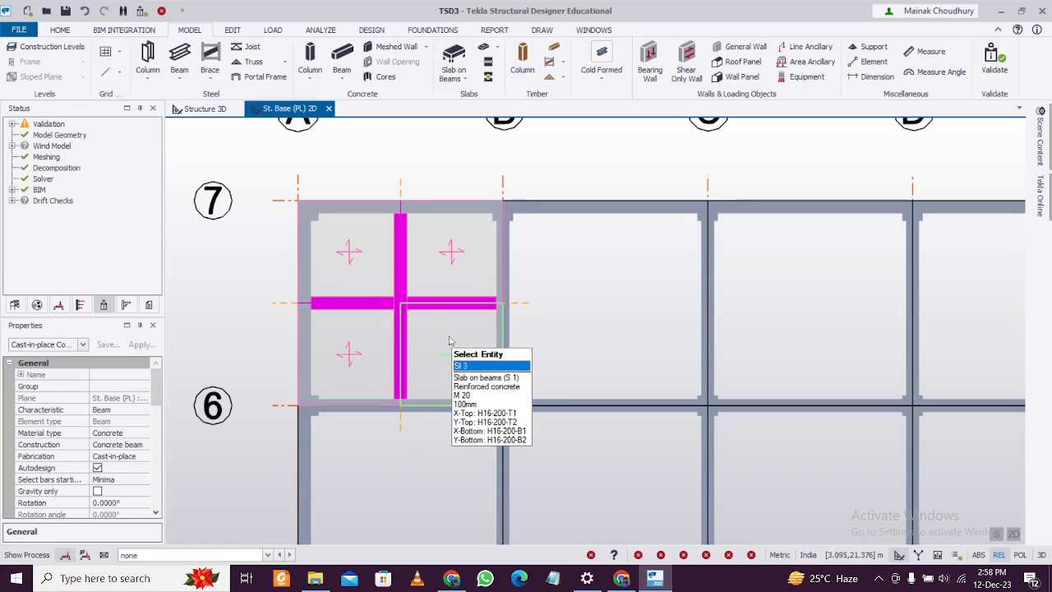
click(461, 283)
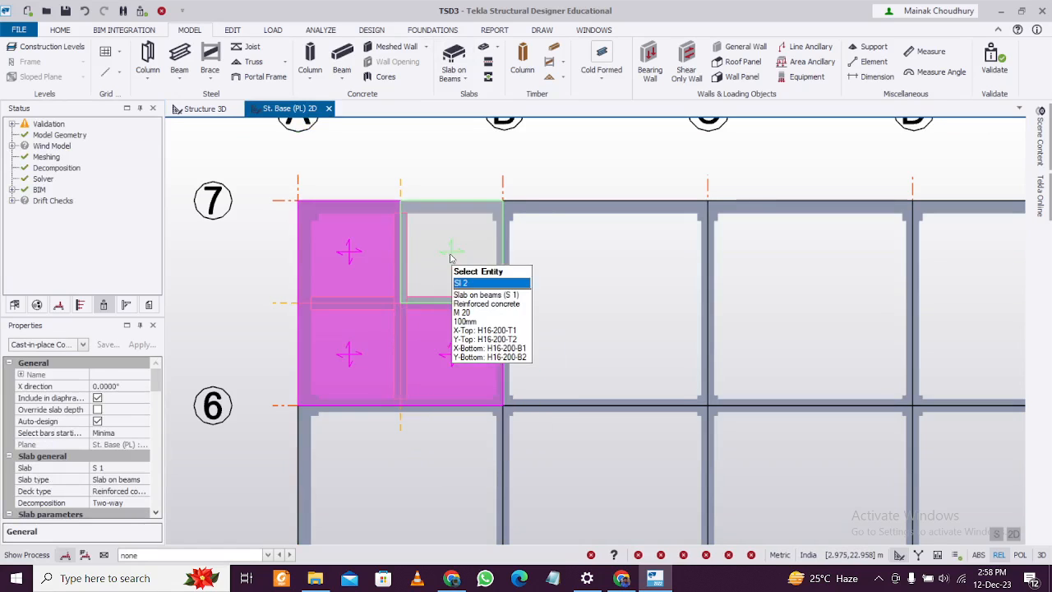
click(486, 294)
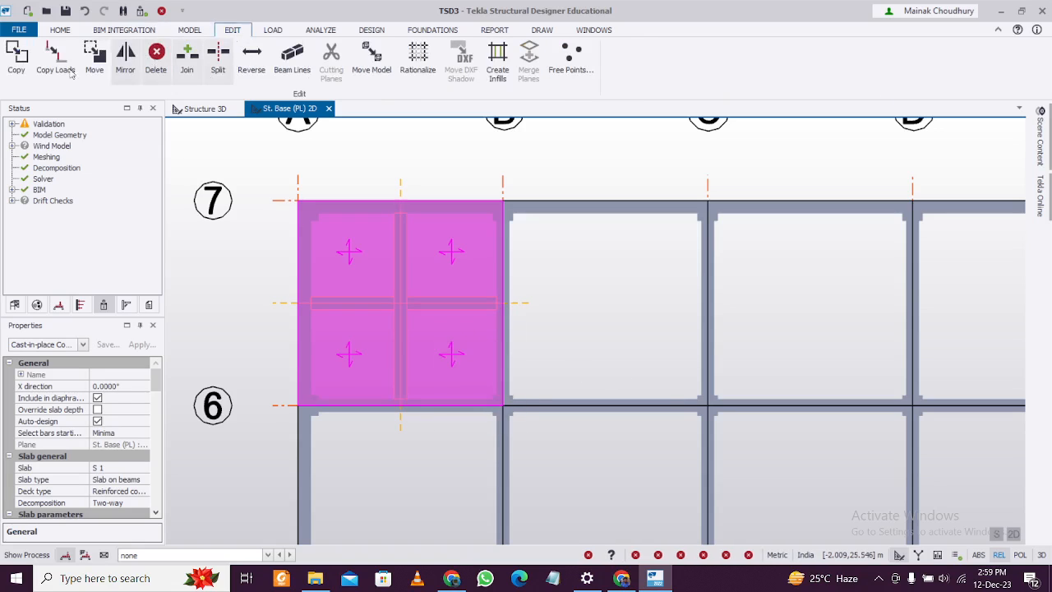
Step: Copy the selected slabs and infill beams using the bay corner node as reference
click(95, 58)
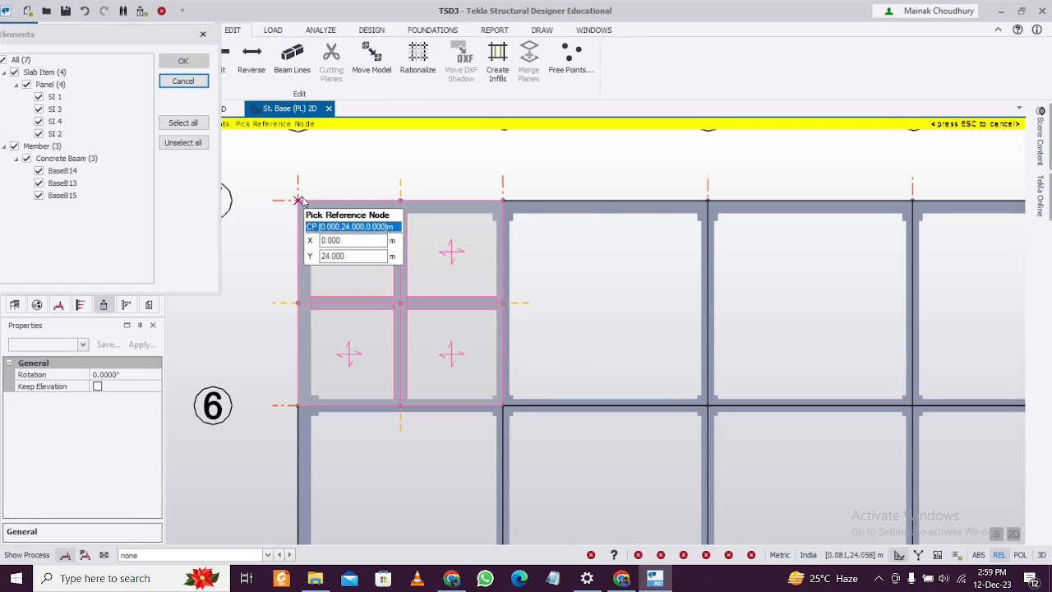
click(299, 201)
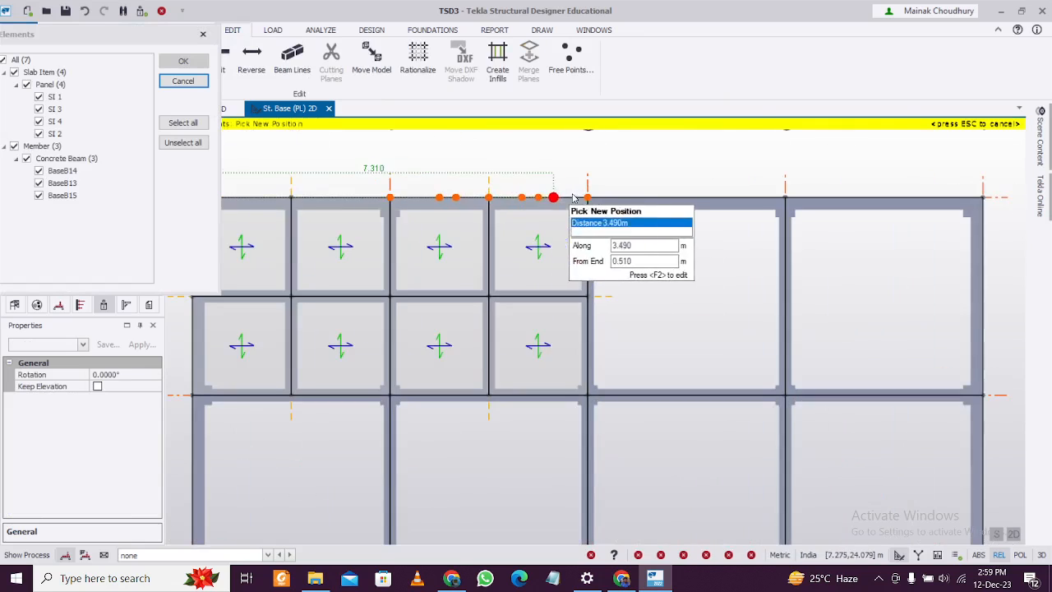
mouse_move(786, 197)
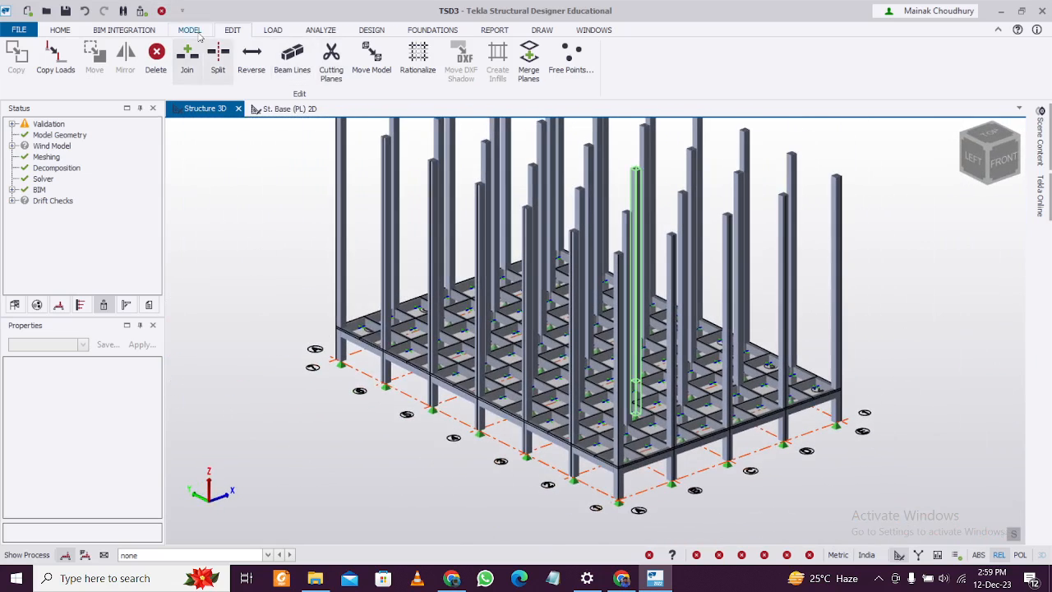
Step: Set levels 1–4 to source from Base and apply so they copy its layout
click(49, 46)
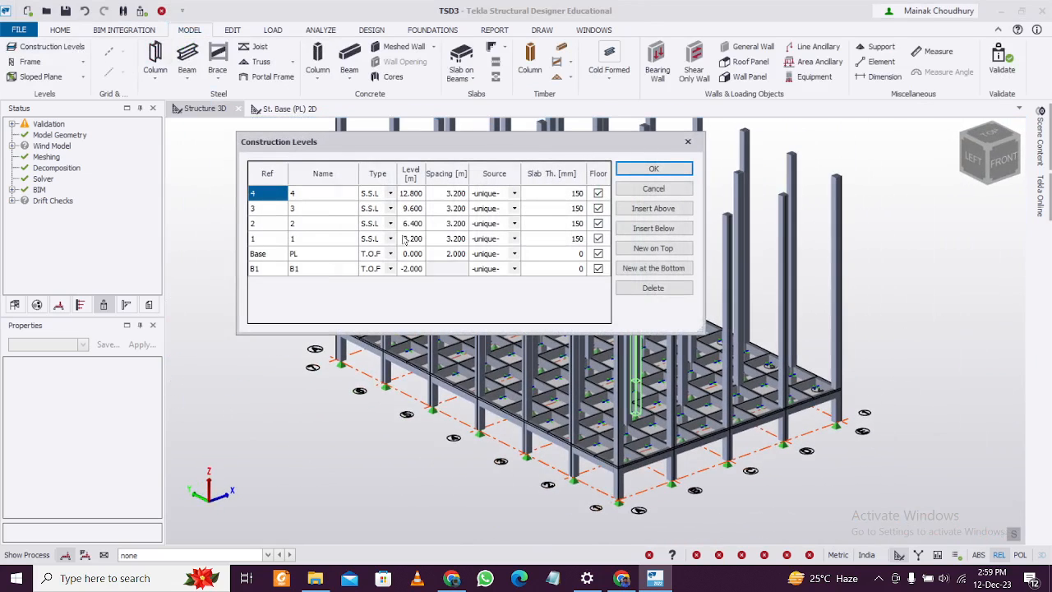
click(516, 268)
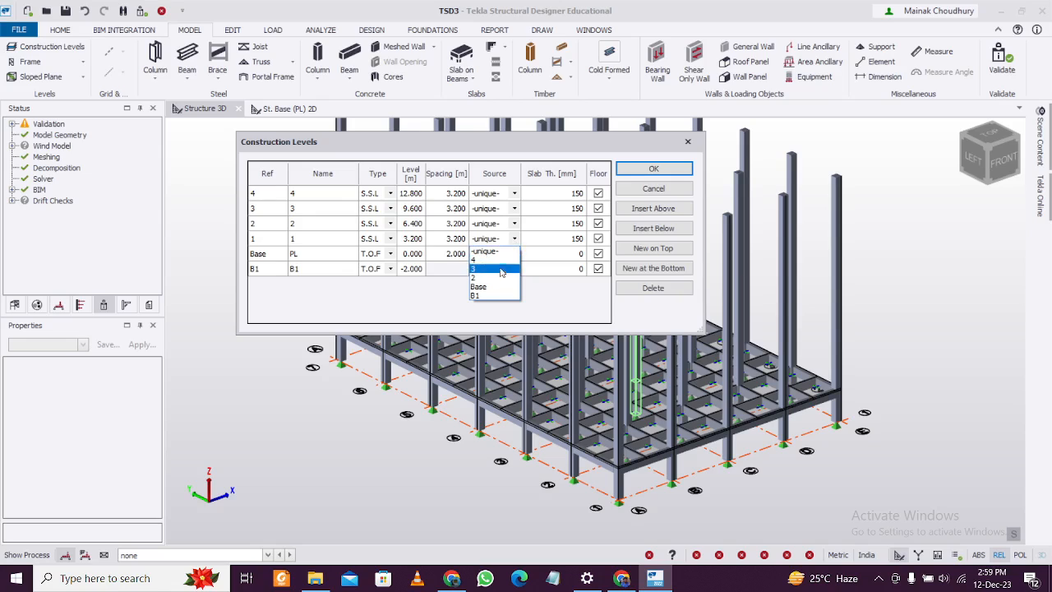
mouse_move(494, 263)
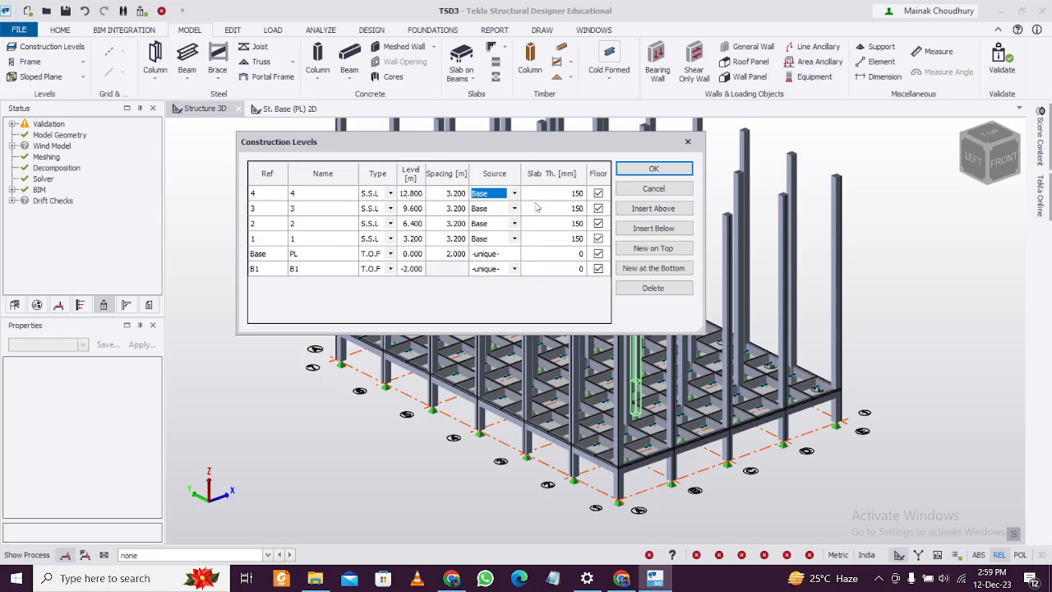
click(654, 168)
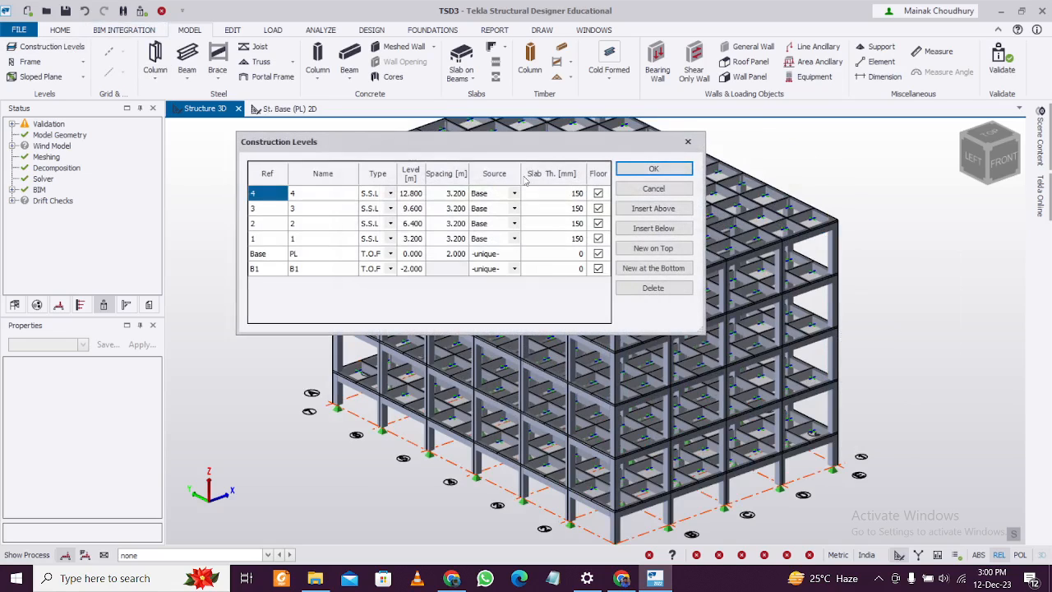
Step: Reset the upper levels' source to <unique> so each is independent, and confirm
click(513, 208)
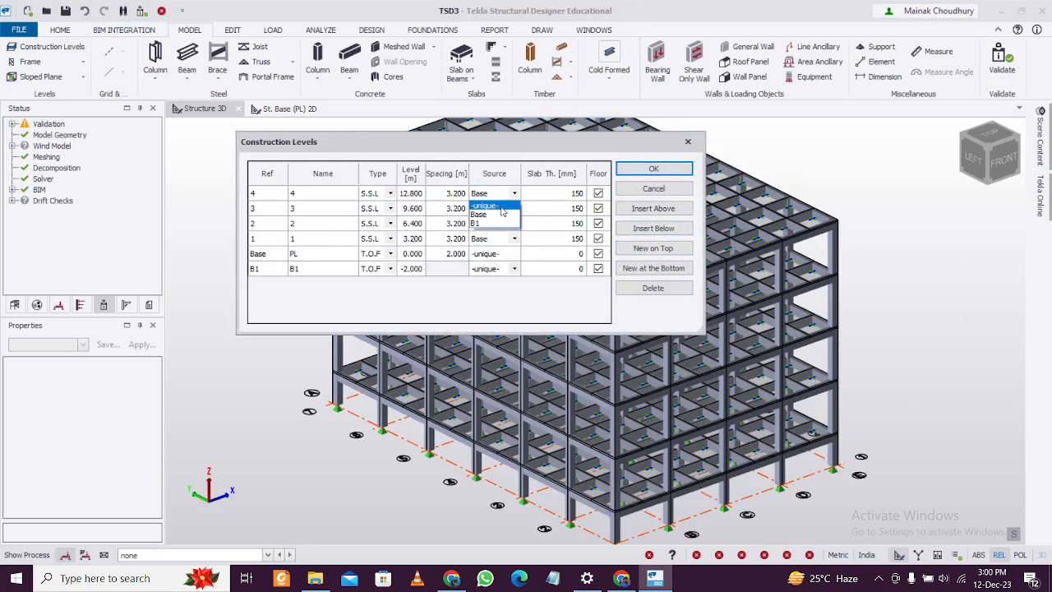
click(485, 206)
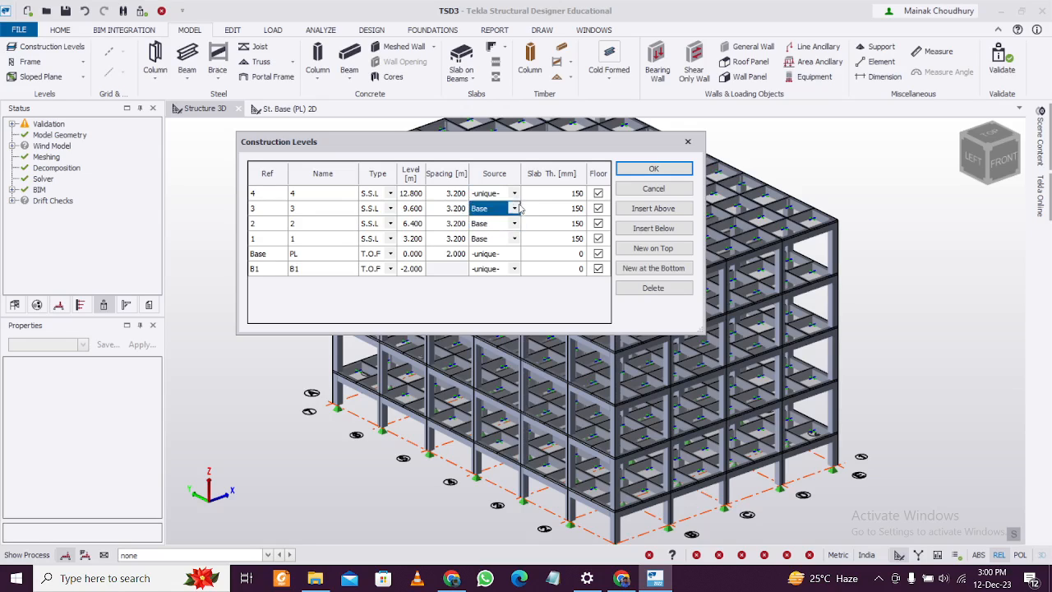
click(513, 239)
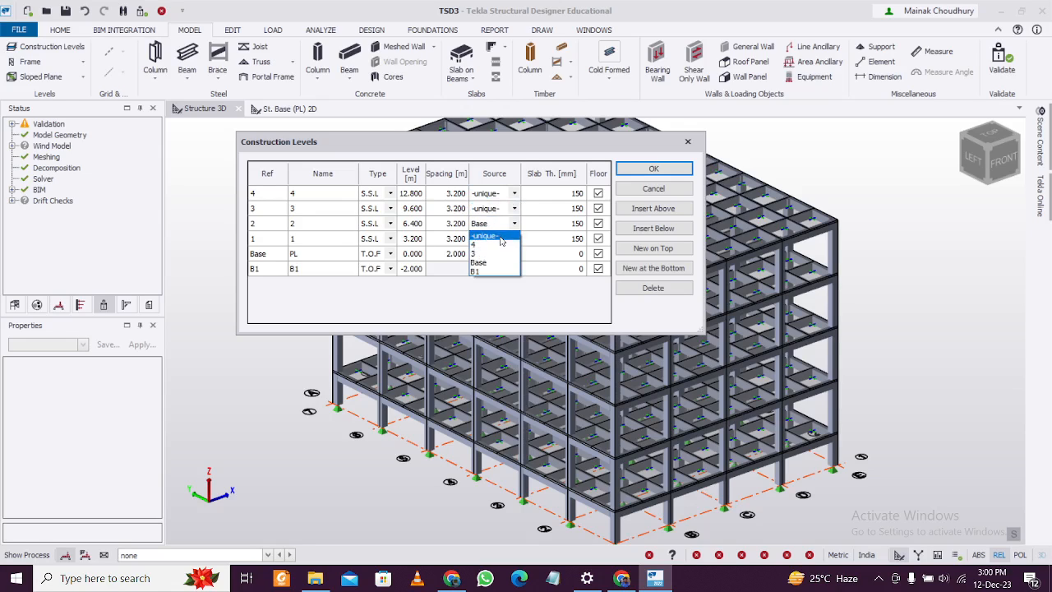
click(486, 237)
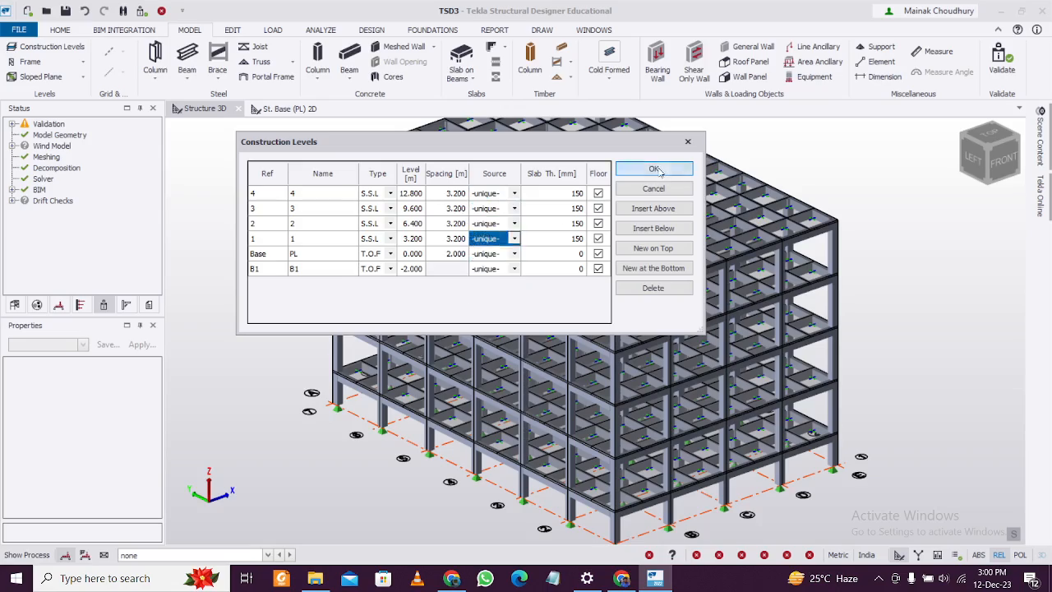
click(655, 168)
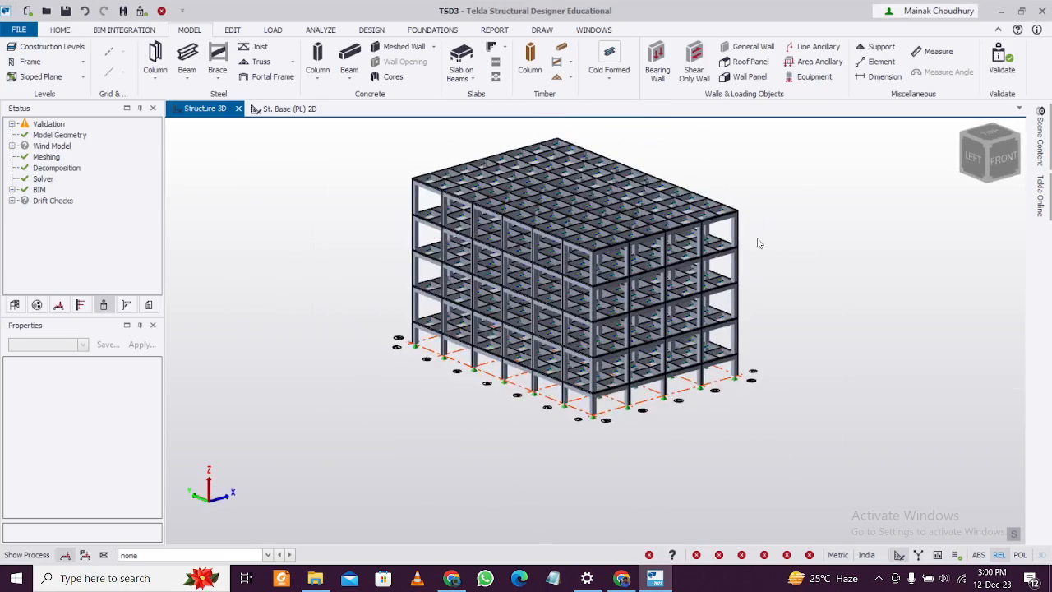
Step: Select all 35 supports and set Mx and the other rotational restraints to Fixed
click(1003, 152)
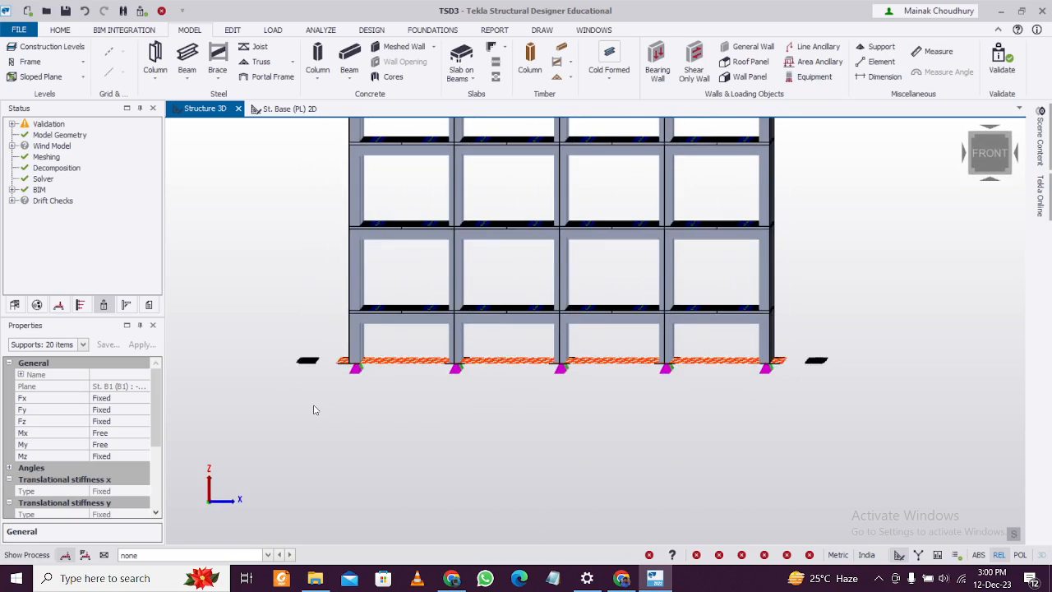
click(309, 360)
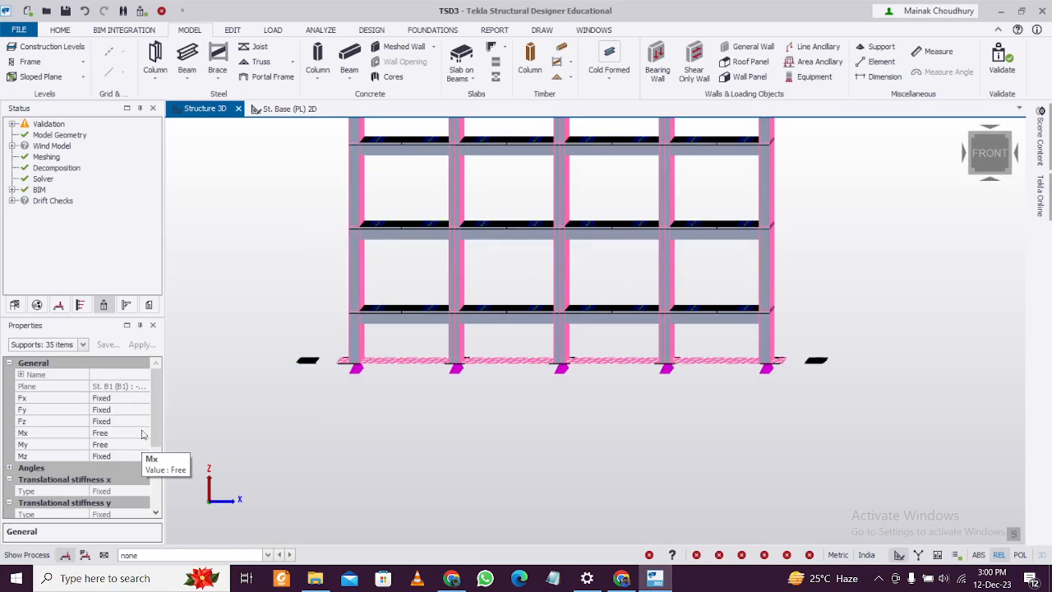
click(51, 432)
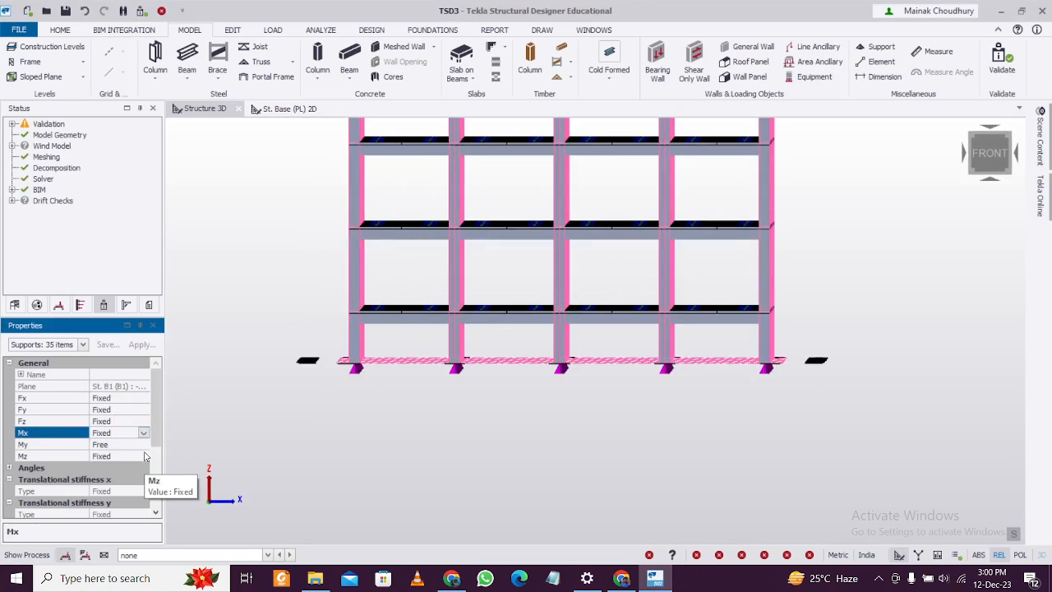
click(143, 444)
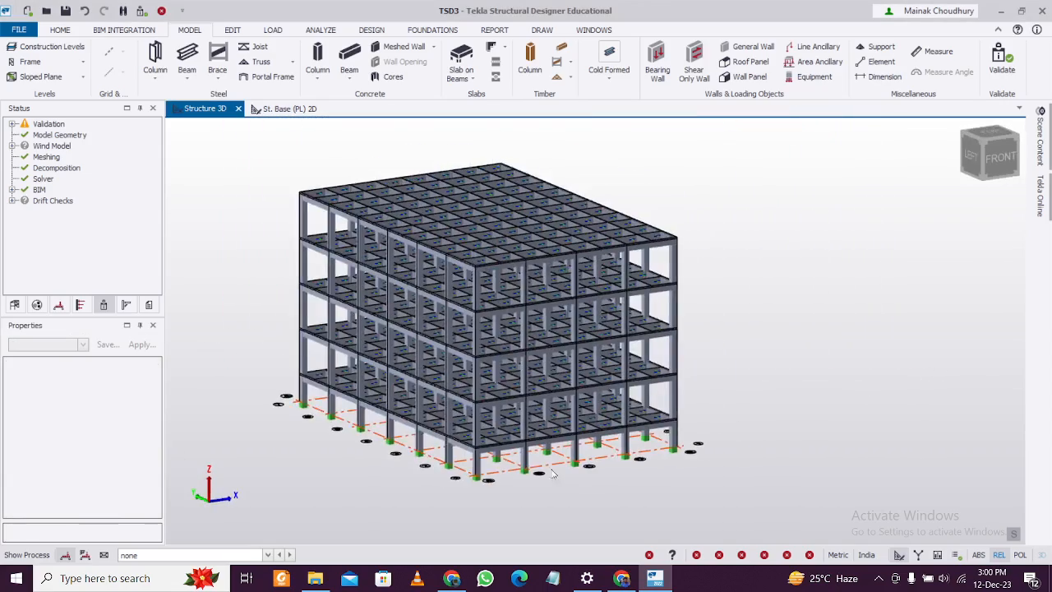
Step: Review the five defined loadcases in the Loading dialog and make 2 Dead current
click(273, 30)
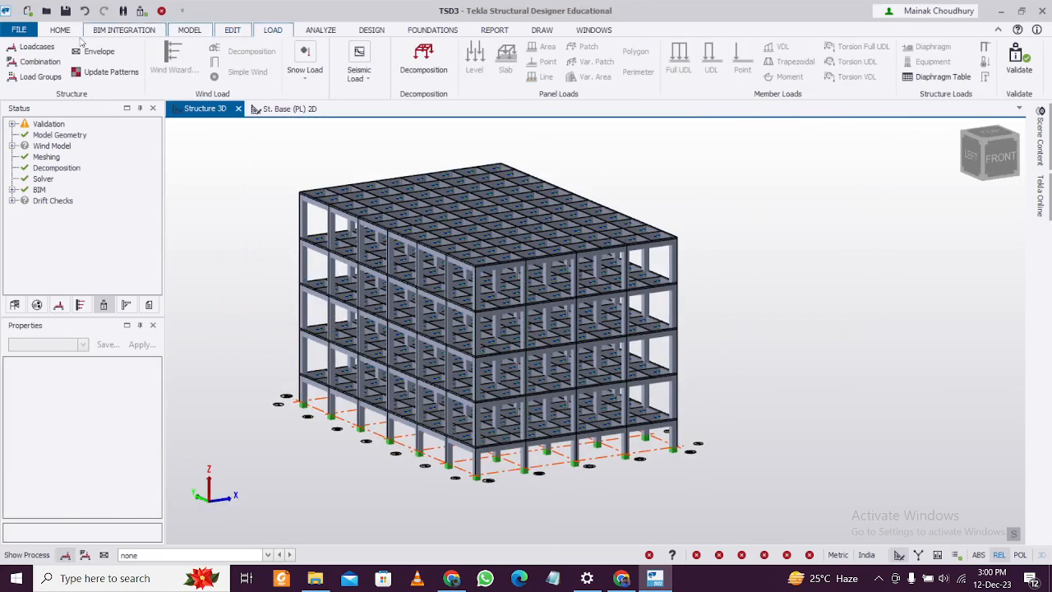
click(36, 46)
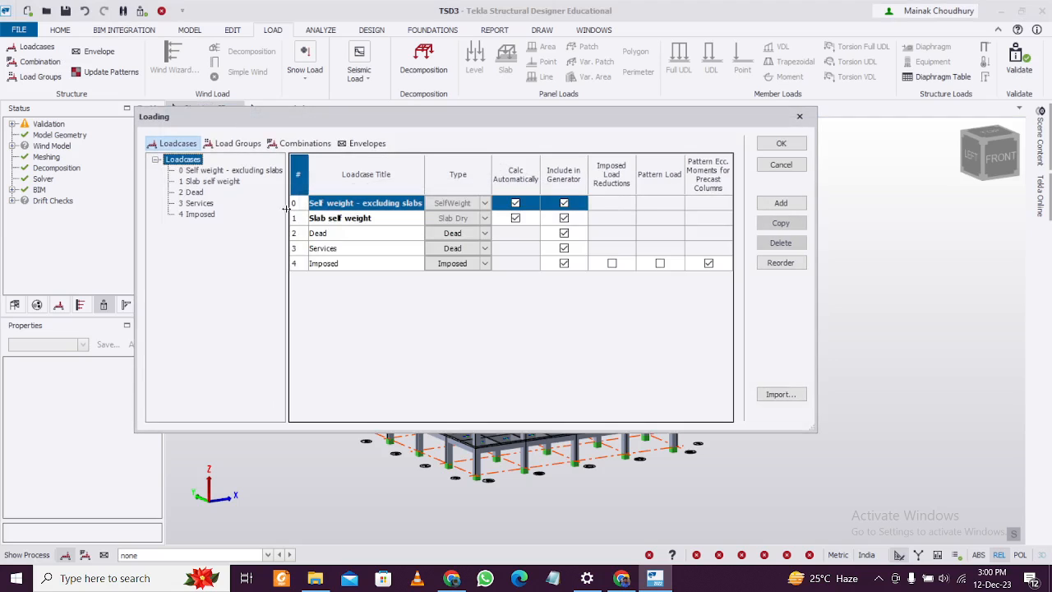
mouse_move(785, 107)
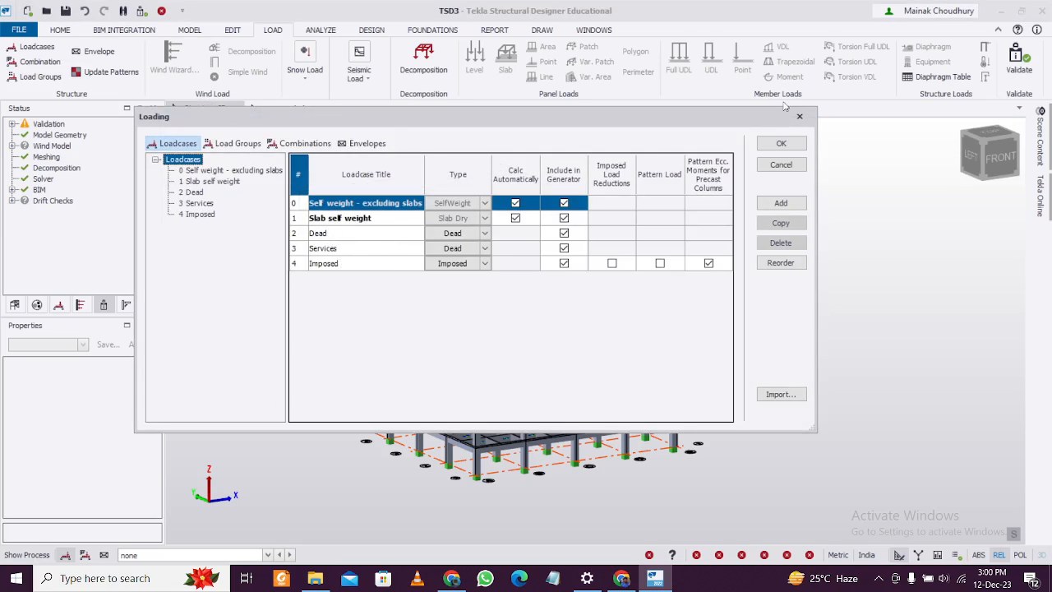
click(780, 143)
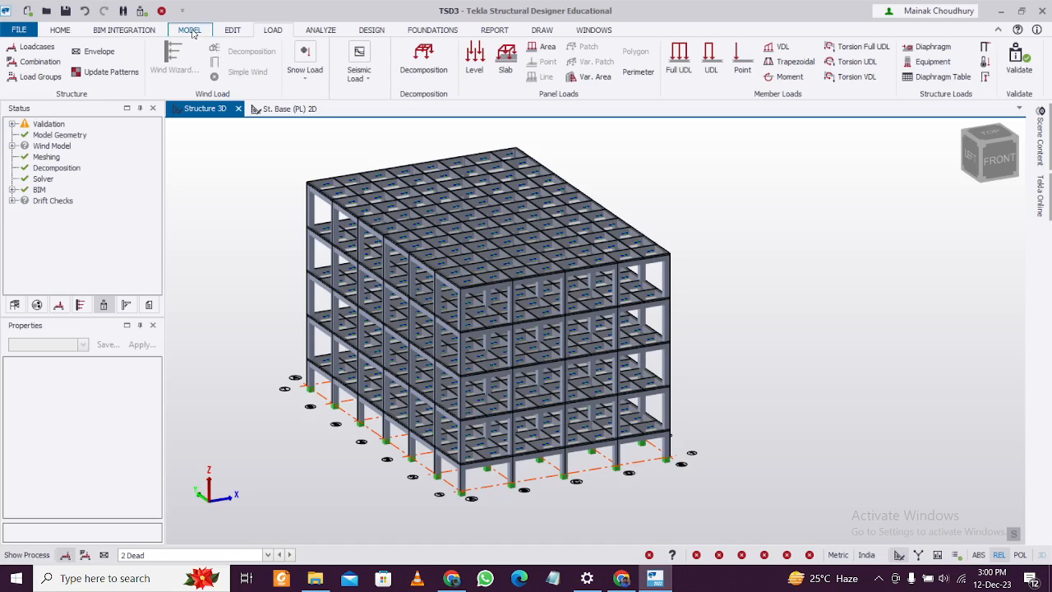
Step: Apply a 5 kN/m² Dead level load to the base-level slab panels in the St. Base view
click(289, 108)
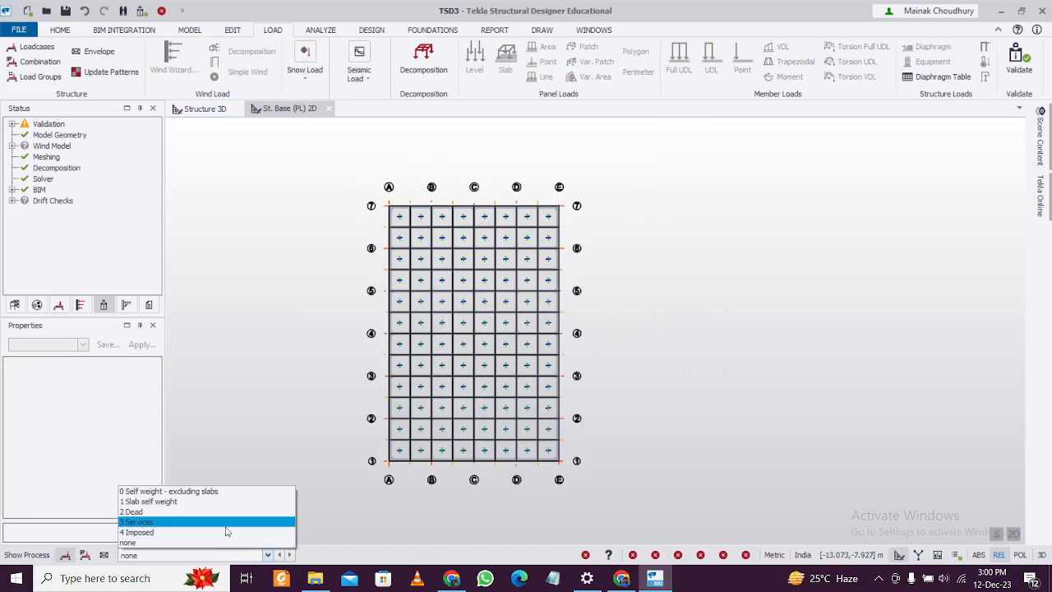
click(131, 511)
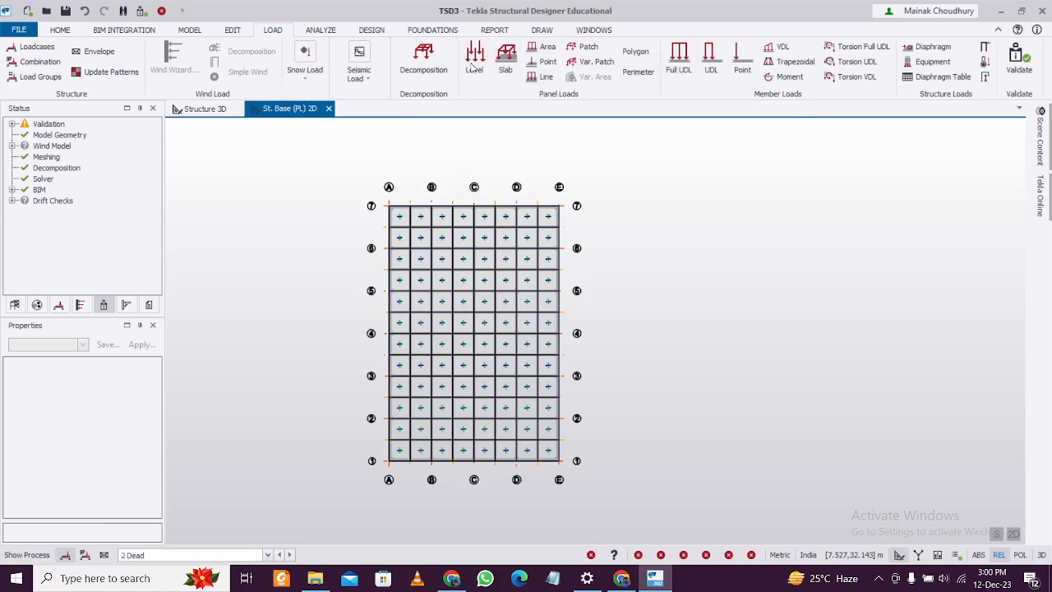
click(473, 62)
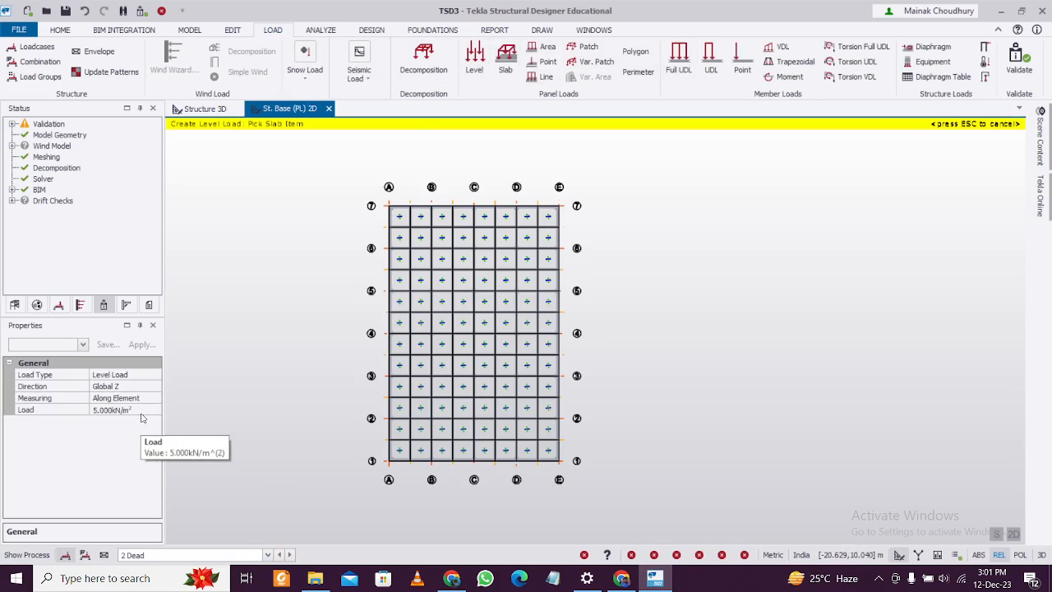
click(483, 301)
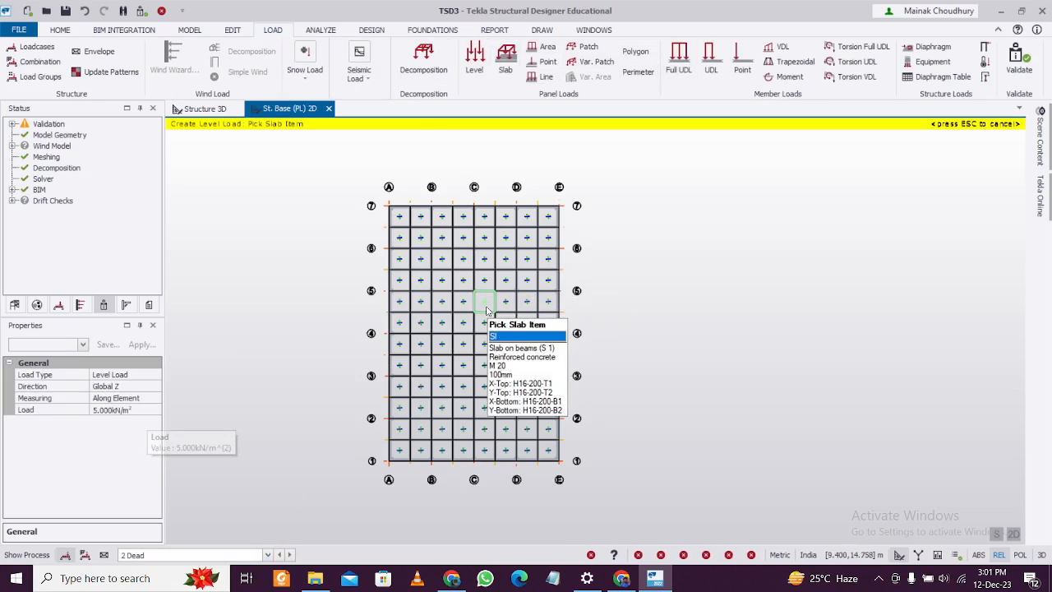
mouse_move(444, 387)
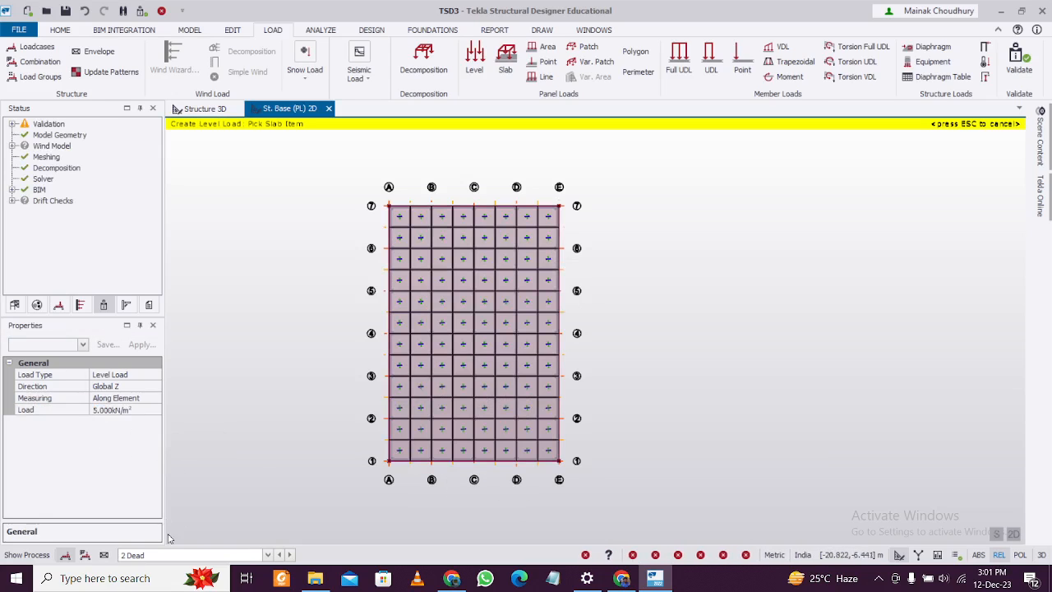
Step: Apply a 4 kN/m² Imposed level load to the same base-level slabs
click(267, 556)
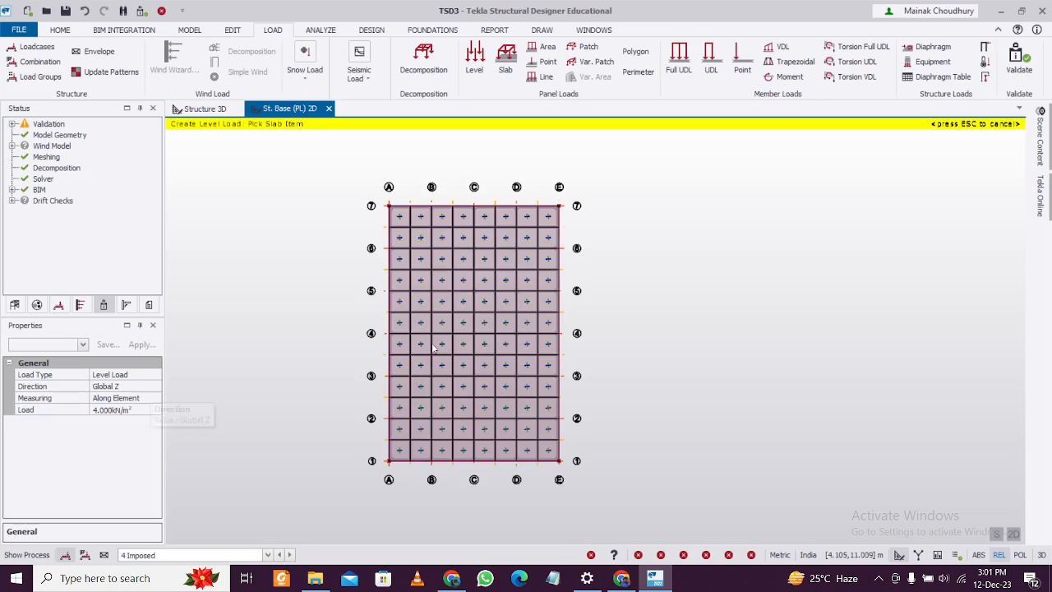
click(204, 109)
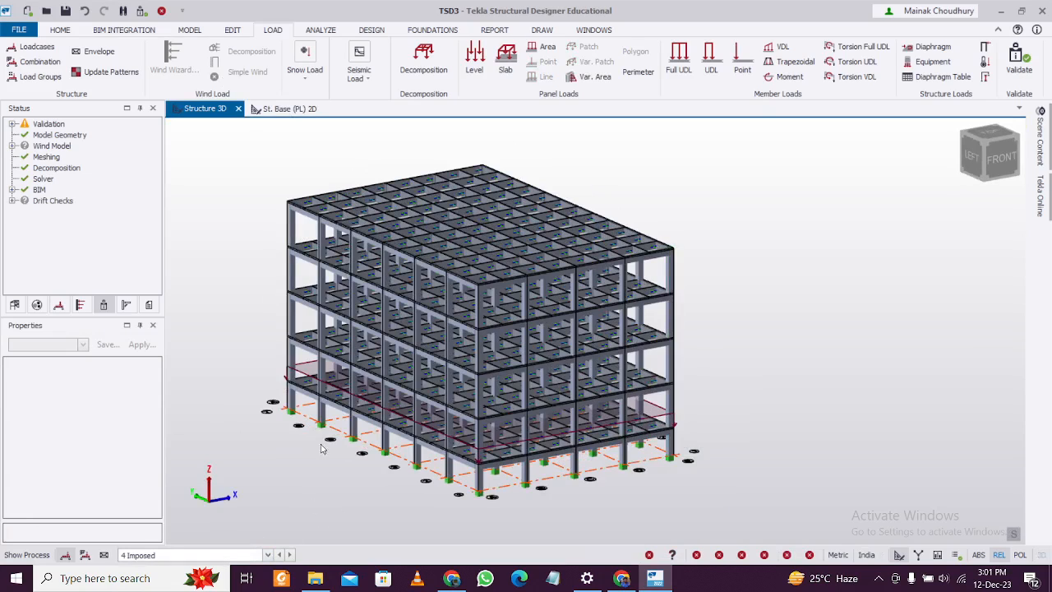
Step: Add level B1 at −2.000 m below the base and set level 1's source to Base
click(409, 276)
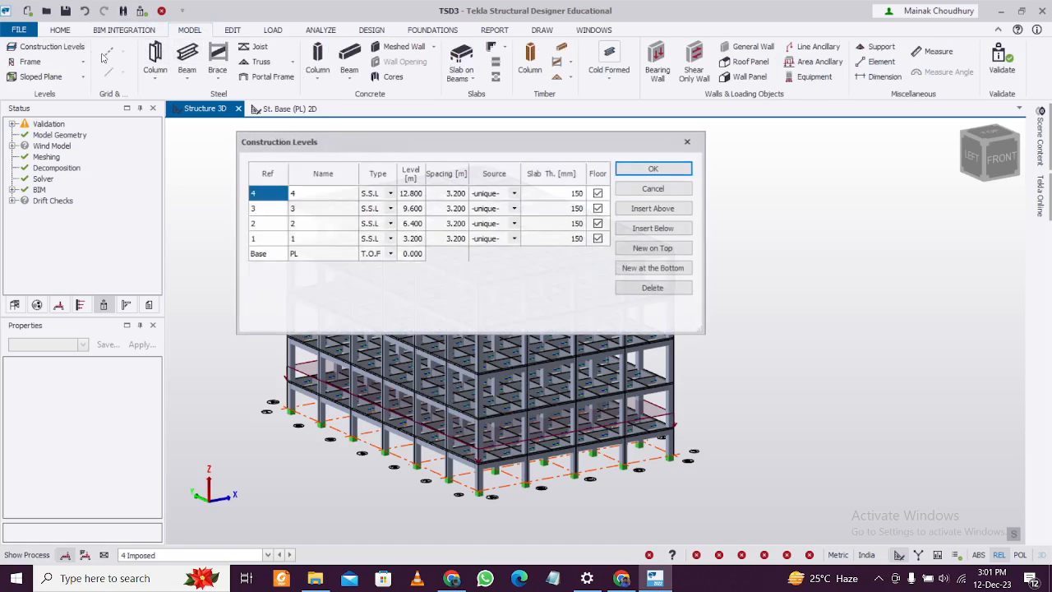
click(653, 266)
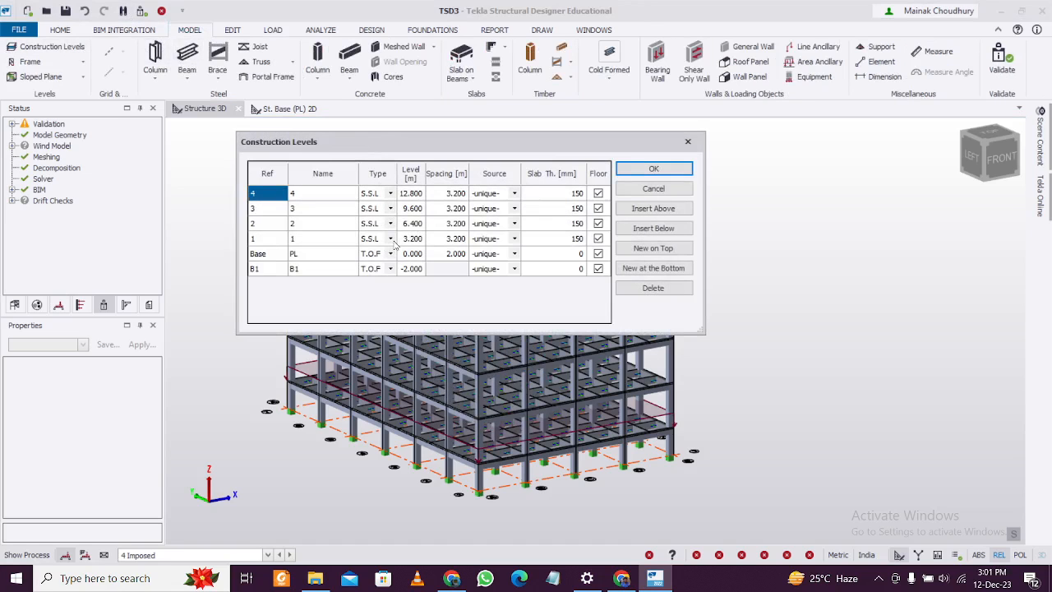
click(515, 239)
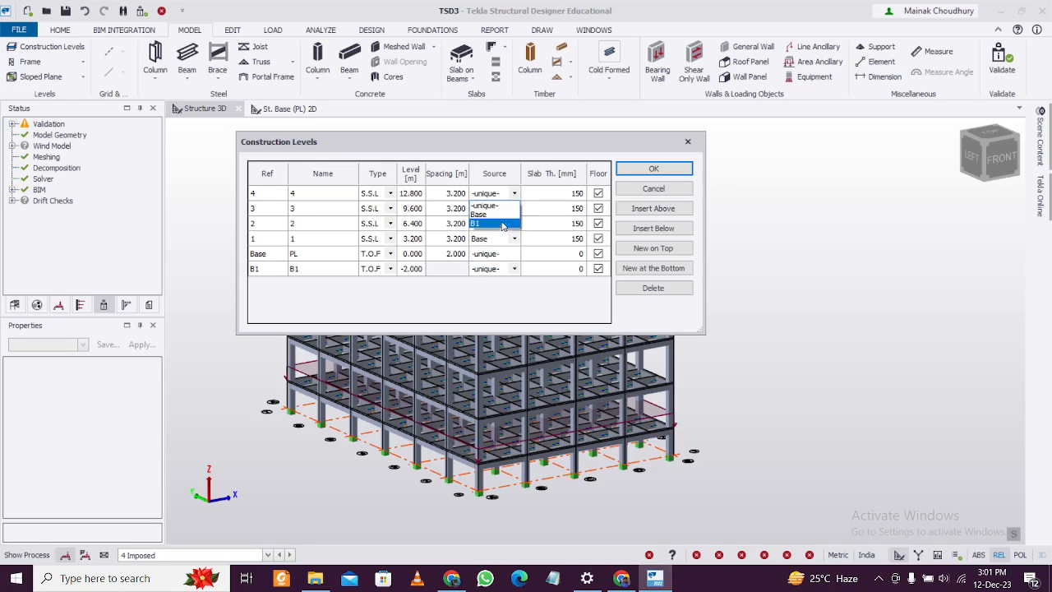
click(654, 168)
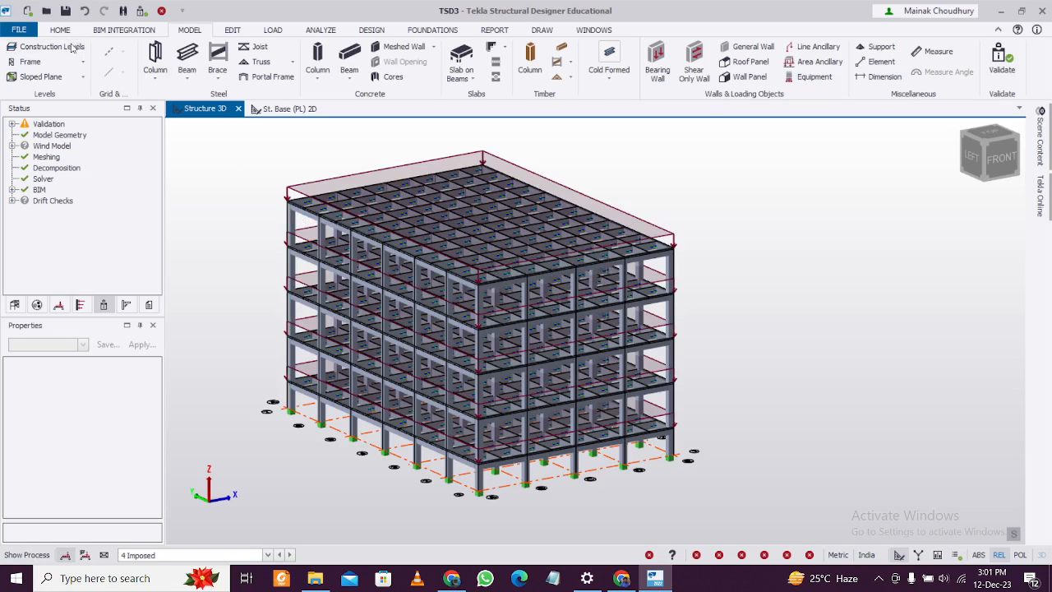
Step: Confirm in Construction Levels that level 1 copies Base so slab loads show on every storey
click(52, 46)
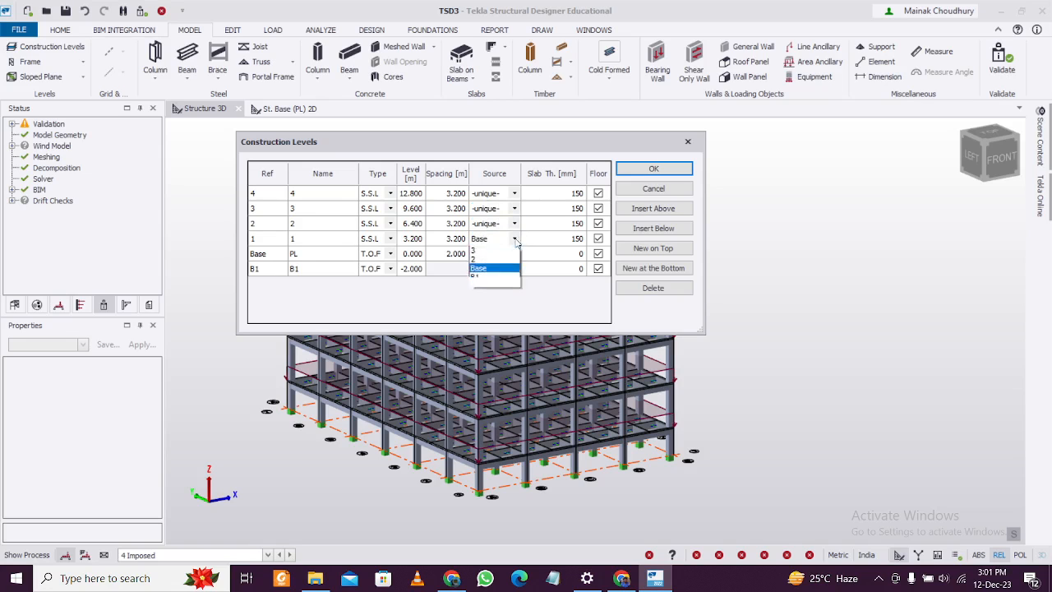
click(655, 168)
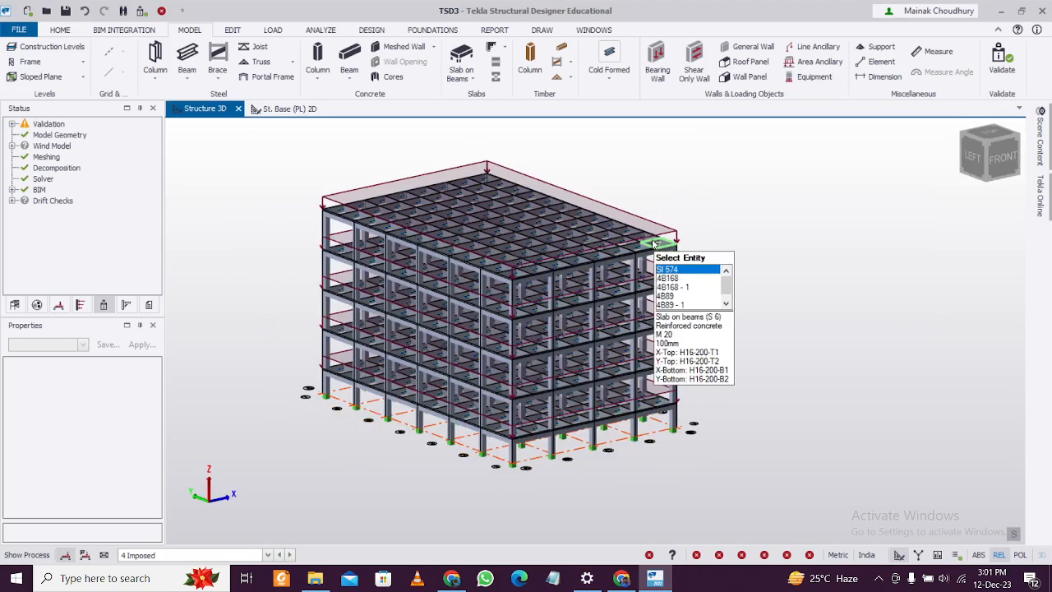
click(273, 30)
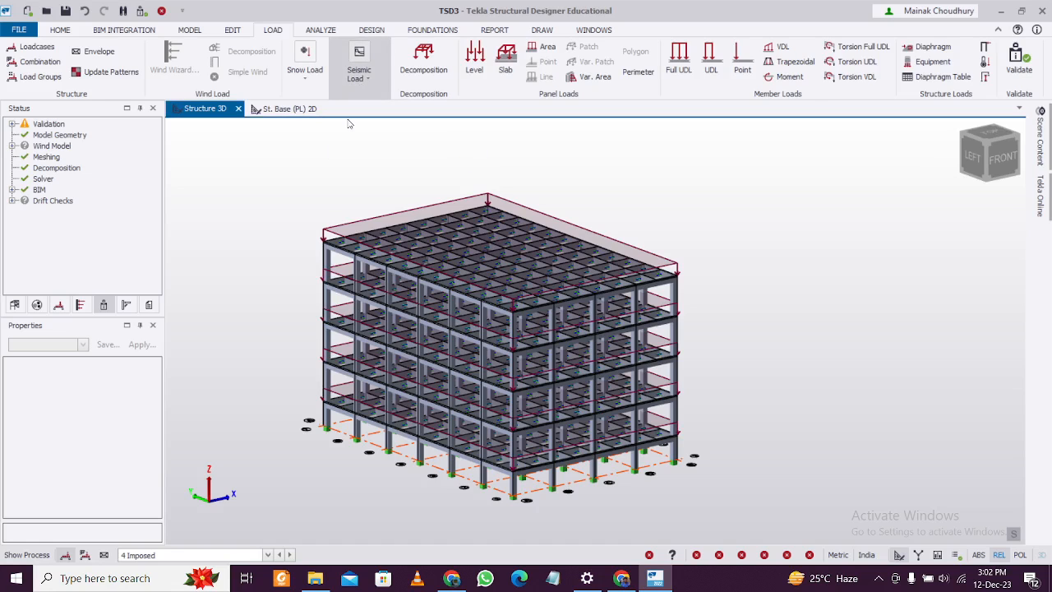
Step: Start the Seismic Wizard, ignore floors at and below B1 and keep seismic Zone II
click(359, 69)
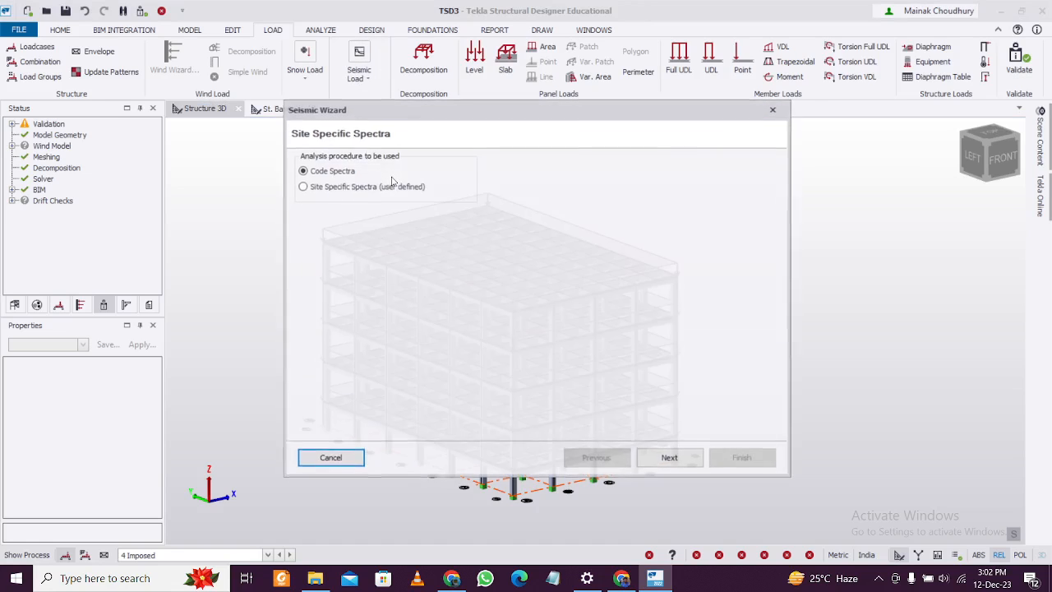
click(669, 457)
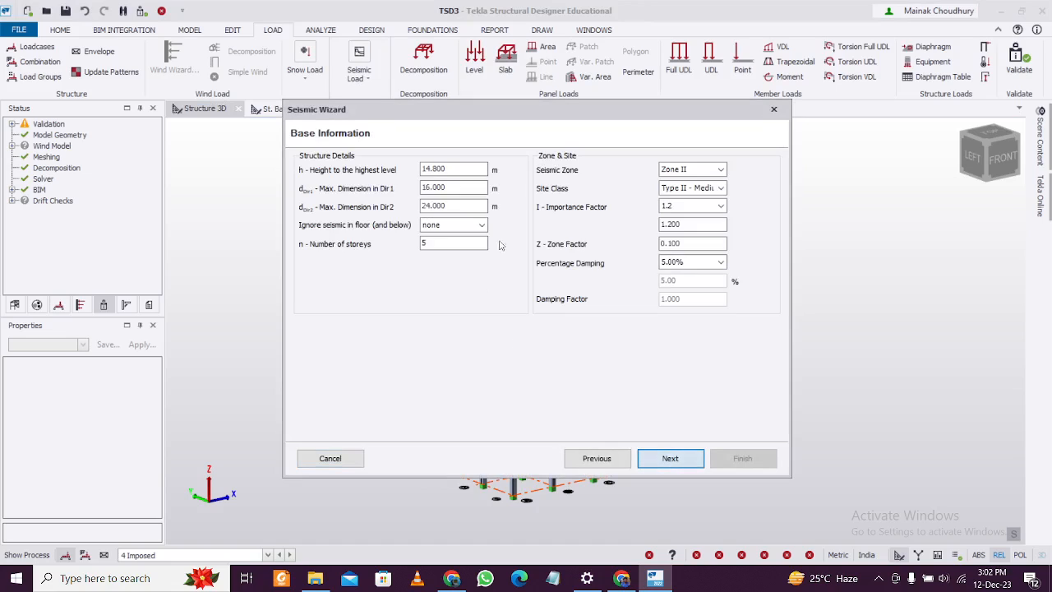
click(482, 223)
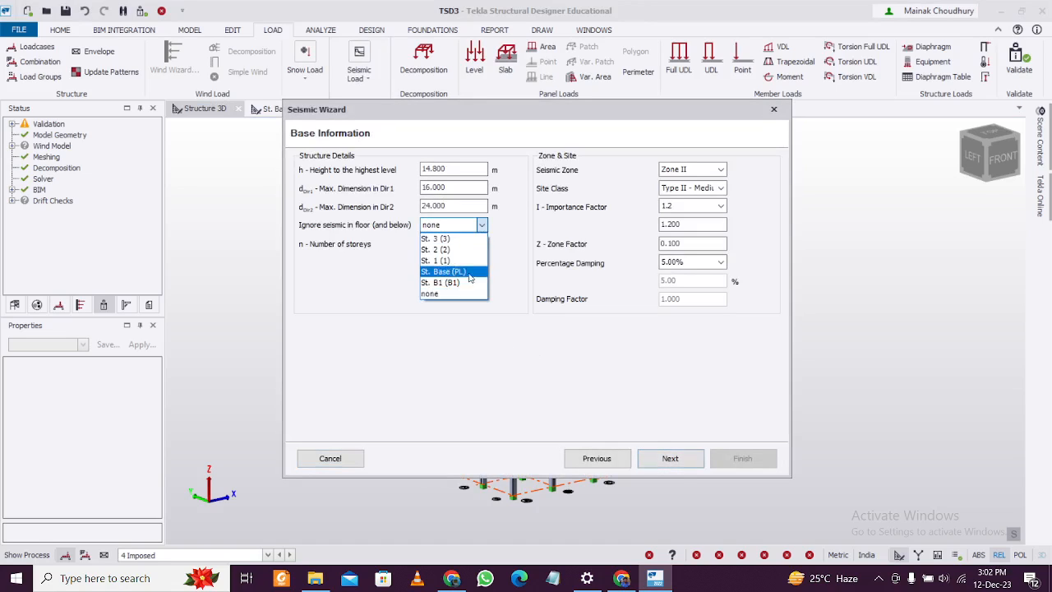
click(720, 168)
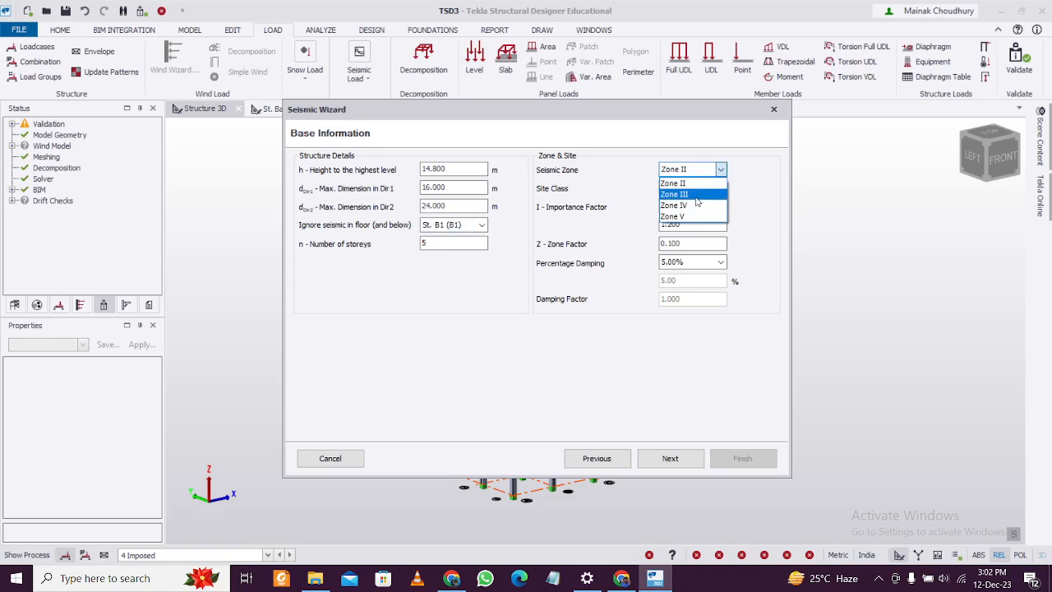
click(675, 194)
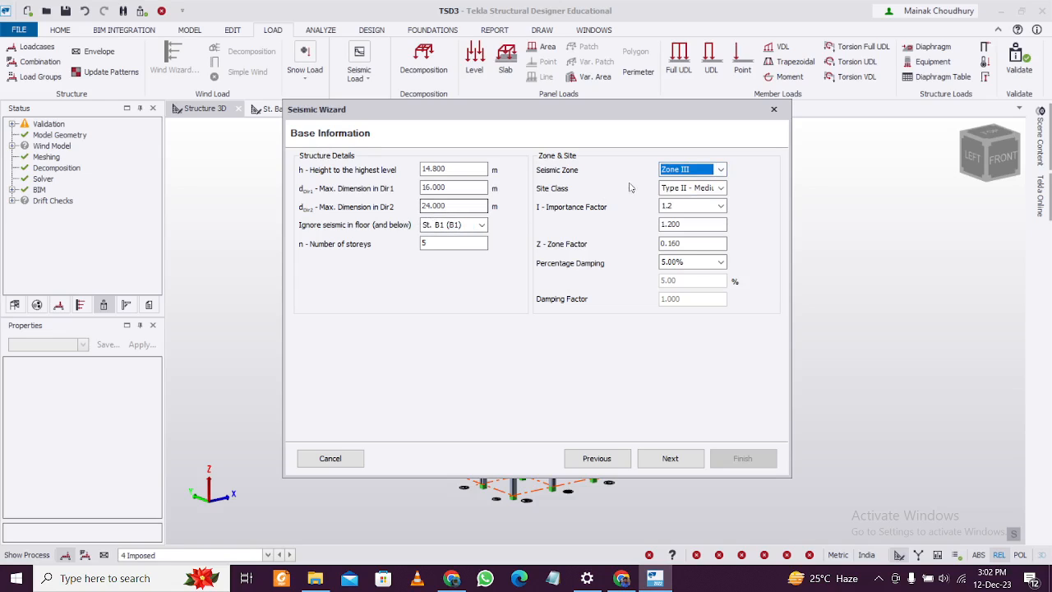
click(688, 168)
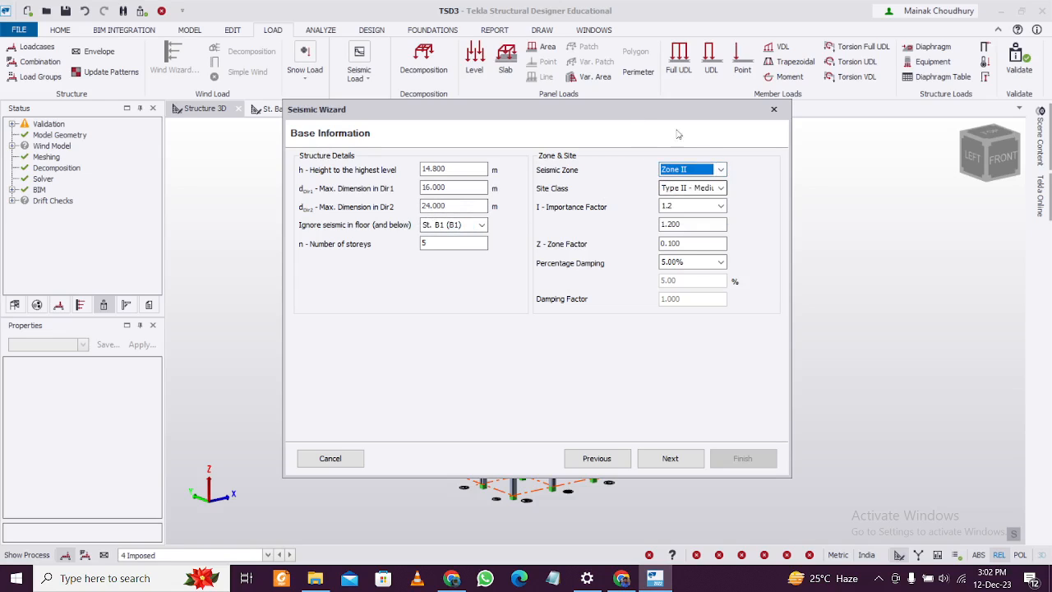
mouse_move(648, 431)
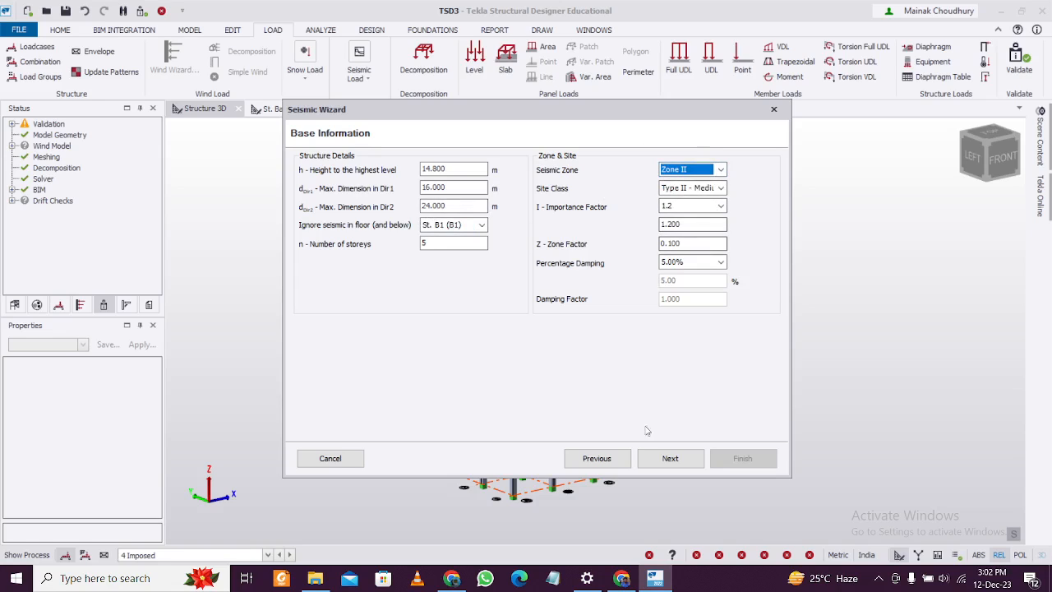
click(671, 457)
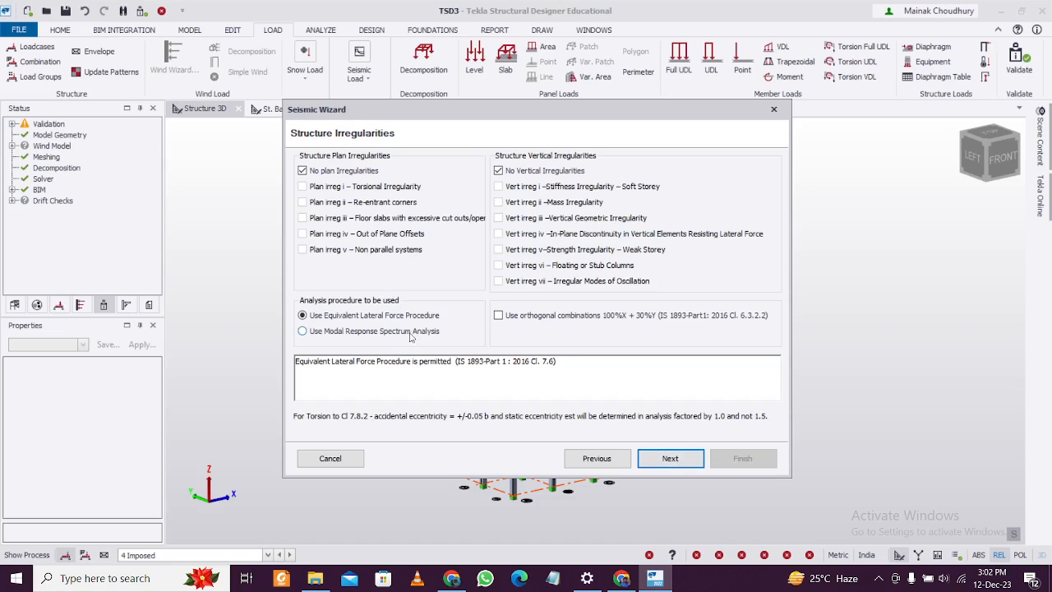
Step: Choose modal response spectrum analysis and RC moment frame systems (R 3) for both directions
click(303, 330)
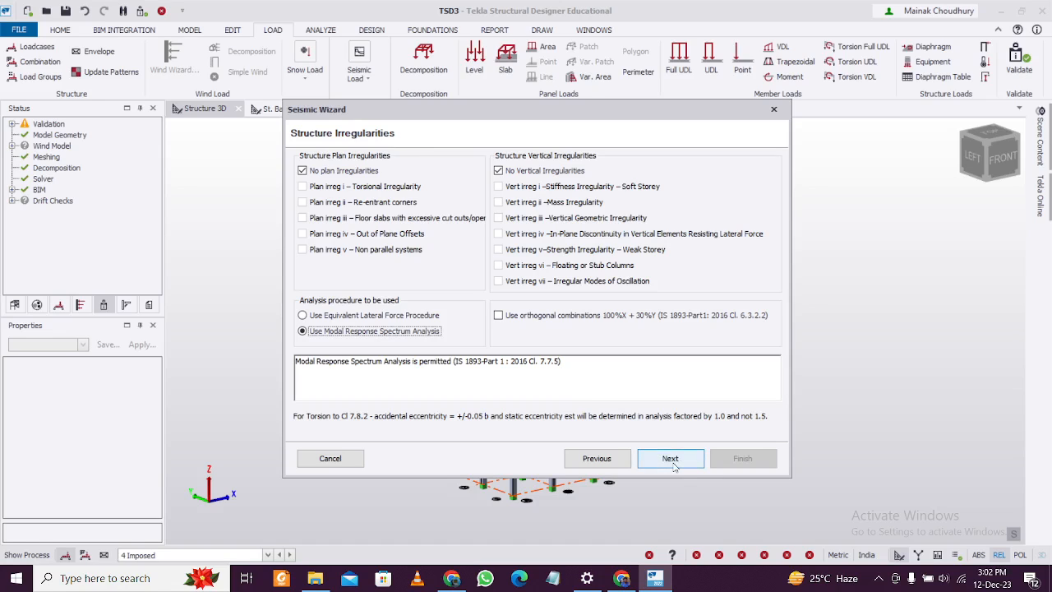
click(671, 457)
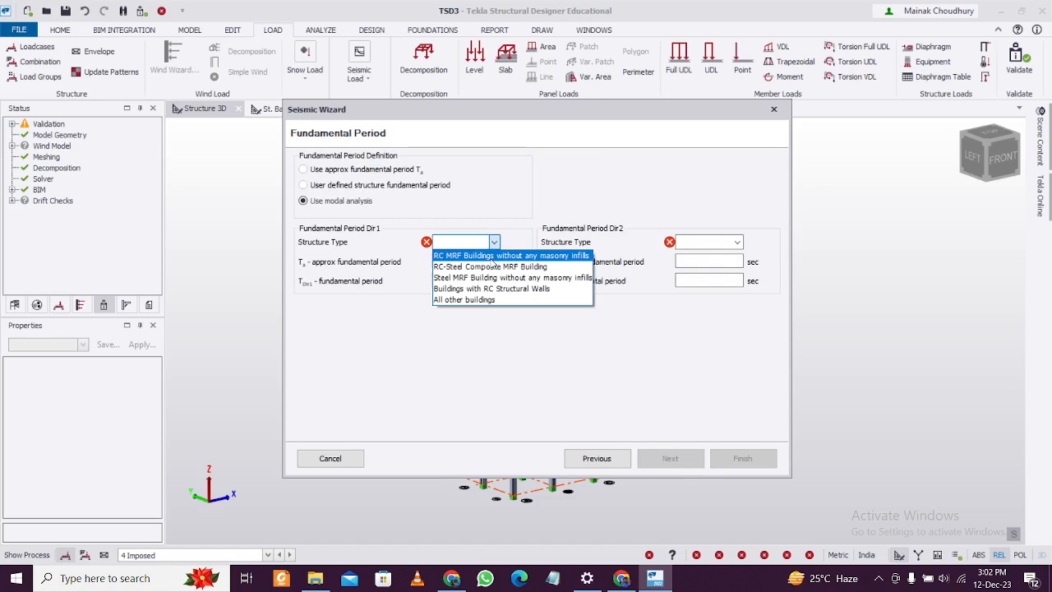
click(510, 255)
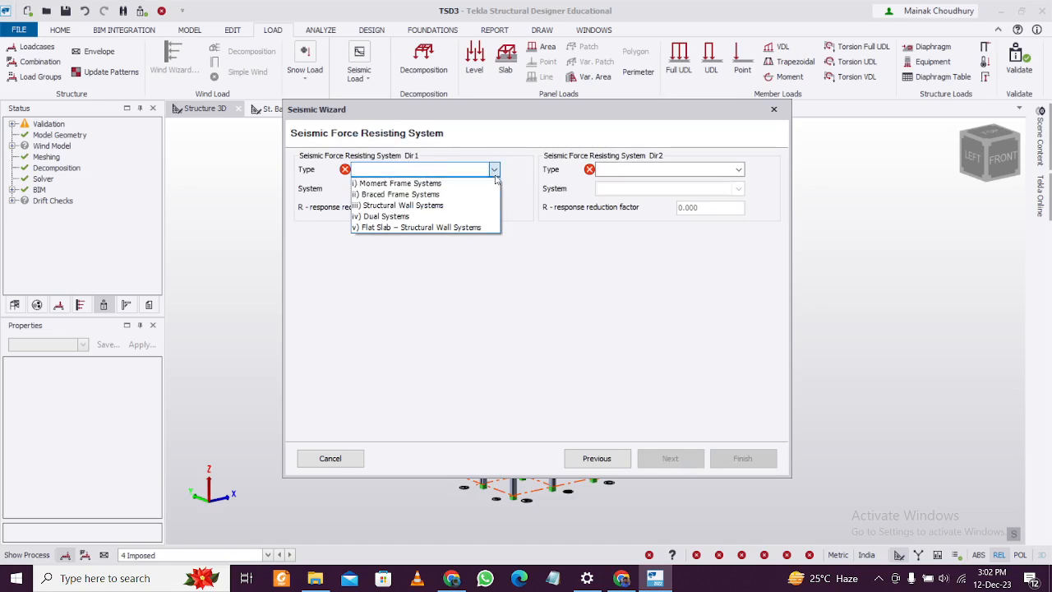
click(398, 182)
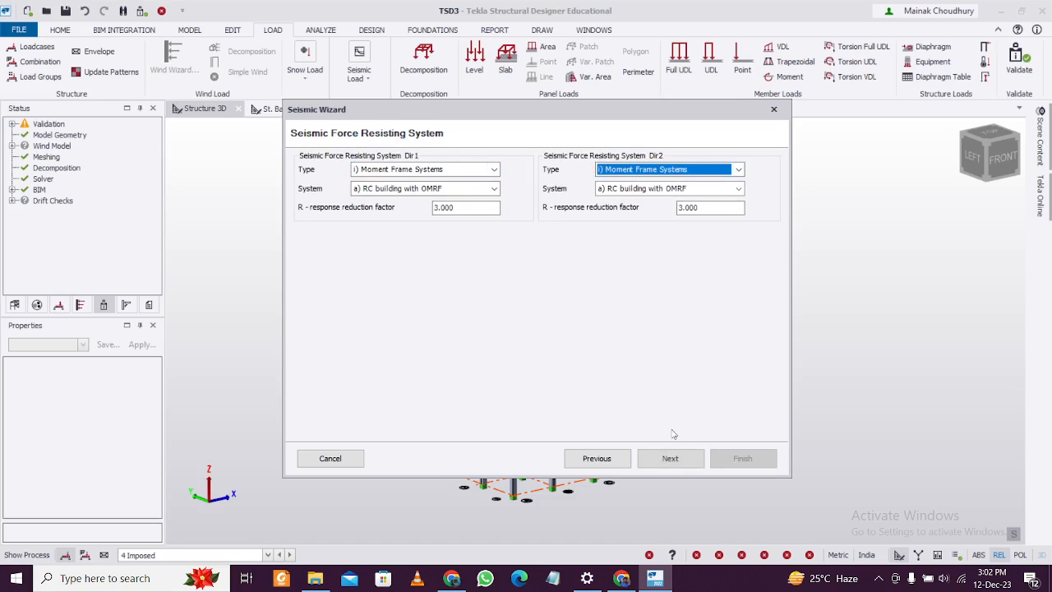
click(670, 457)
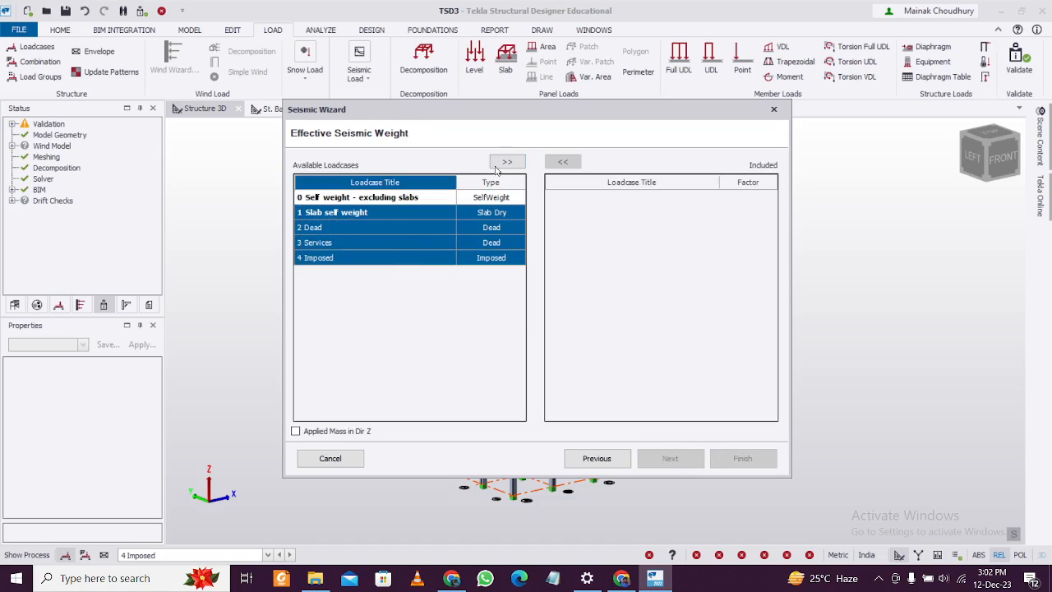
Step: Include every loadcase in the effective seismic weight, imposed at 0.25
click(506, 161)
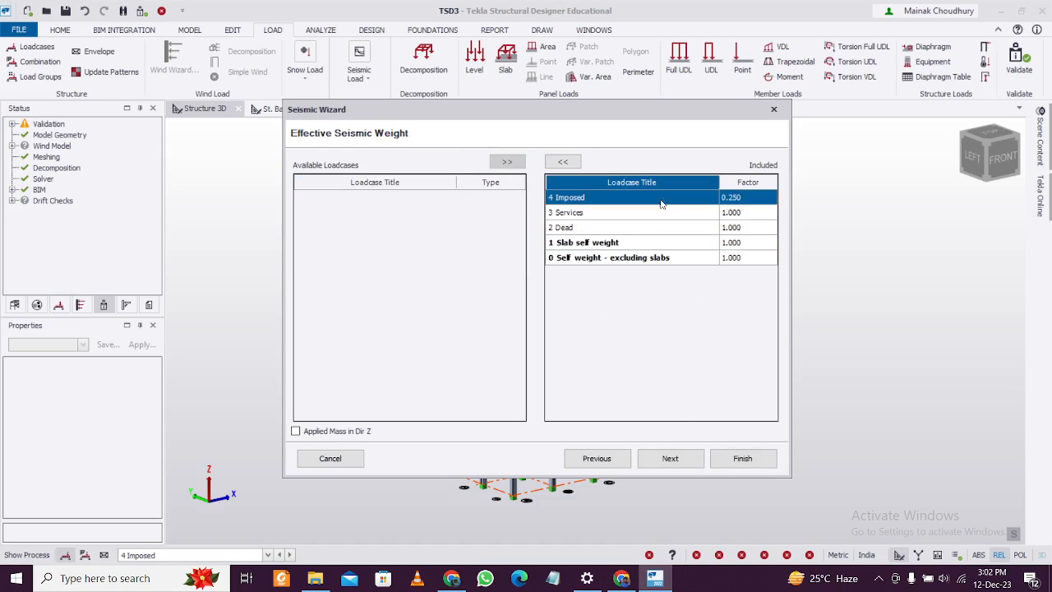
click(670, 457)
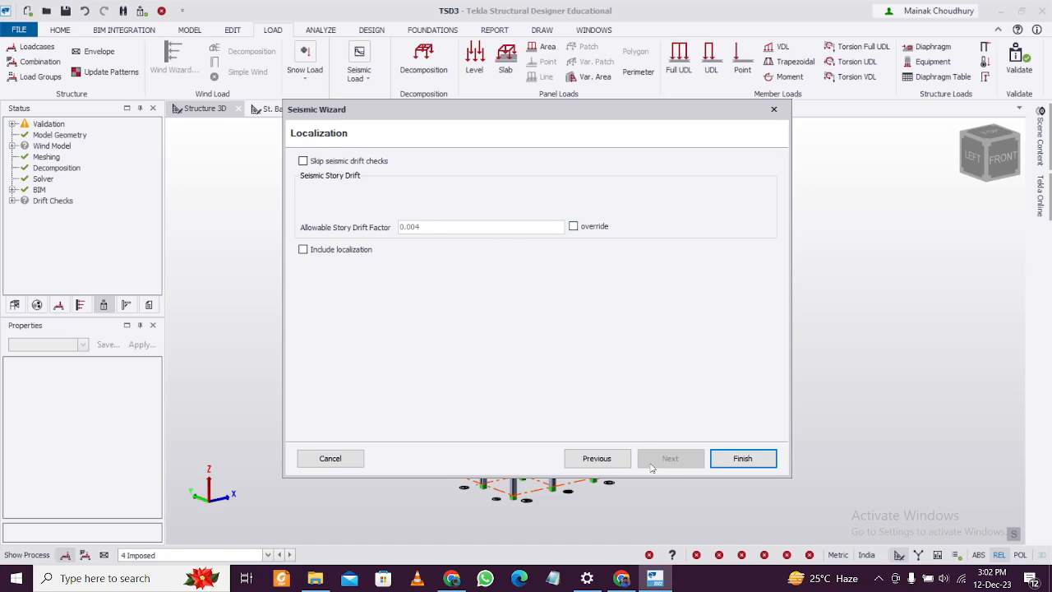
Step: Finish the wizard and generate the seismic weight and RSA load combinations
click(743, 457)
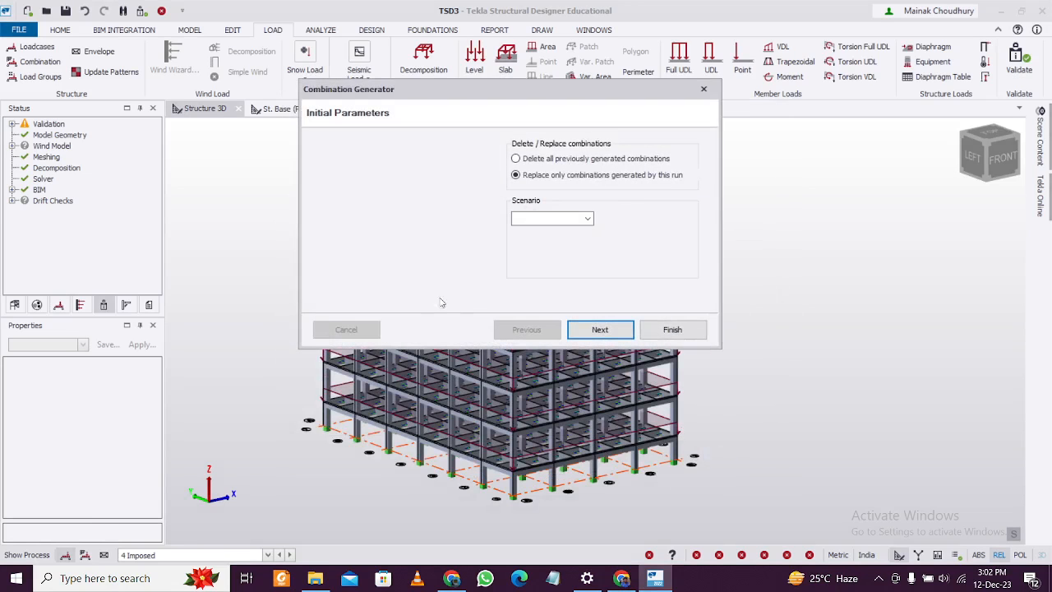
click(551, 217)
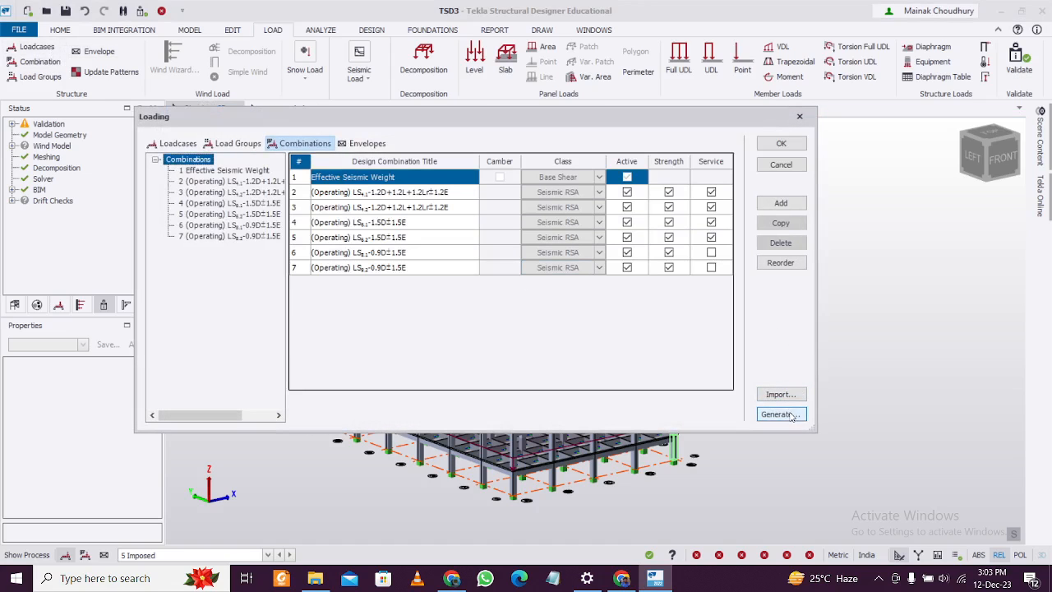
click(779, 414)
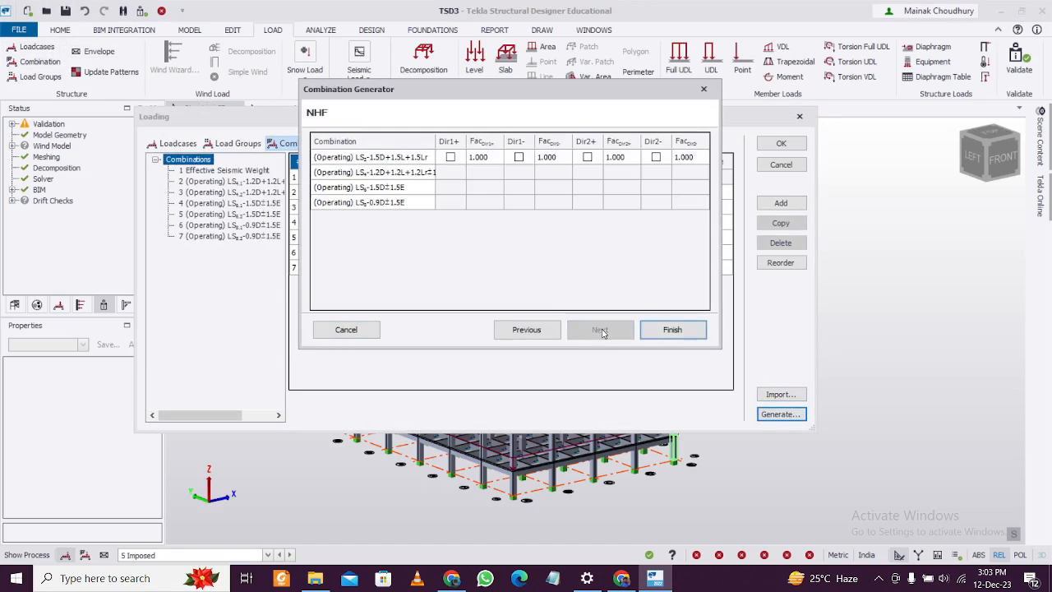
click(673, 329)
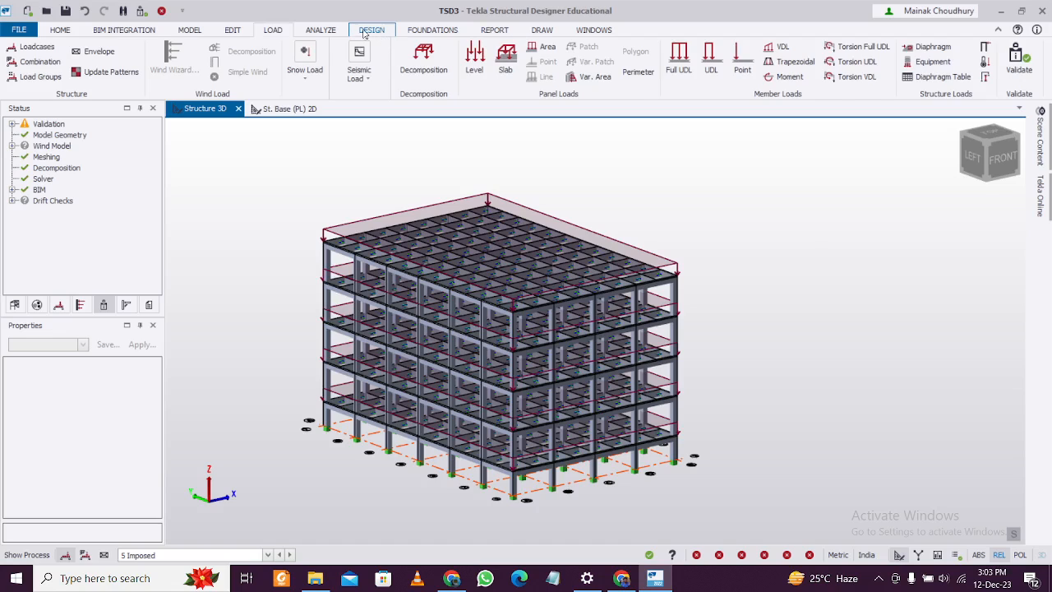
Step: Run Design All (Static) to analyse and design the whole building
click(371, 29)
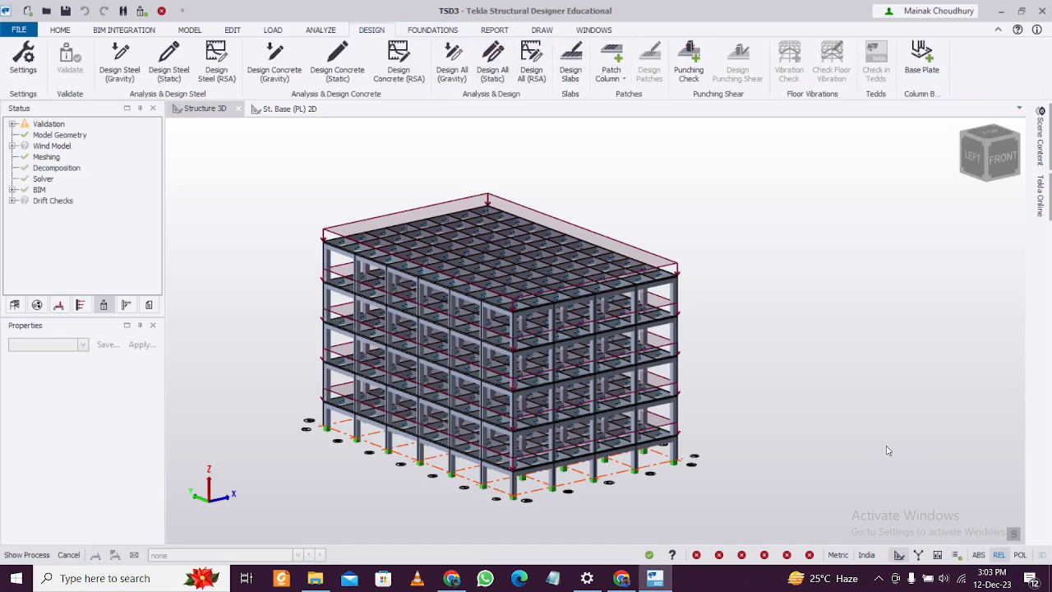
click(492, 63)
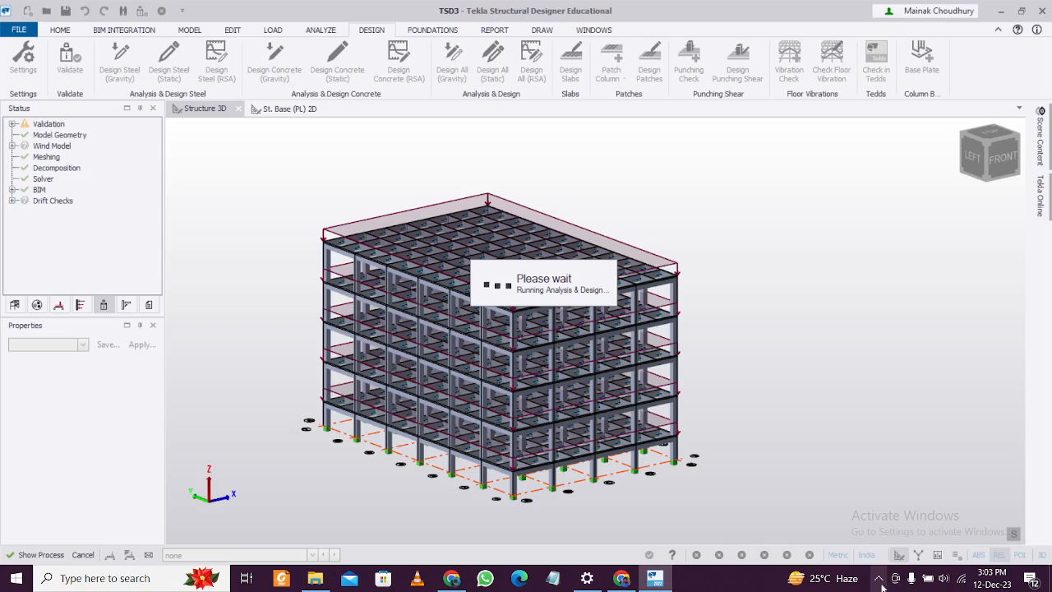
mouse_move(762, 385)
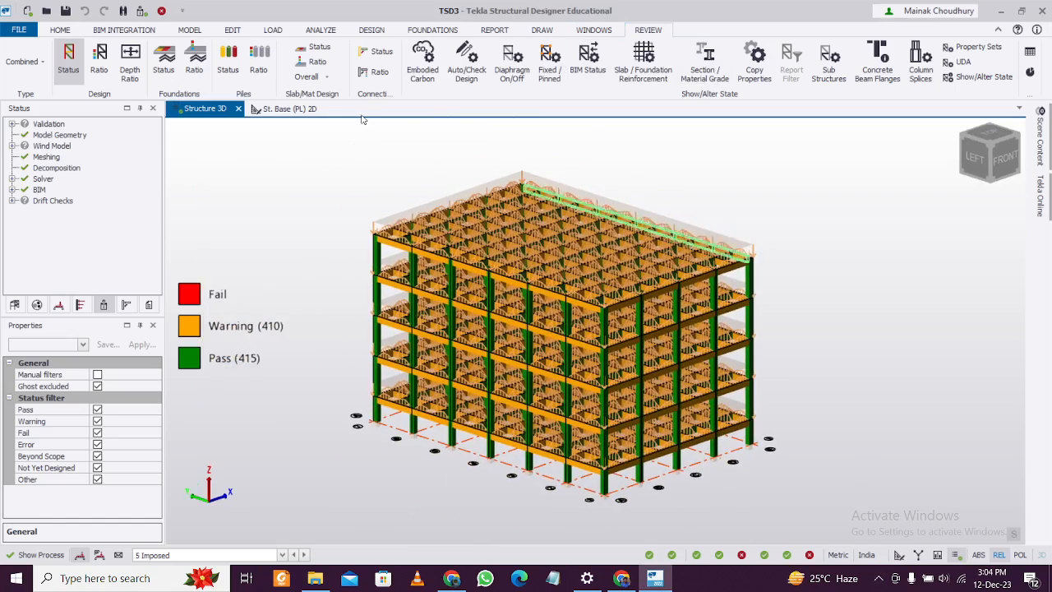
Step: Colour members by utilization ratio, then show First-order linear results for 5 Imposed
click(194, 50)
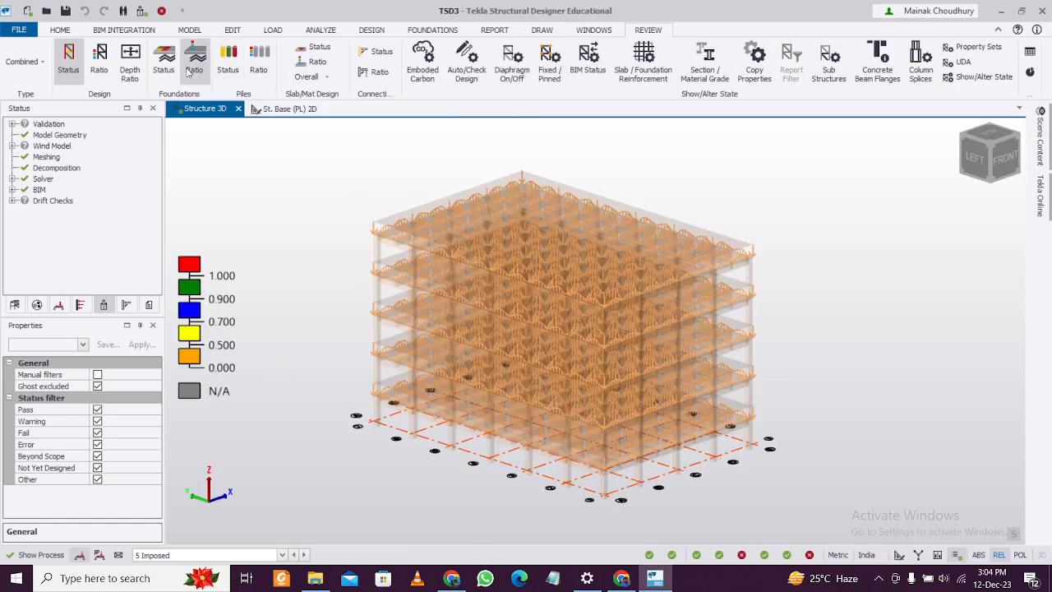
click(98, 57)
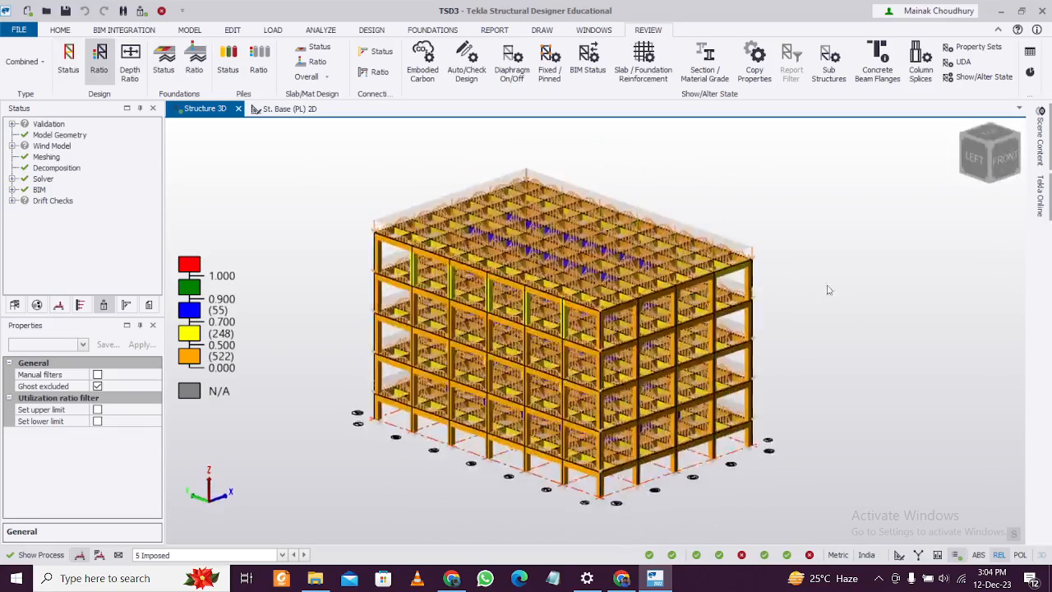
click(541, 234)
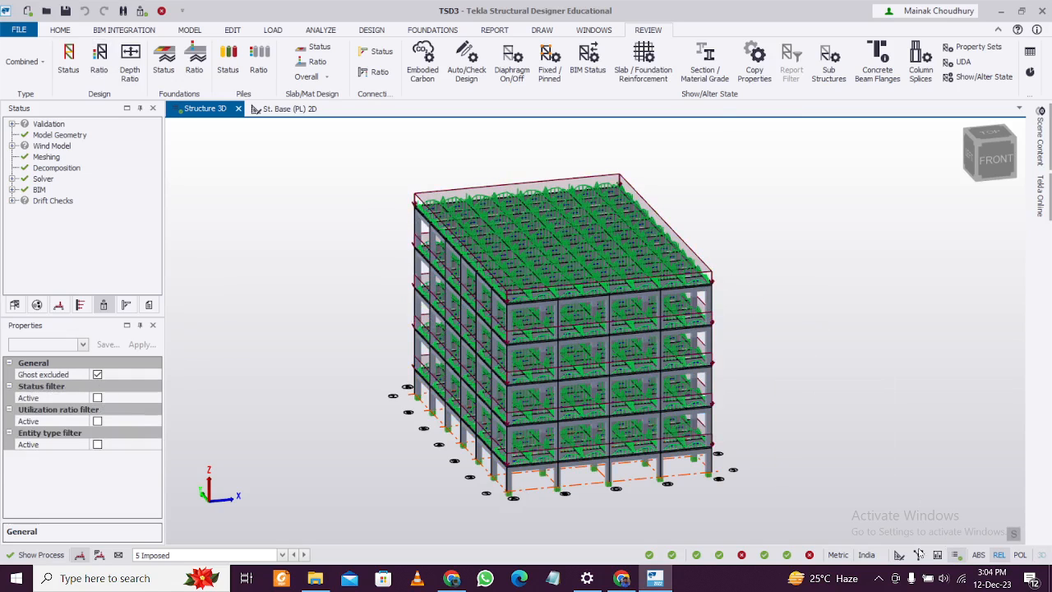
click(372, 29)
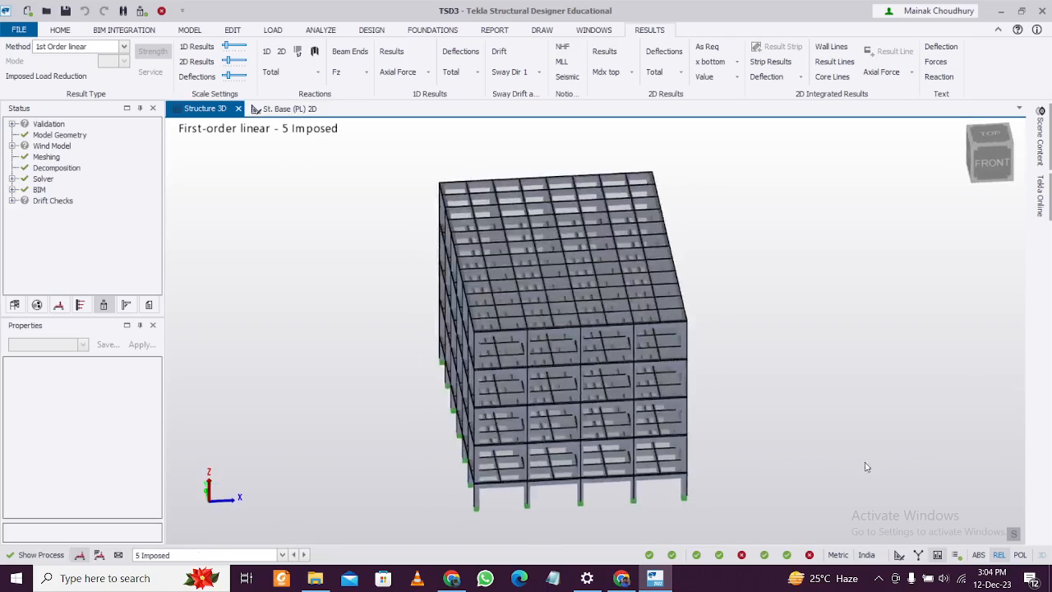
Step: Run Check Member > Static on beam 1B89 to open its design report
click(750, 335)
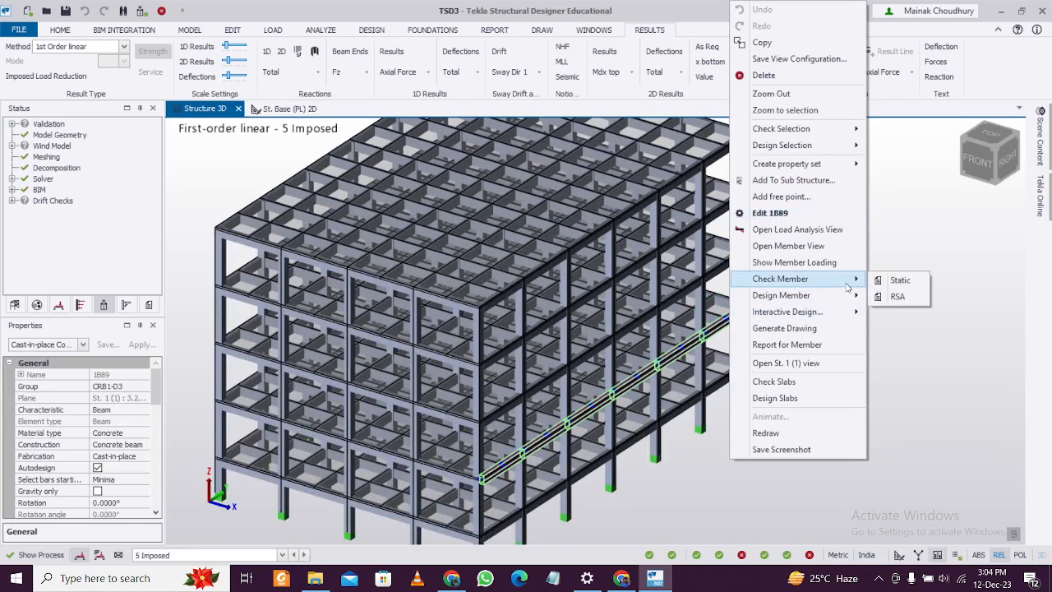
click(901, 280)
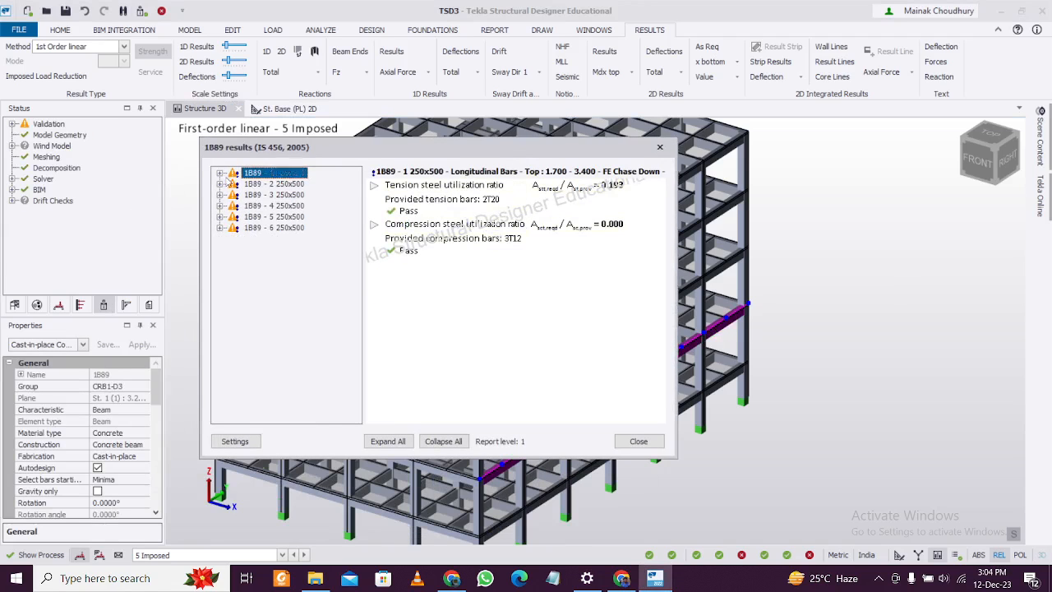
Step: Review 1B89 span 1's top longitudinal Bar Limit Checks, noting the spacing warning, then close the report
click(220, 173)
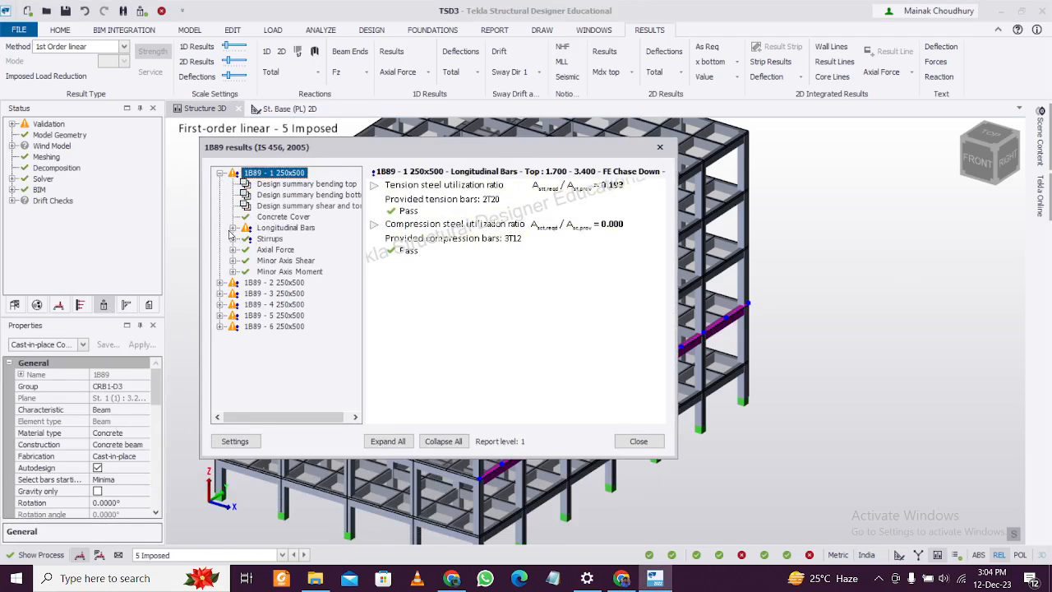
click(245, 227)
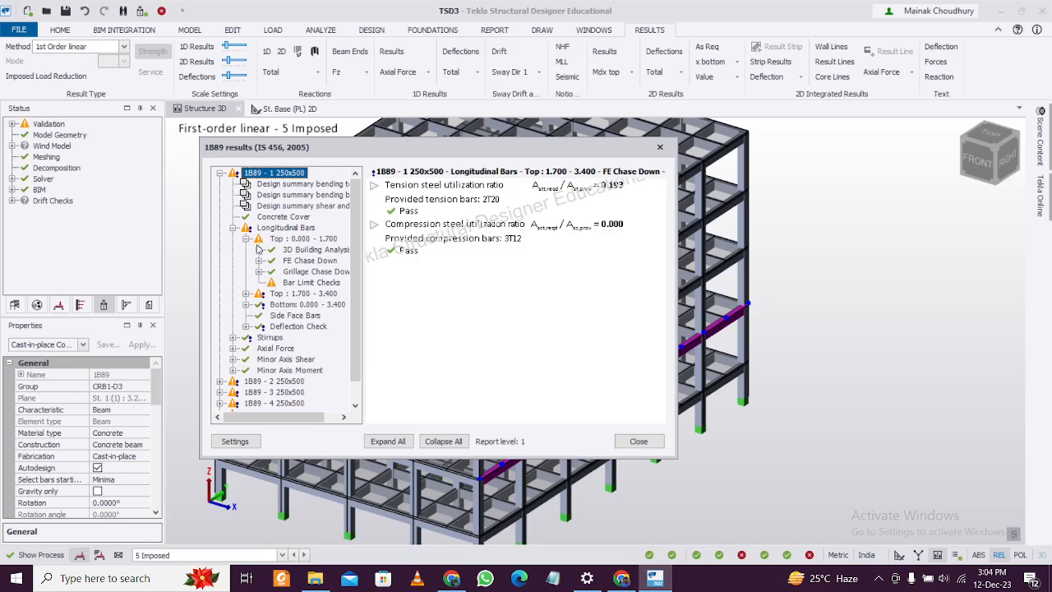
click(311, 283)
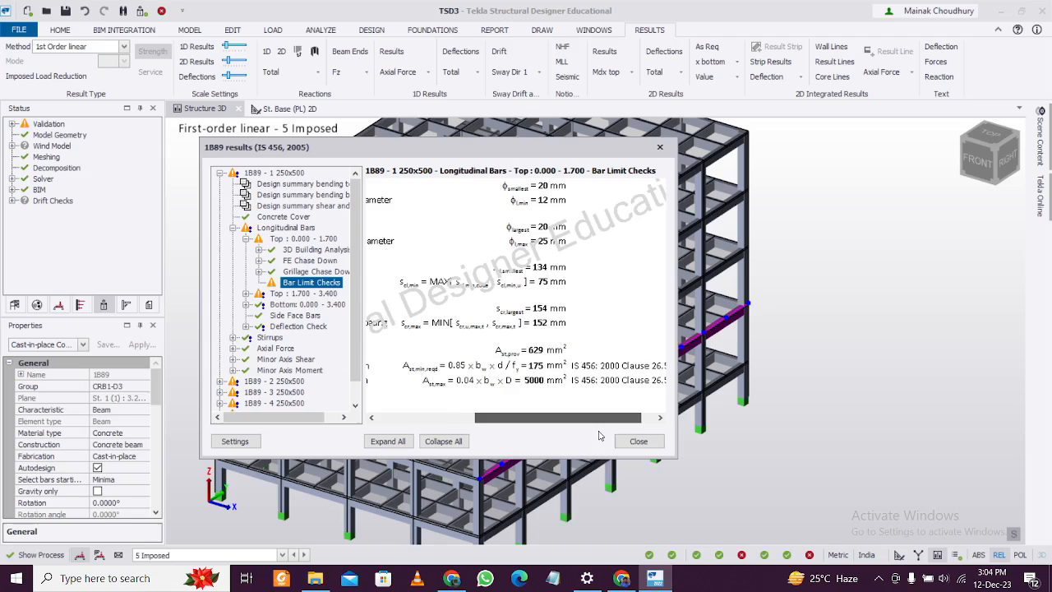
scroll(left, 3)
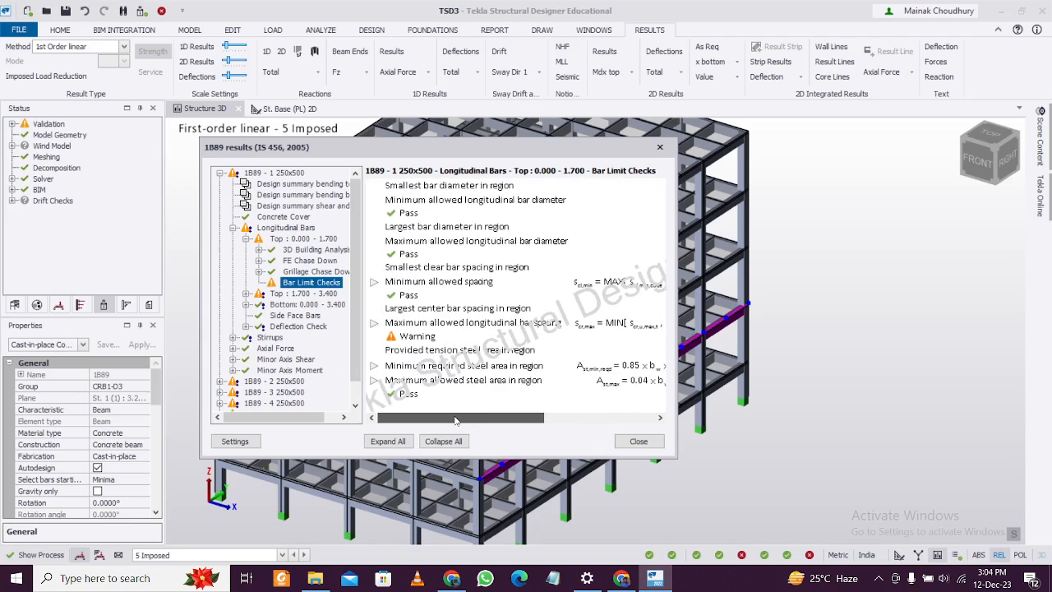
scroll(right, 3)
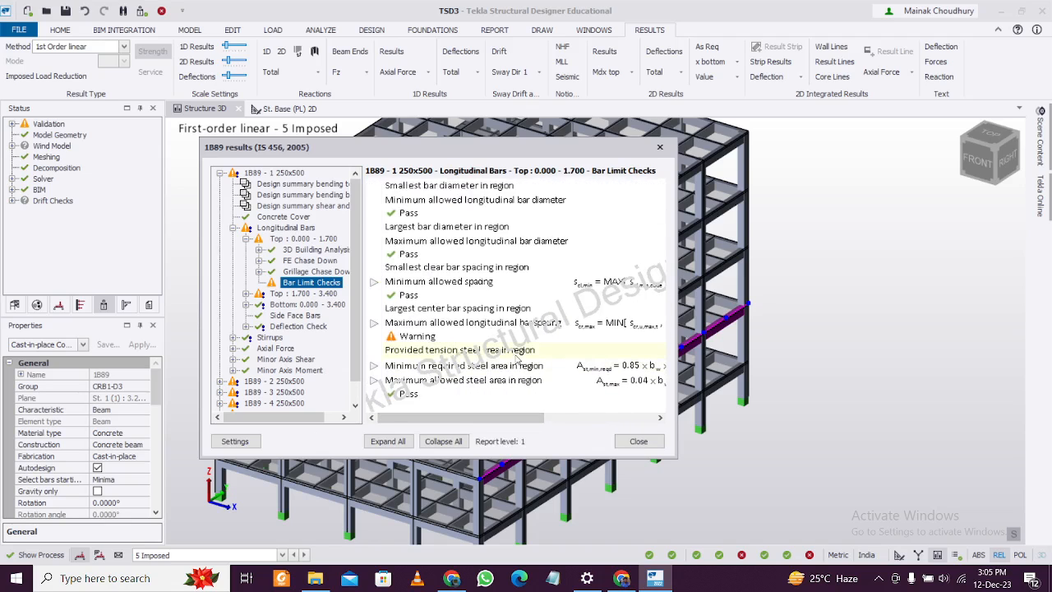
scroll(down, 3)
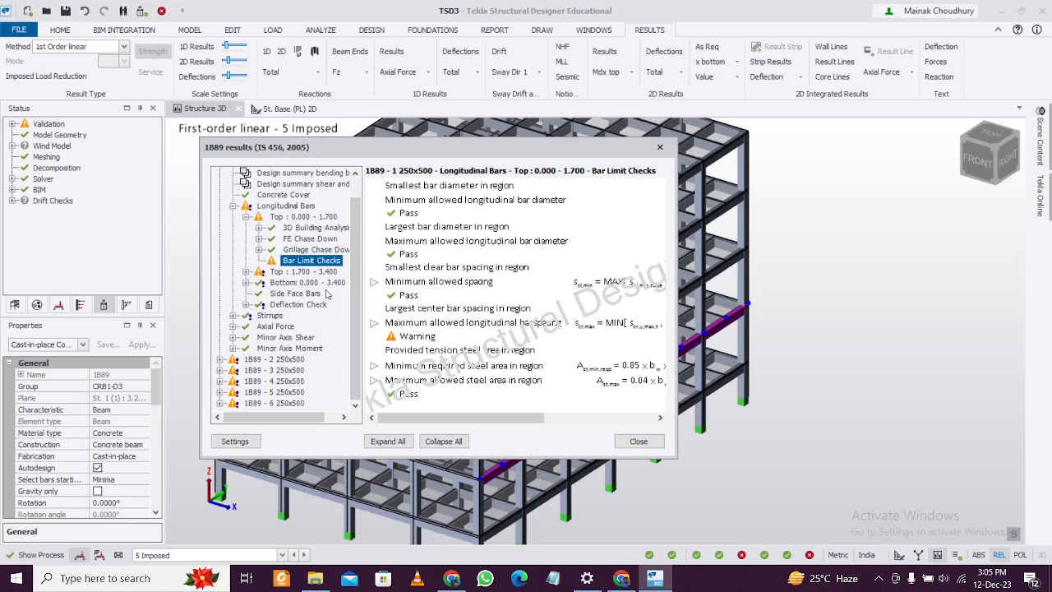
mouse_move(501, 411)
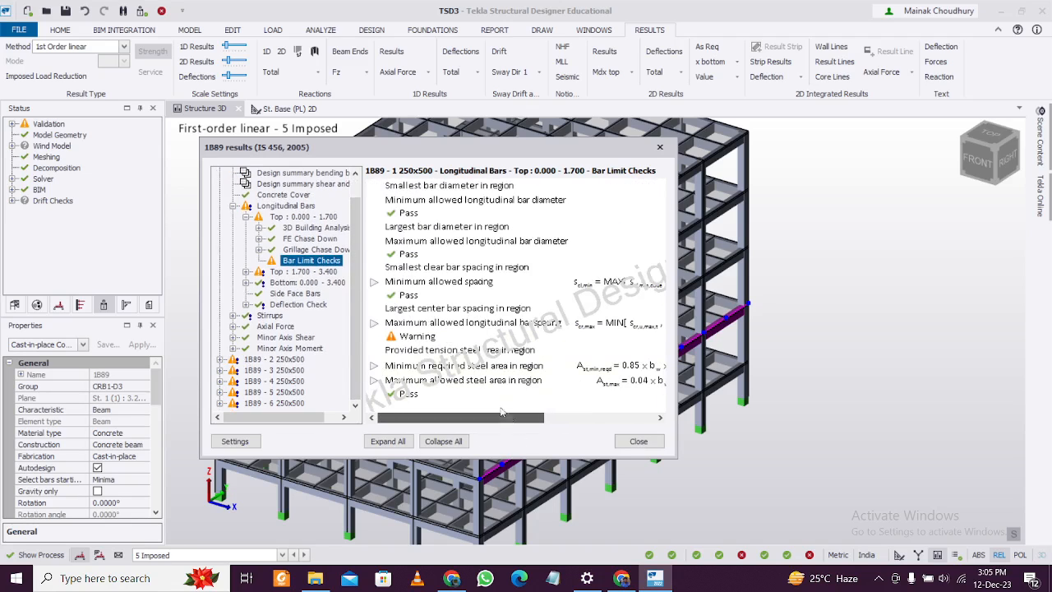
scroll(right, 3)
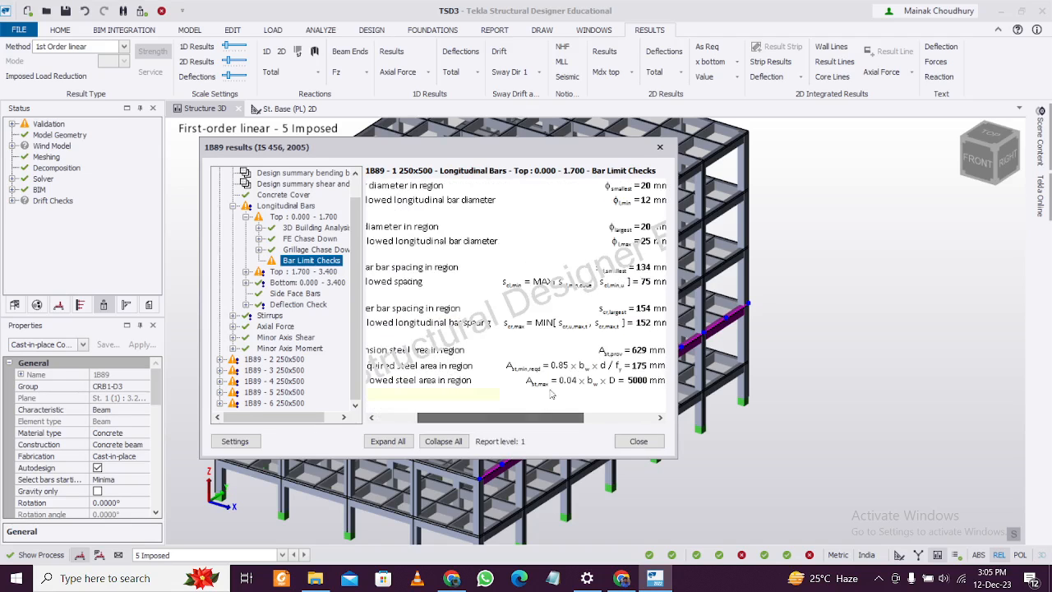
scroll(up, 3)
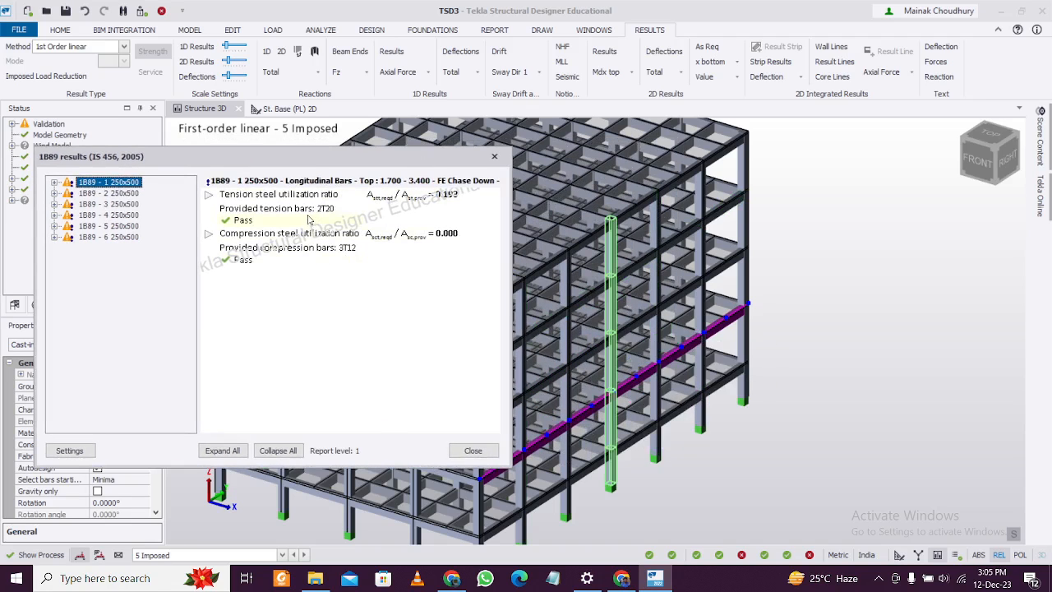
click(690, 332)
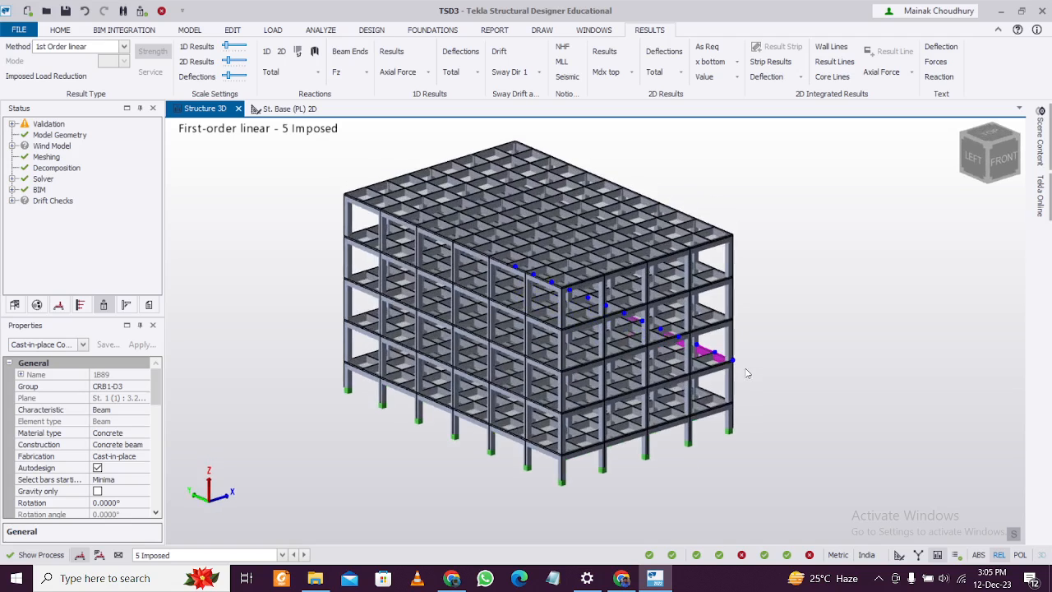
Step: Deselect beam 1B89 and return to the Home tab's file and project commands
click(59, 29)
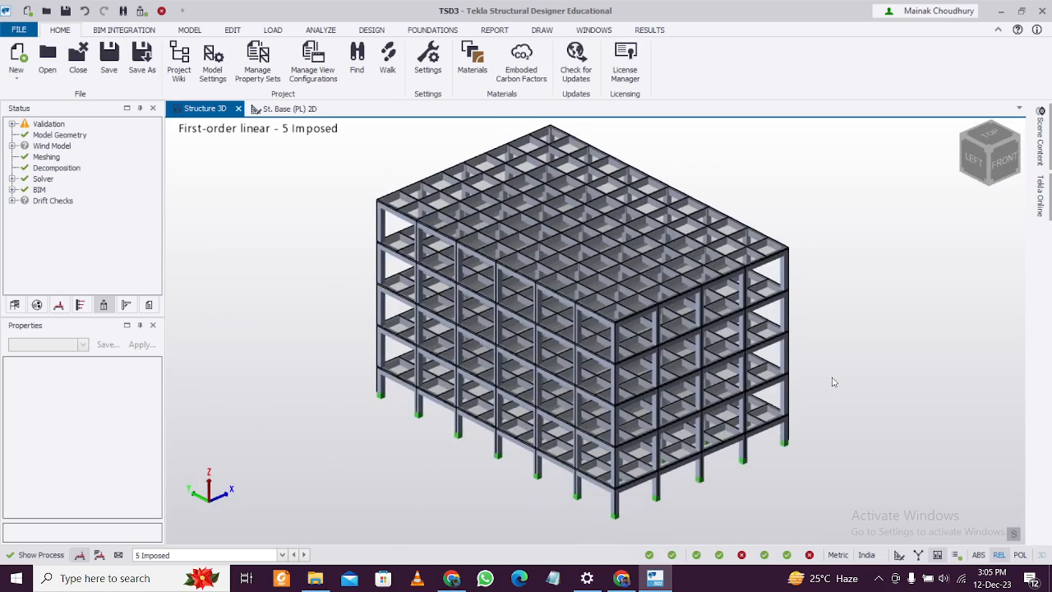
mouse_move(829, 386)
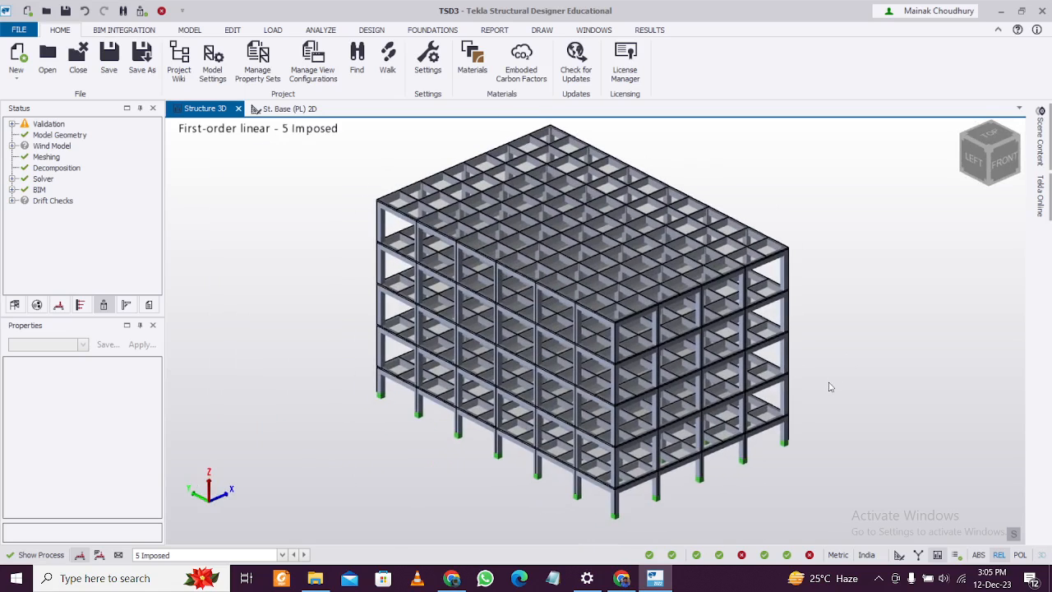